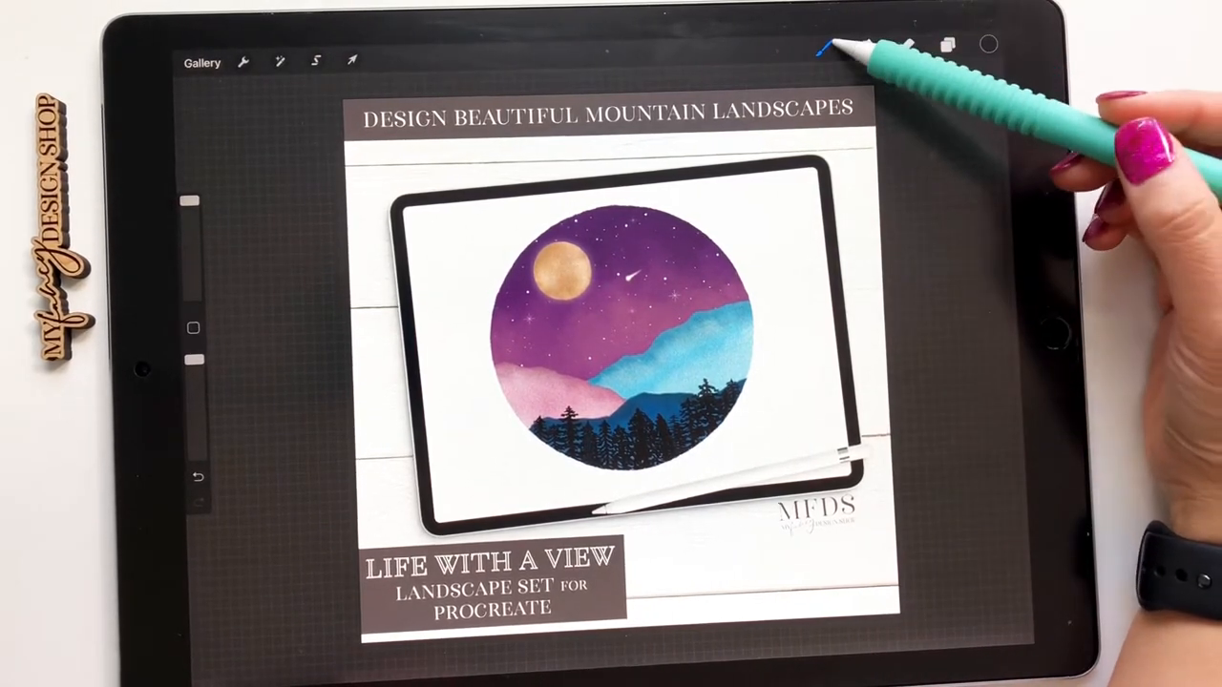
# Stamp a dark moon with the MFDS-Watercolor Moon 1-Hand Painted brush on the blank canvas
pyautogui.click(827, 46)
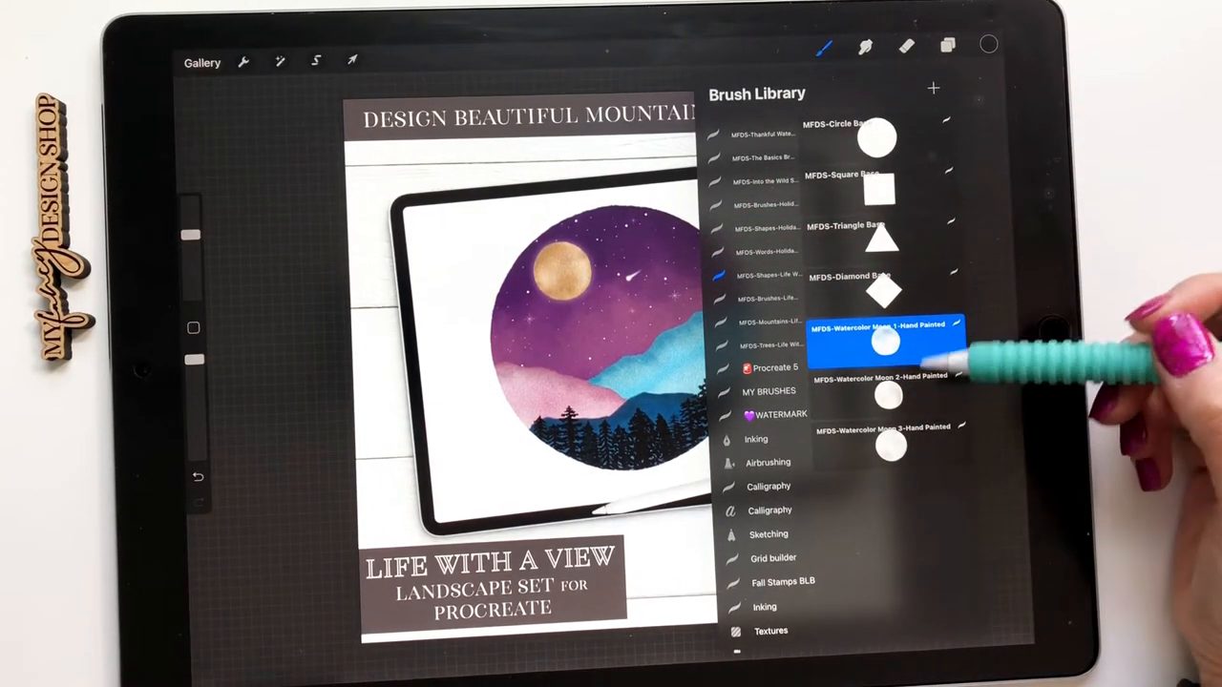
pyautogui.click(946, 45)
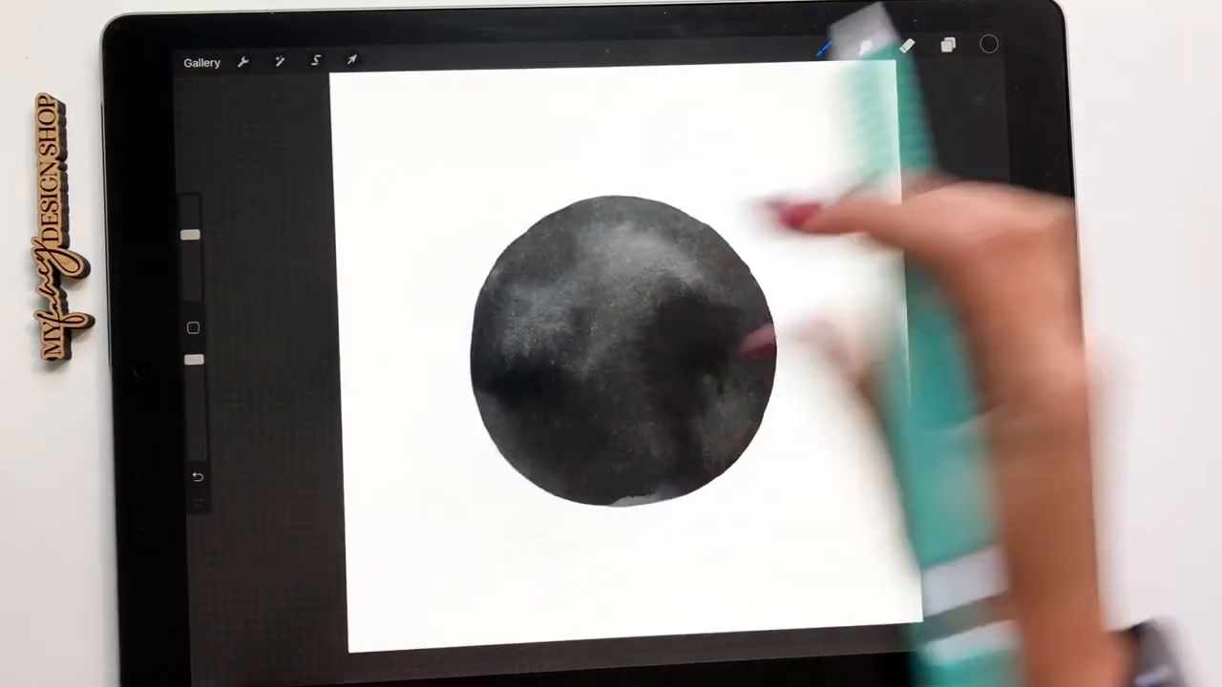
pyautogui.click(827, 45)
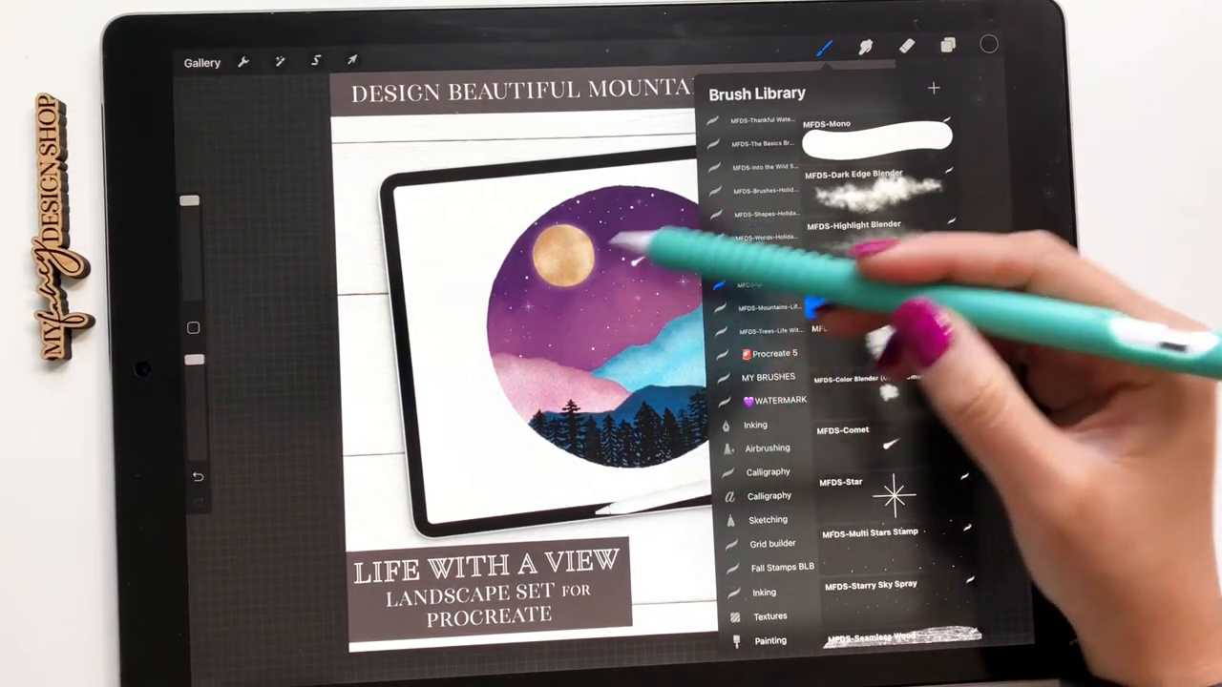
pyautogui.click(879, 286)
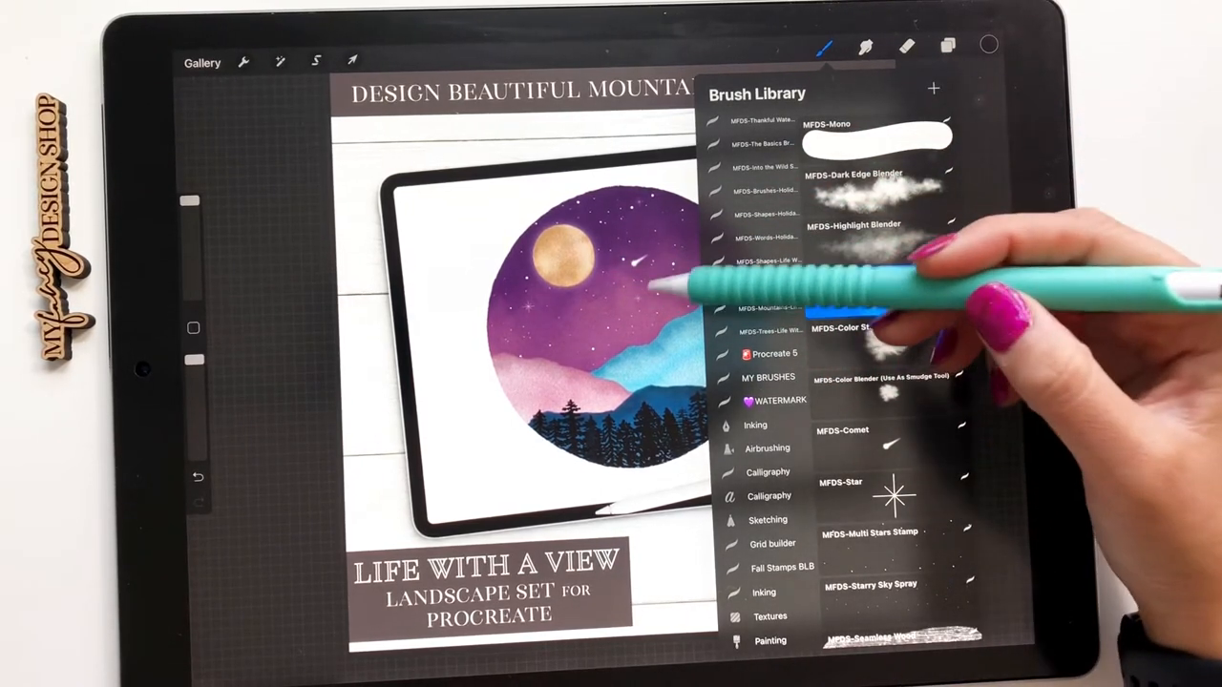
pyautogui.click(883, 286)
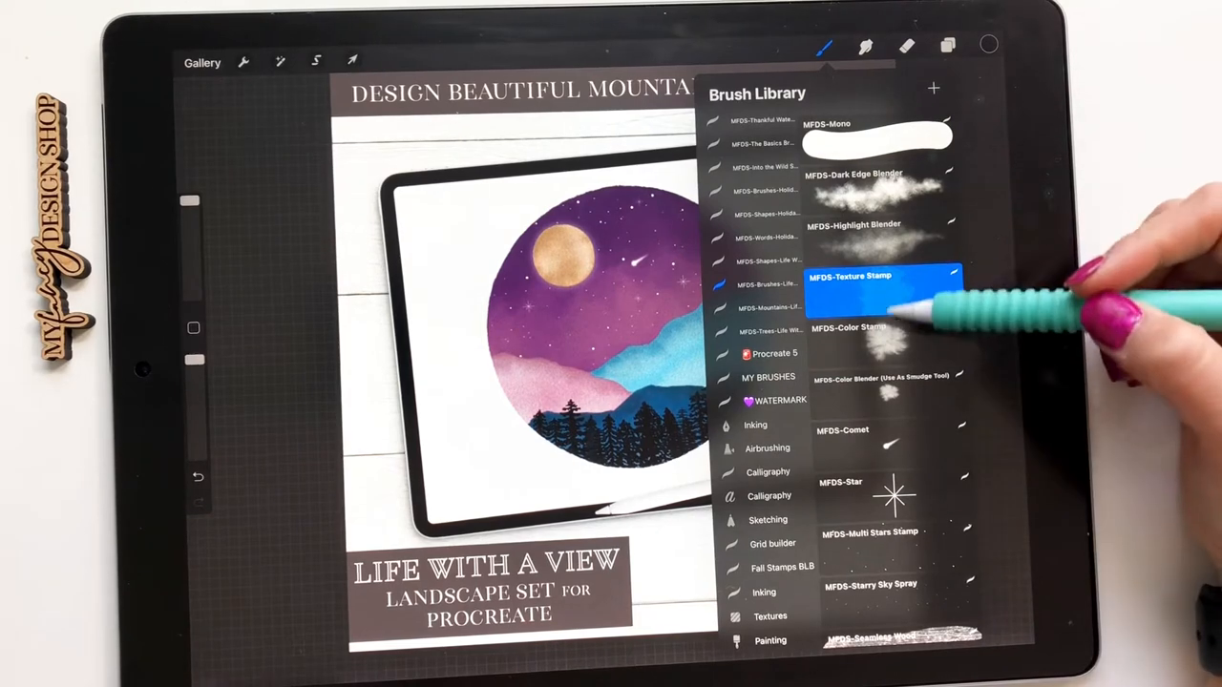
pyautogui.click(879, 341)
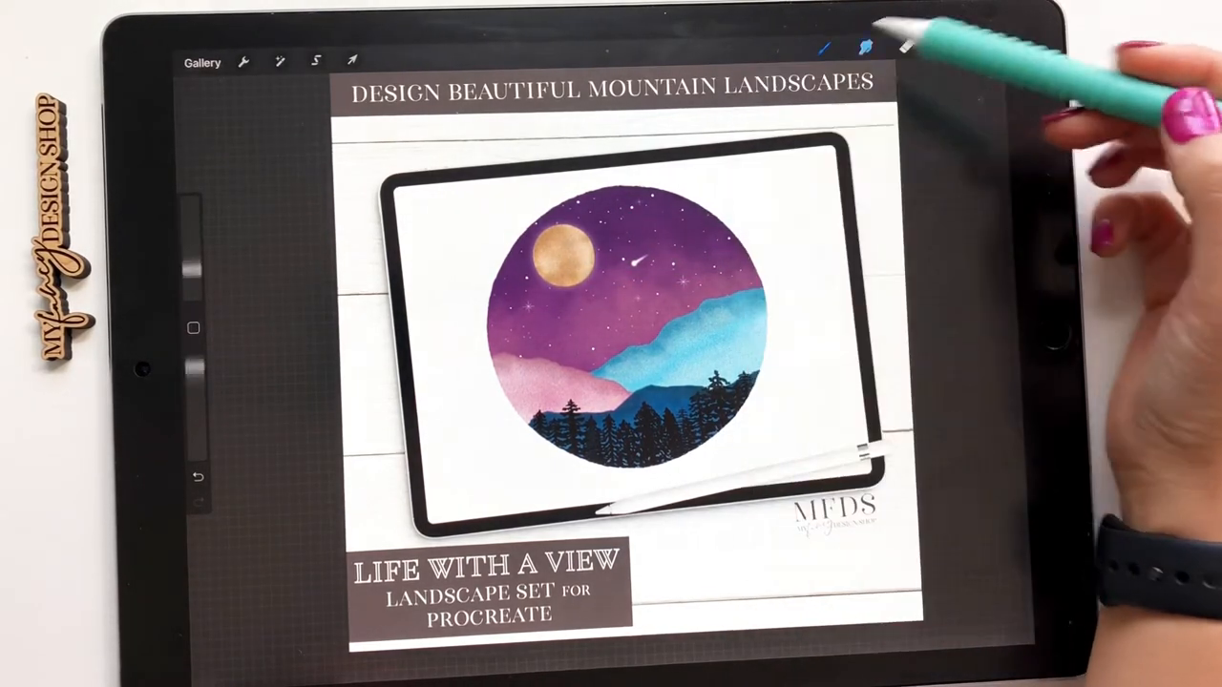
pyautogui.click(825, 46)
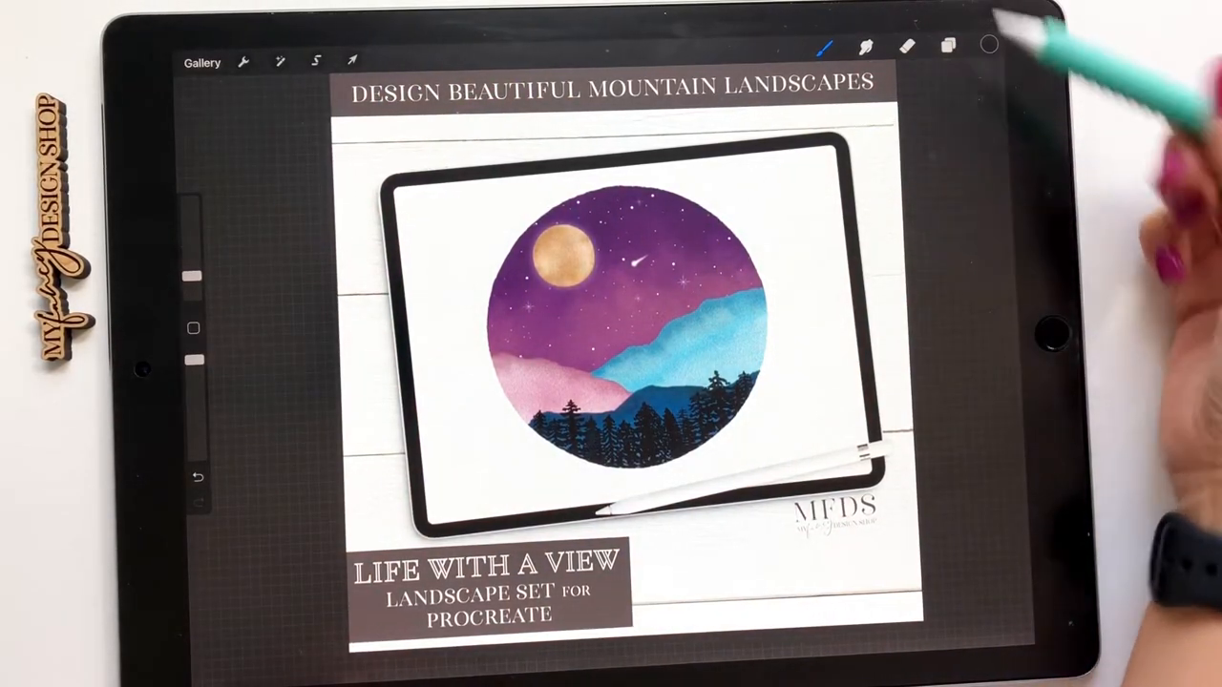
# Add a new layer and stamp the first layered grey mountain range
pyautogui.click(826, 45)
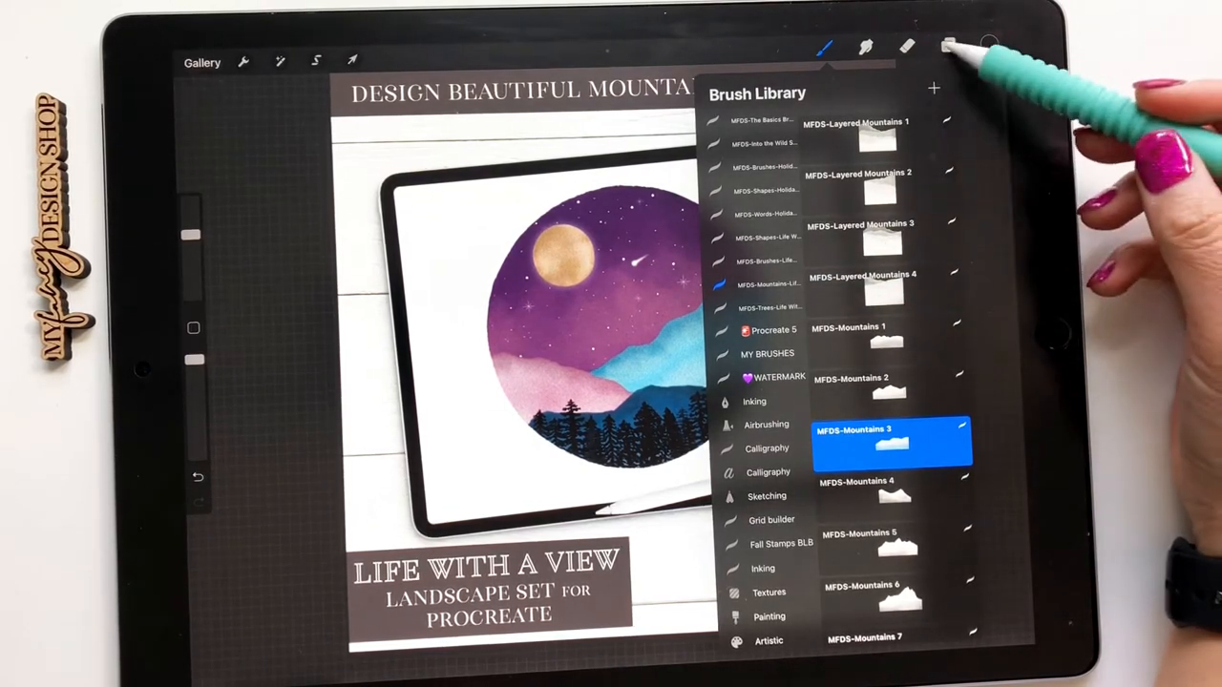
pyautogui.click(948, 46)
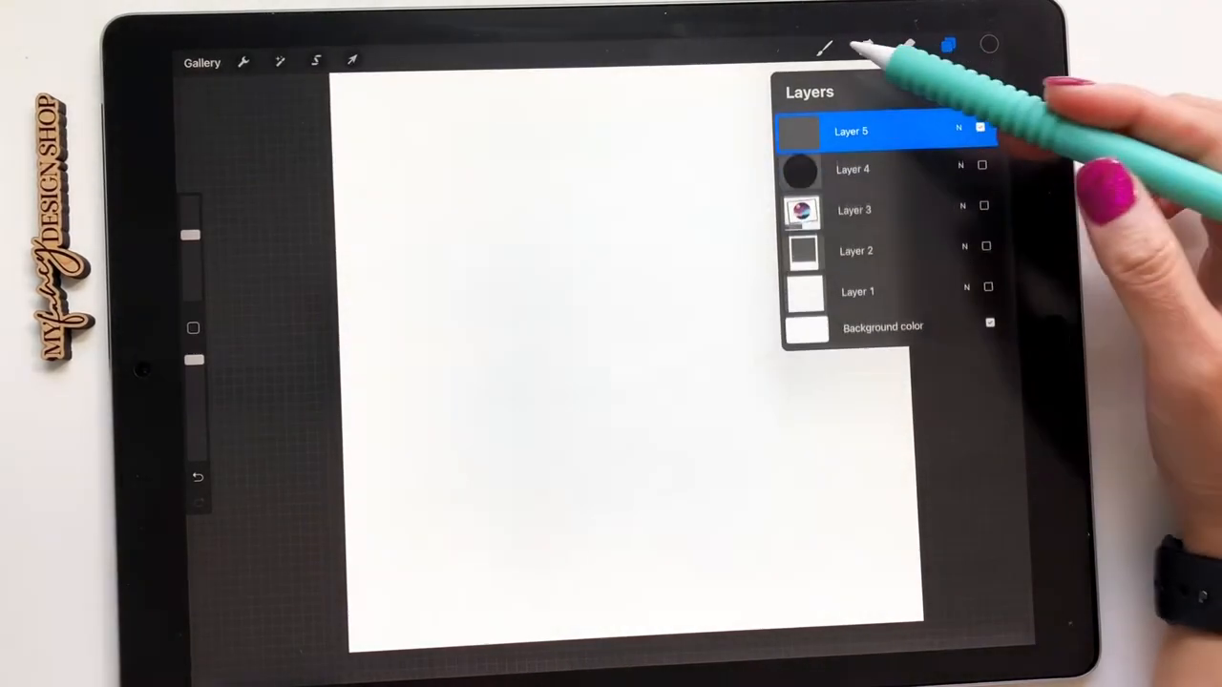
pyautogui.click(825, 48)
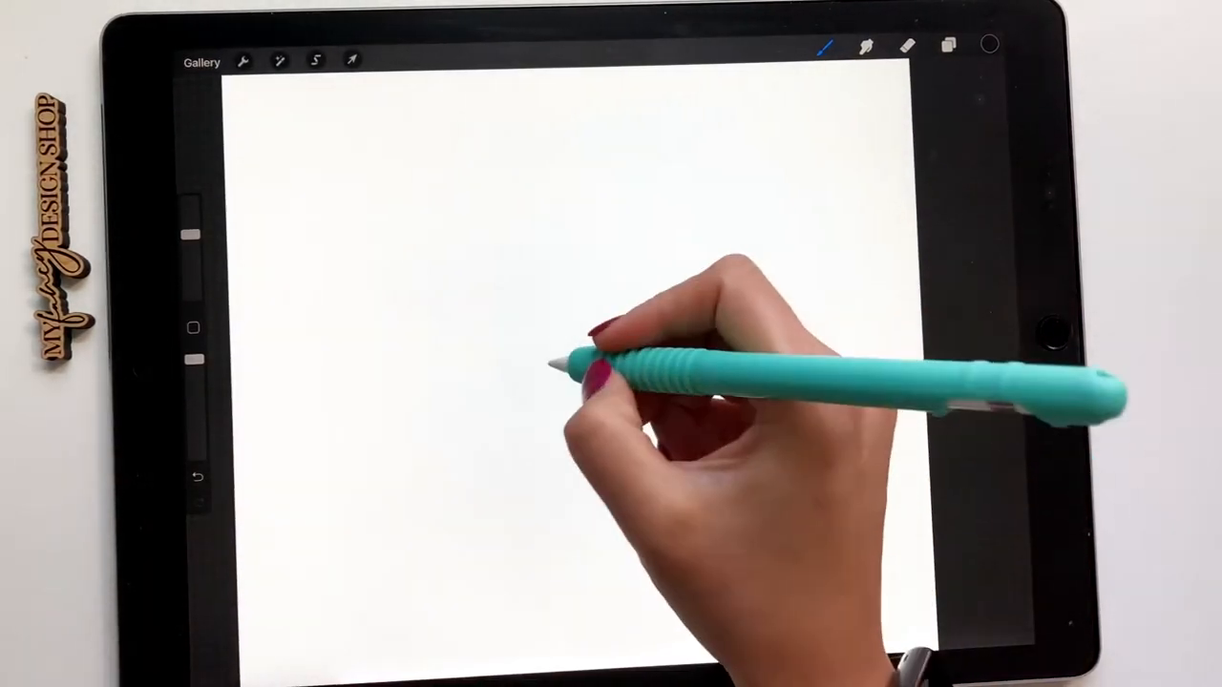
pyautogui.click(353, 60)
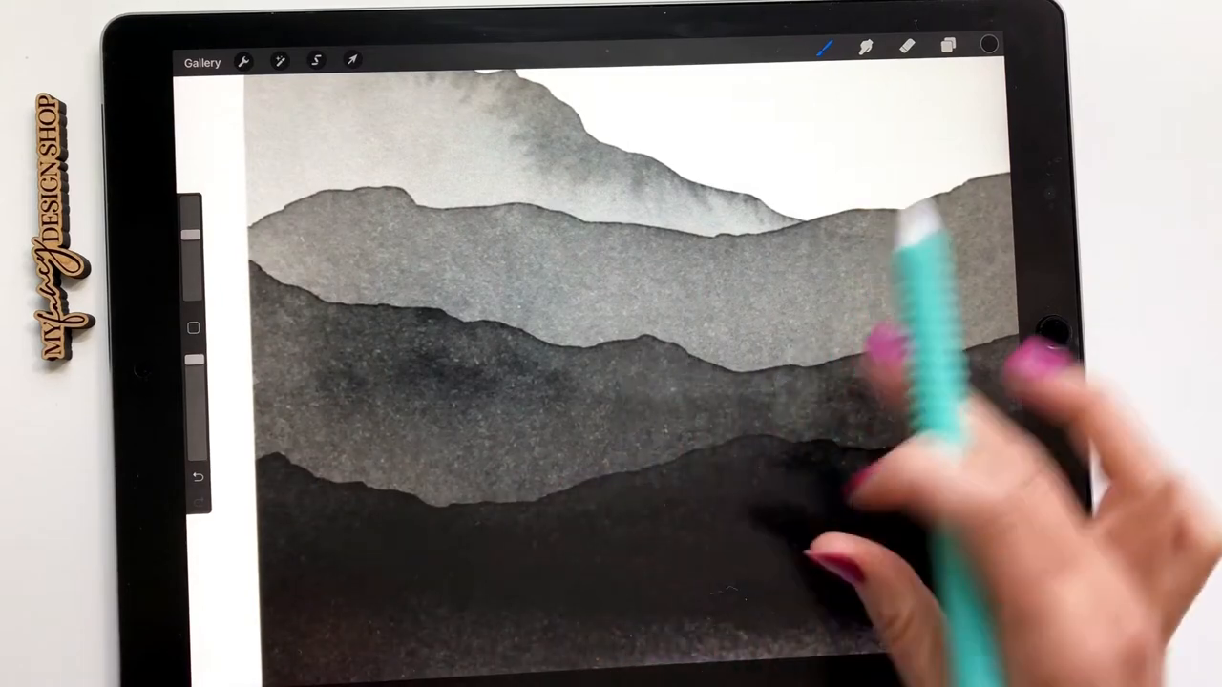
# Stamp another overlapping ridge on a new layer with Layered Mountains 3
pyautogui.click(947, 46)
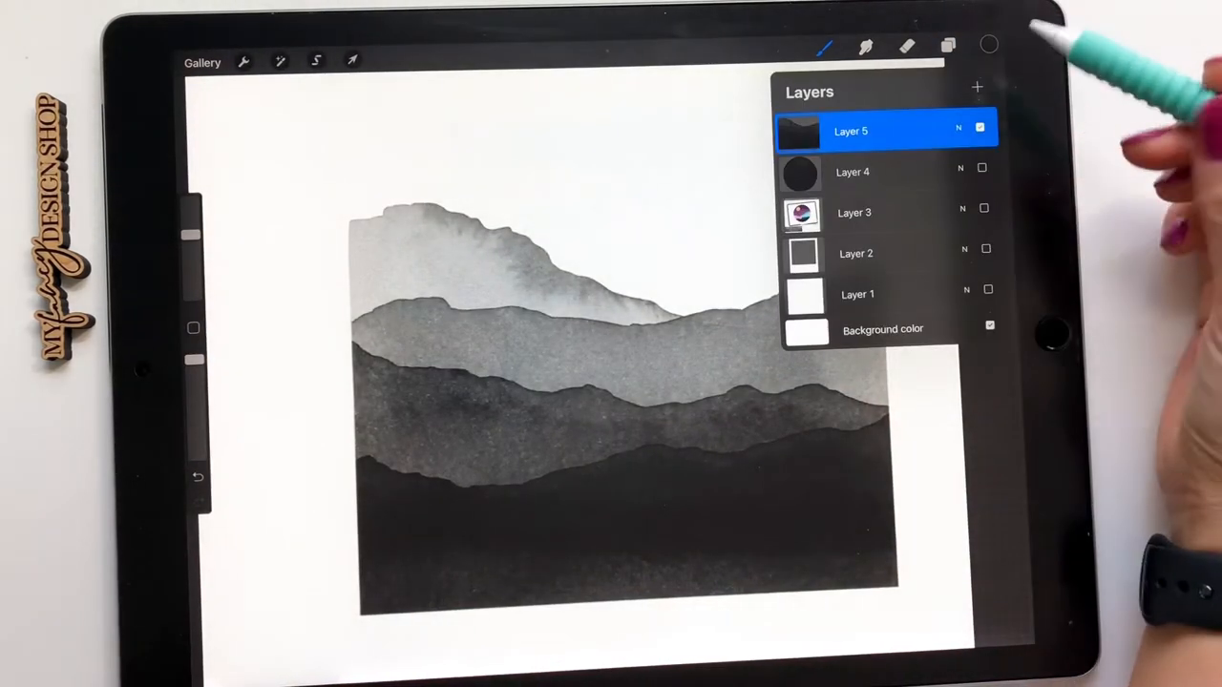
pyautogui.click(824, 46)
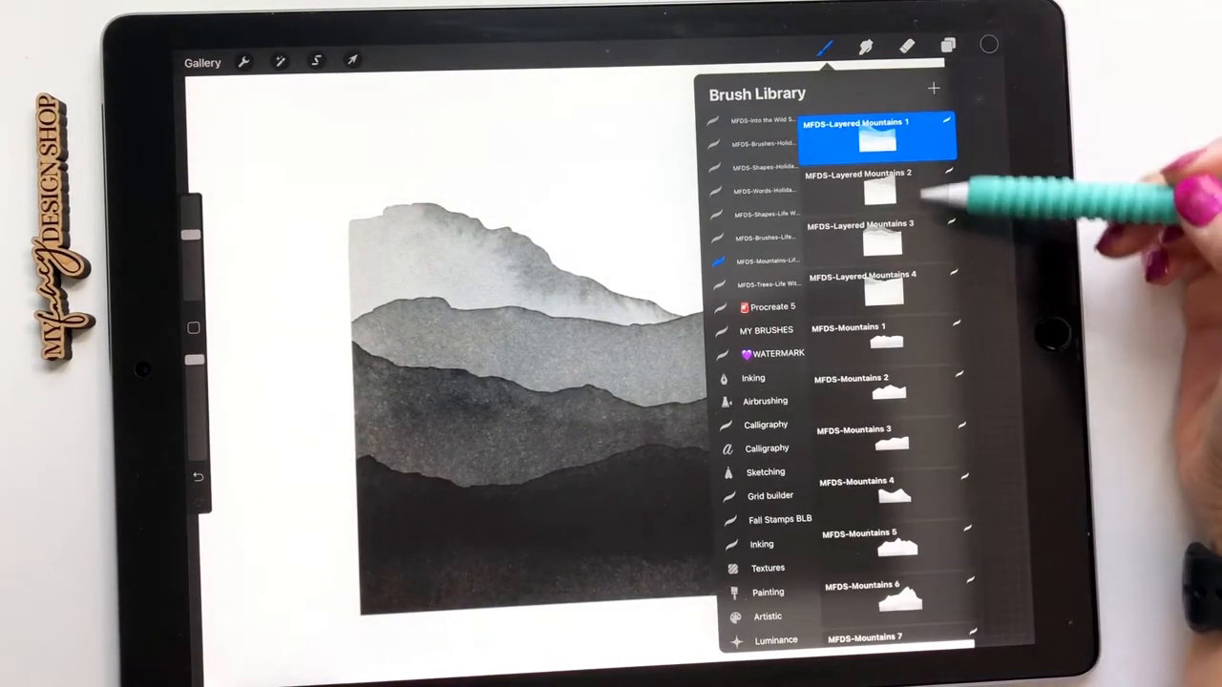
pyautogui.click(874, 186)
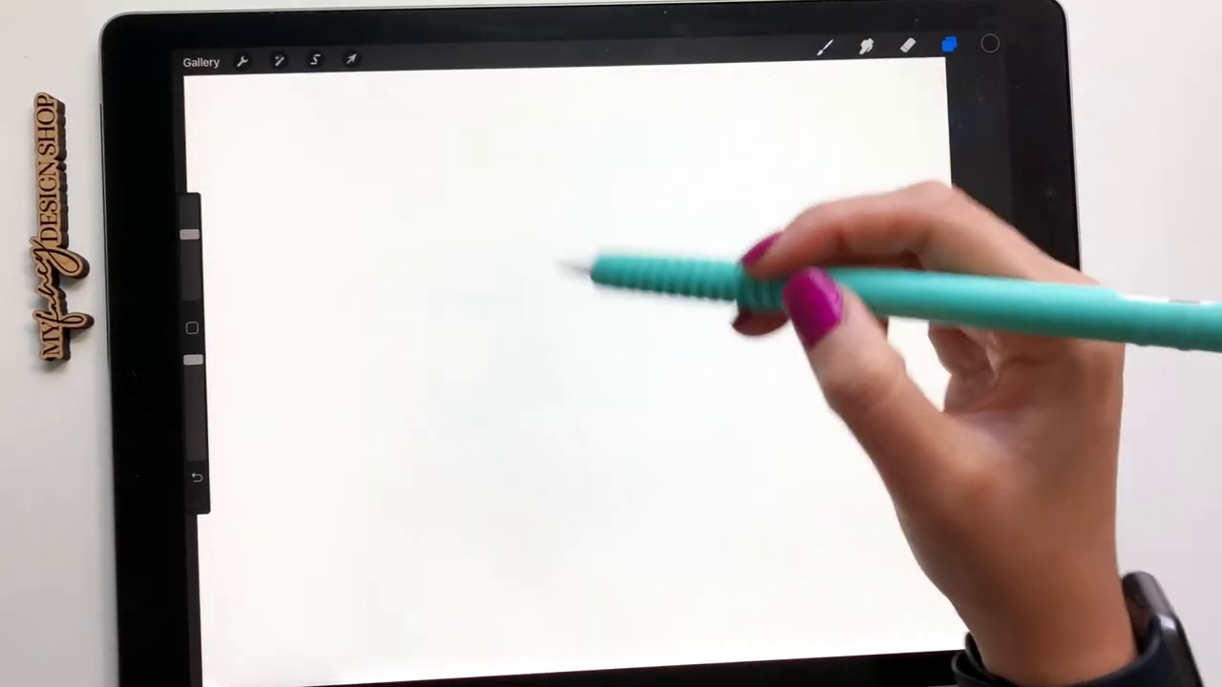
pyautogui.click(948, 45)
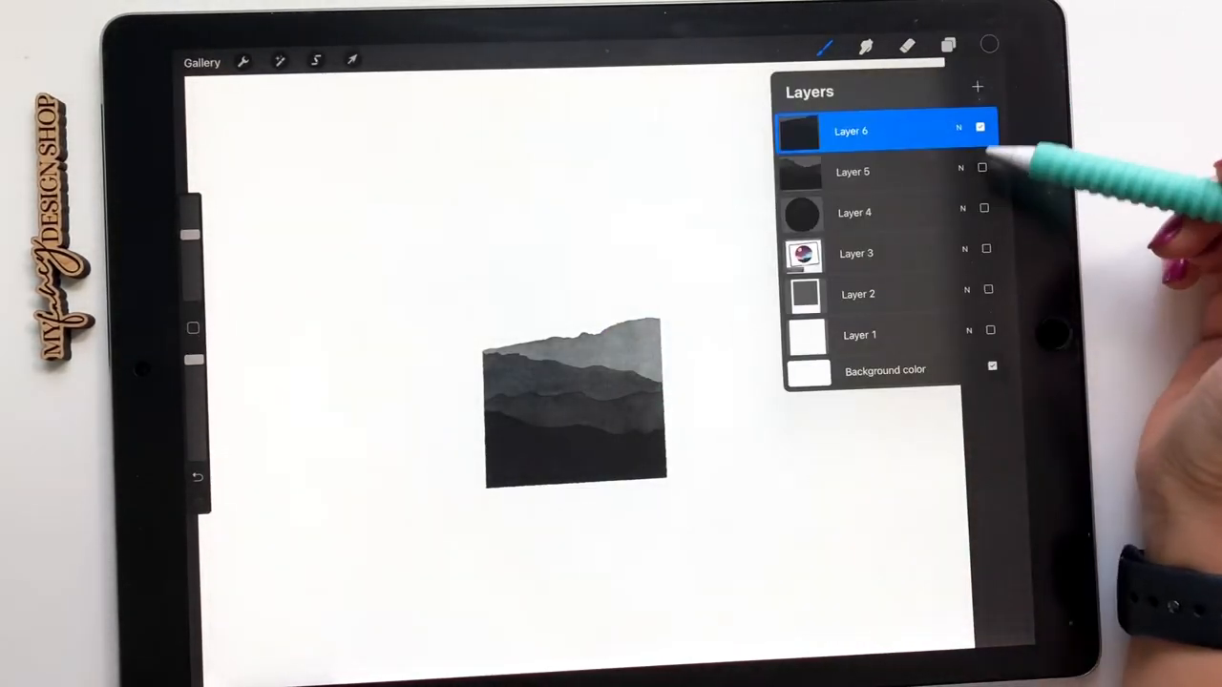
pyautogui.click(825, 46)
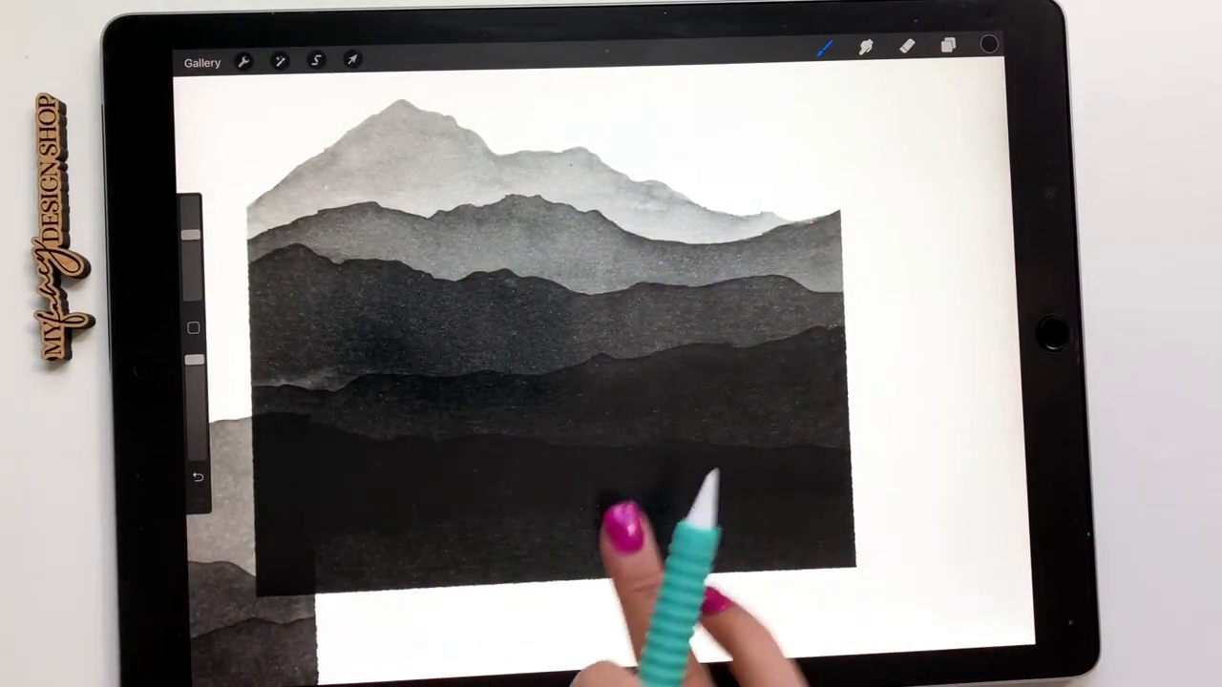
pyautogui.click(948, 46)
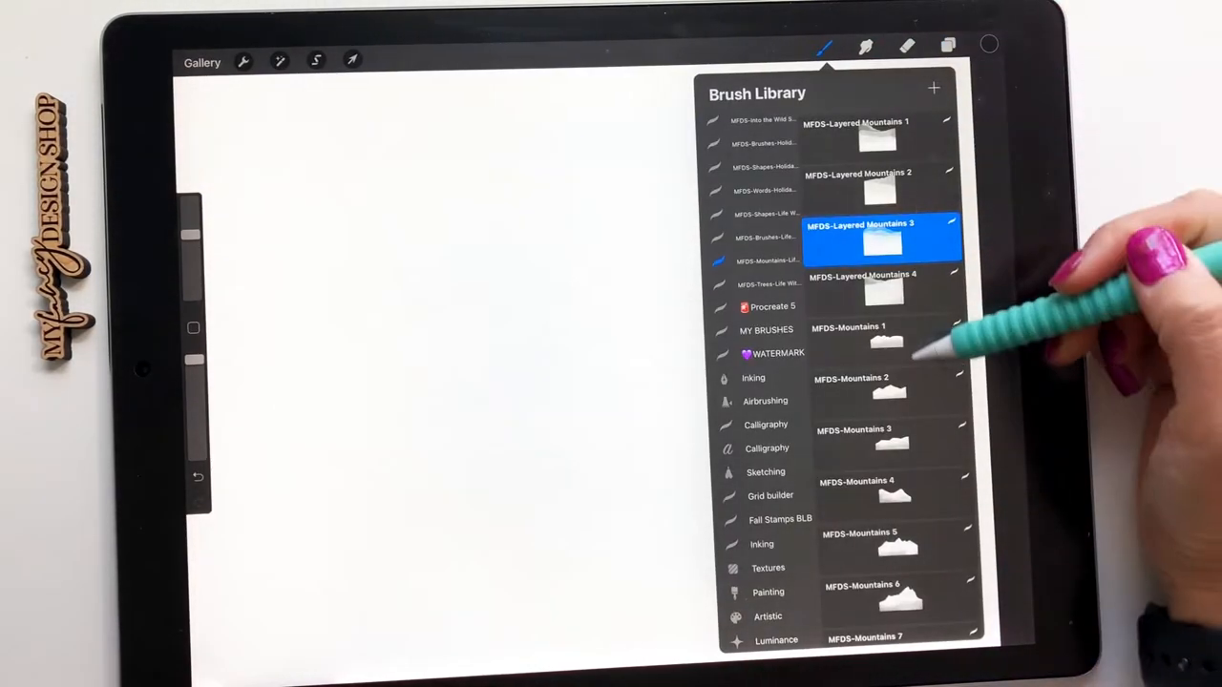
# Stamp single black mountain silhouettes from the MFDS-Mountains brushes on separate layers
pyautogui.scroll(-3)
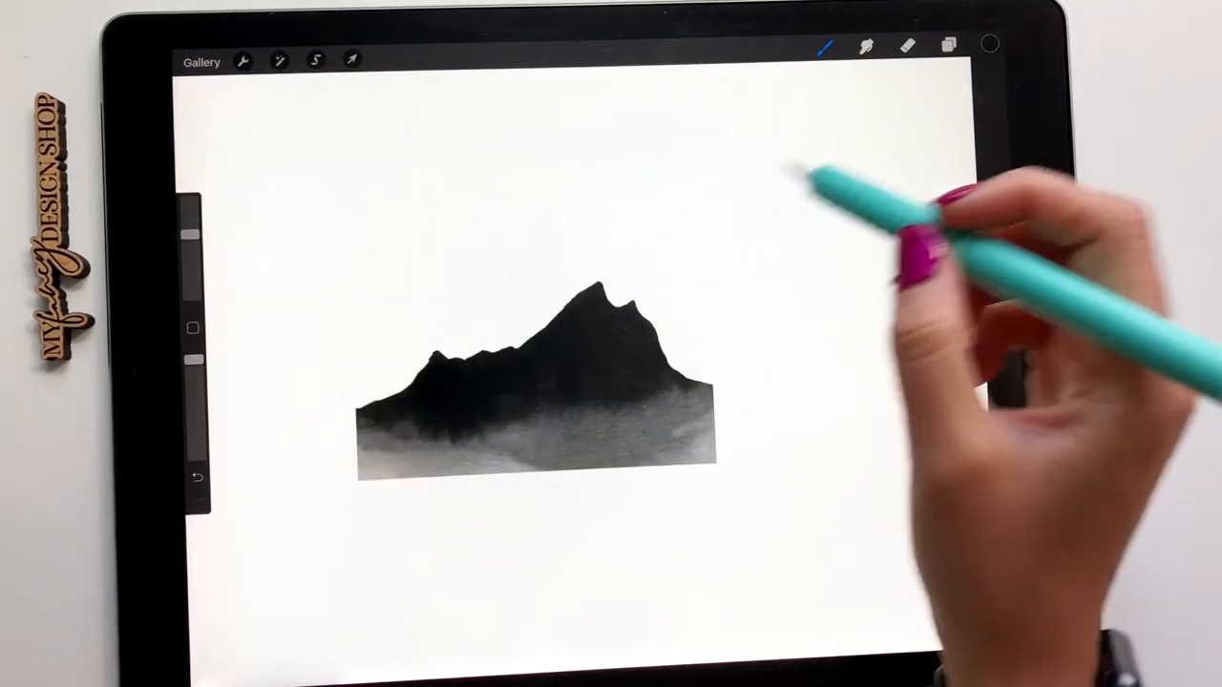
pyautogui.click(827, 46)
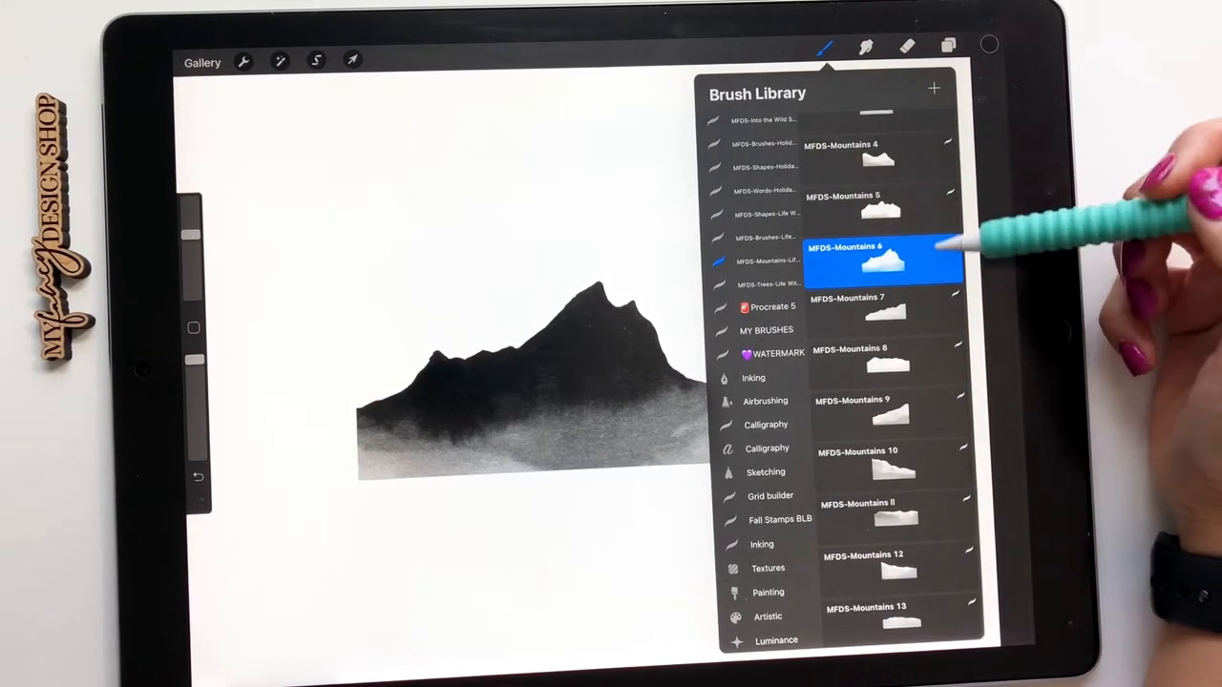
pyautogui.click(887, 412)
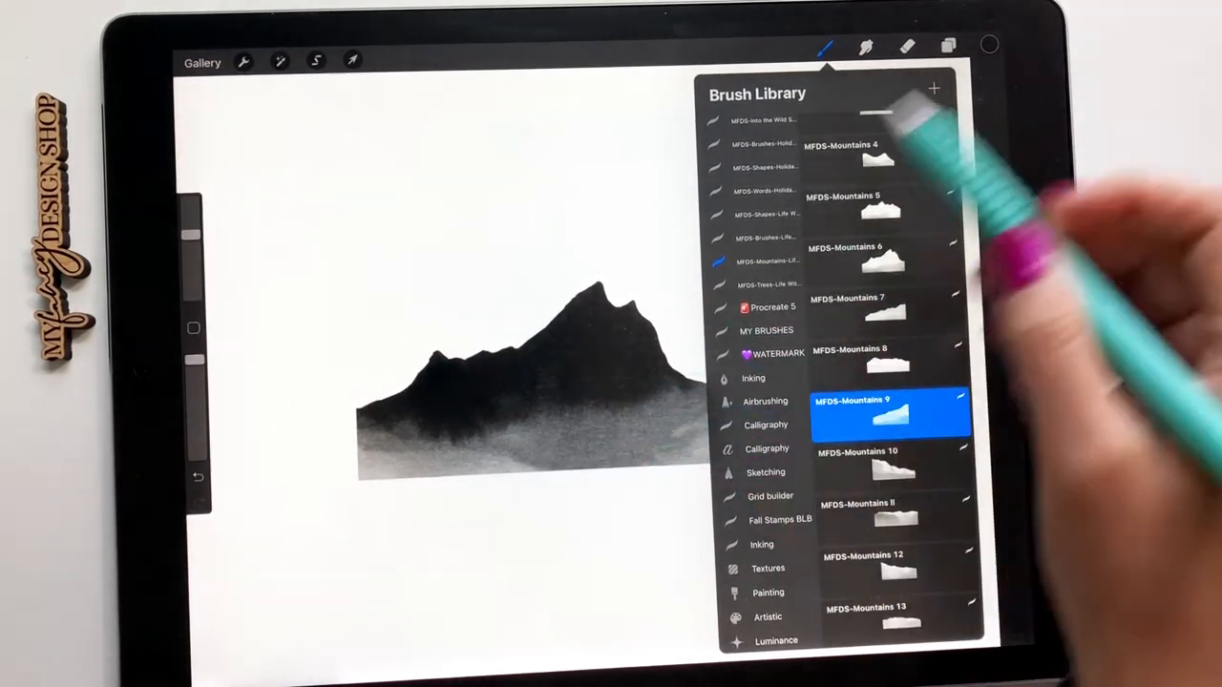
pyautogui.click(948, 46)
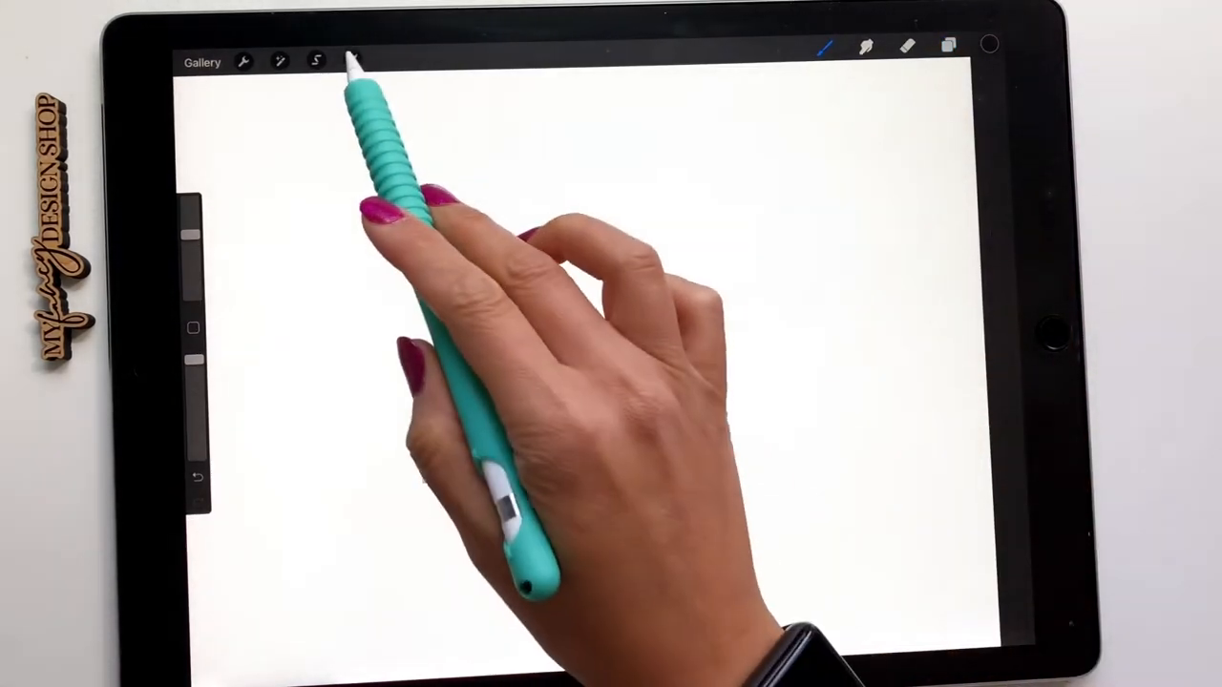
# Flip the sloped mountain ridge horizontally with Transform
pyautogui.click(352, 61)
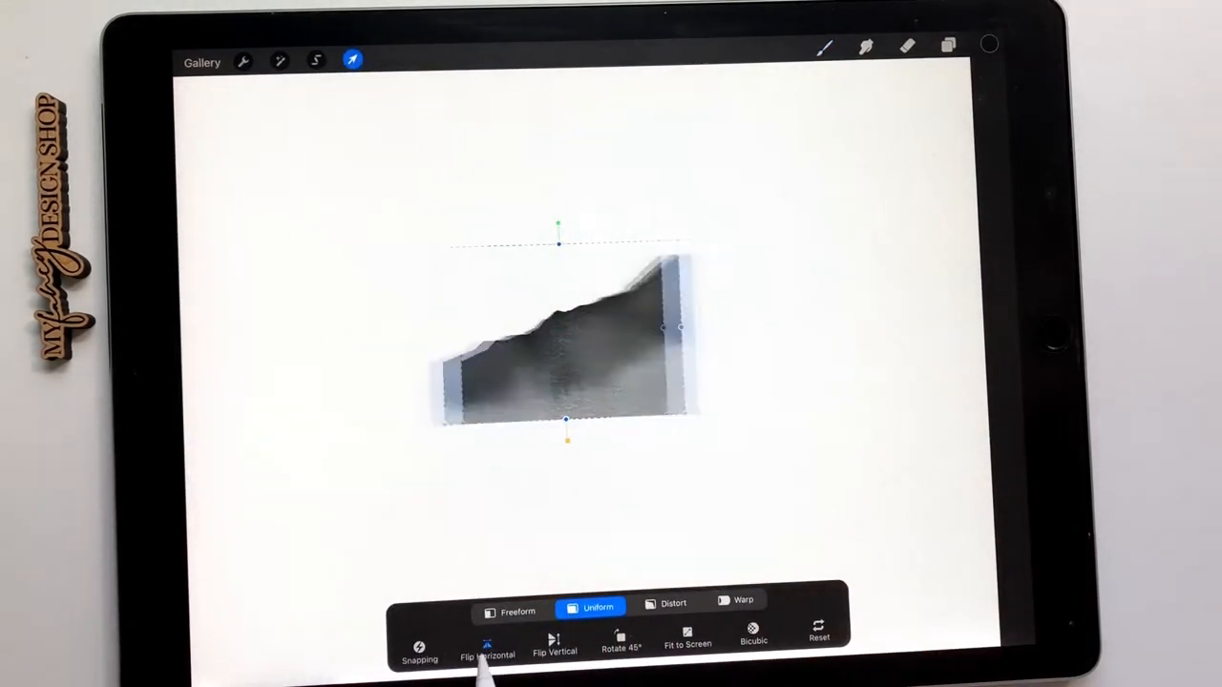
pyautogui.click(948, 46)
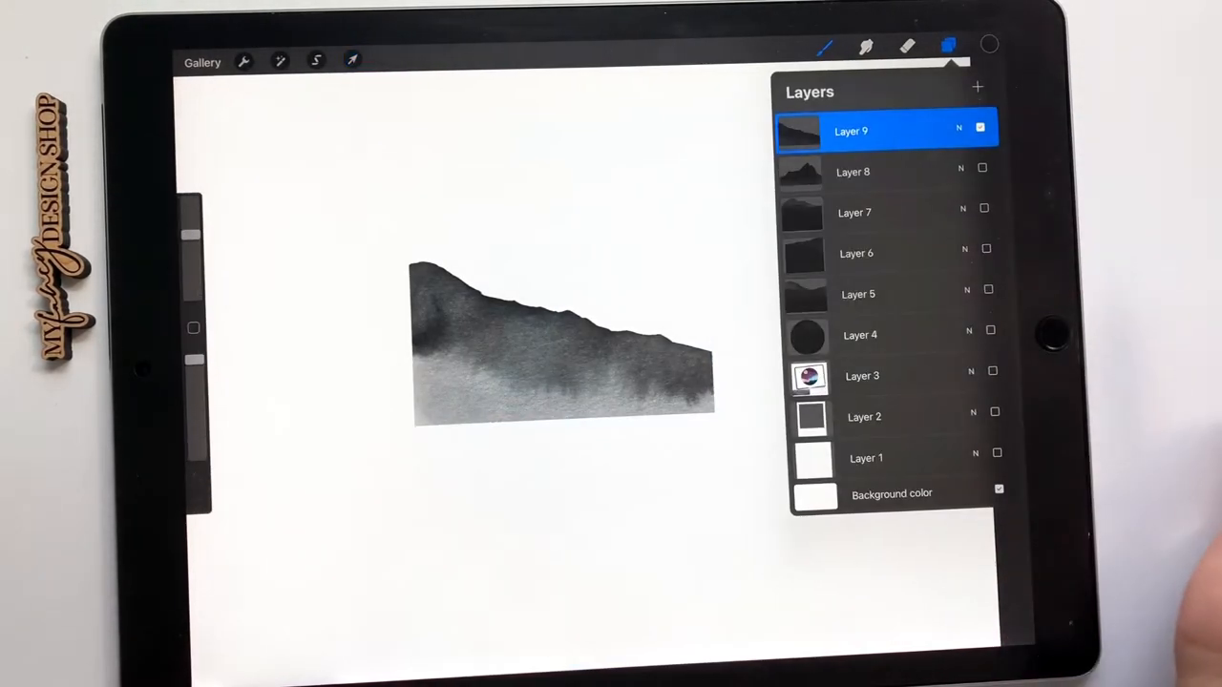
pyautogui.click(980, 127)
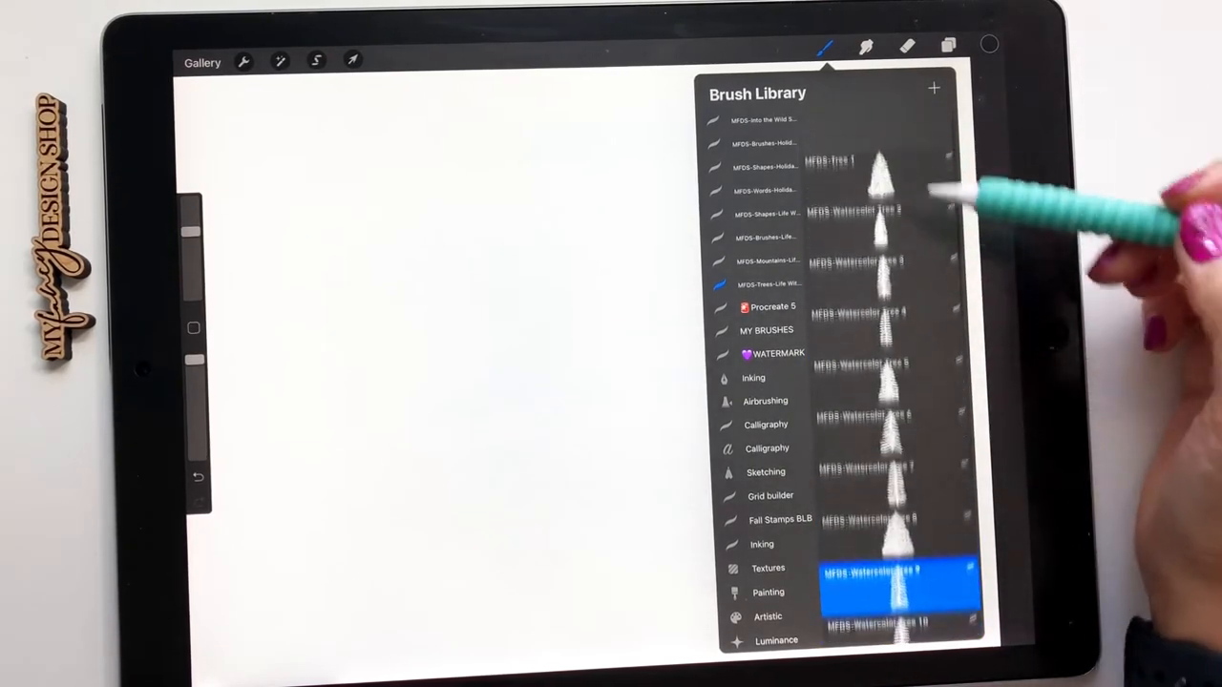
# Unhide the layer and stamp large watercolour pine trees
pyautogui.click(850, 134)
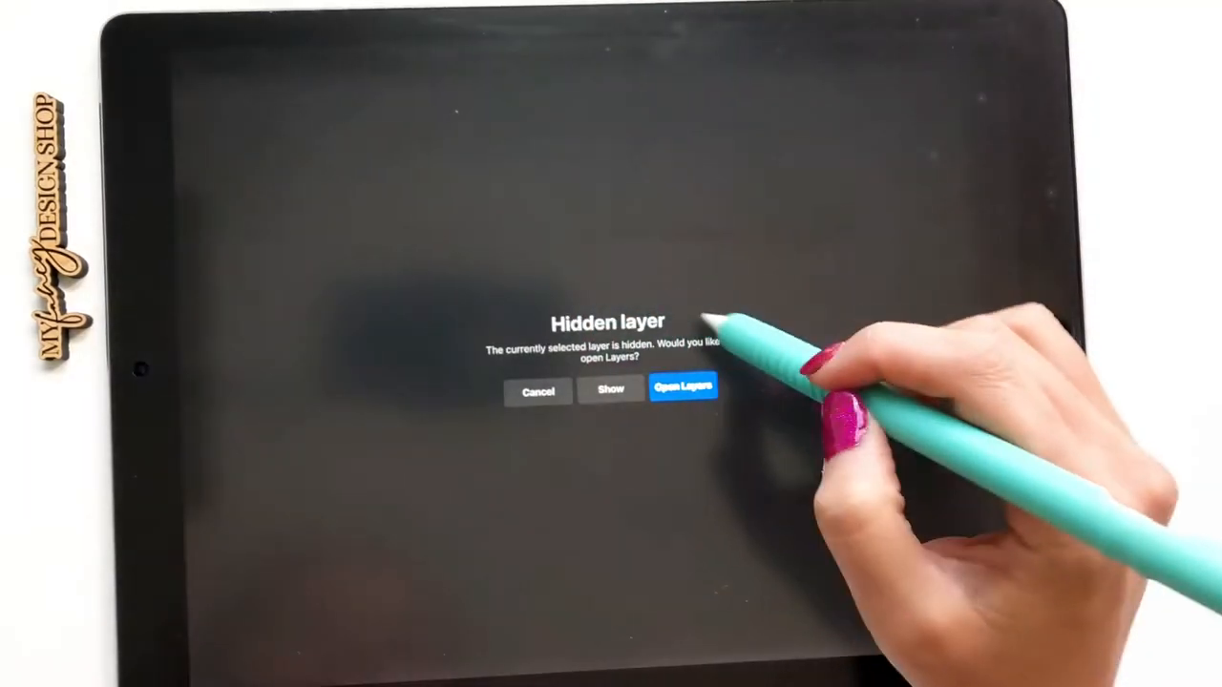
pyautogui.click(610, 389)
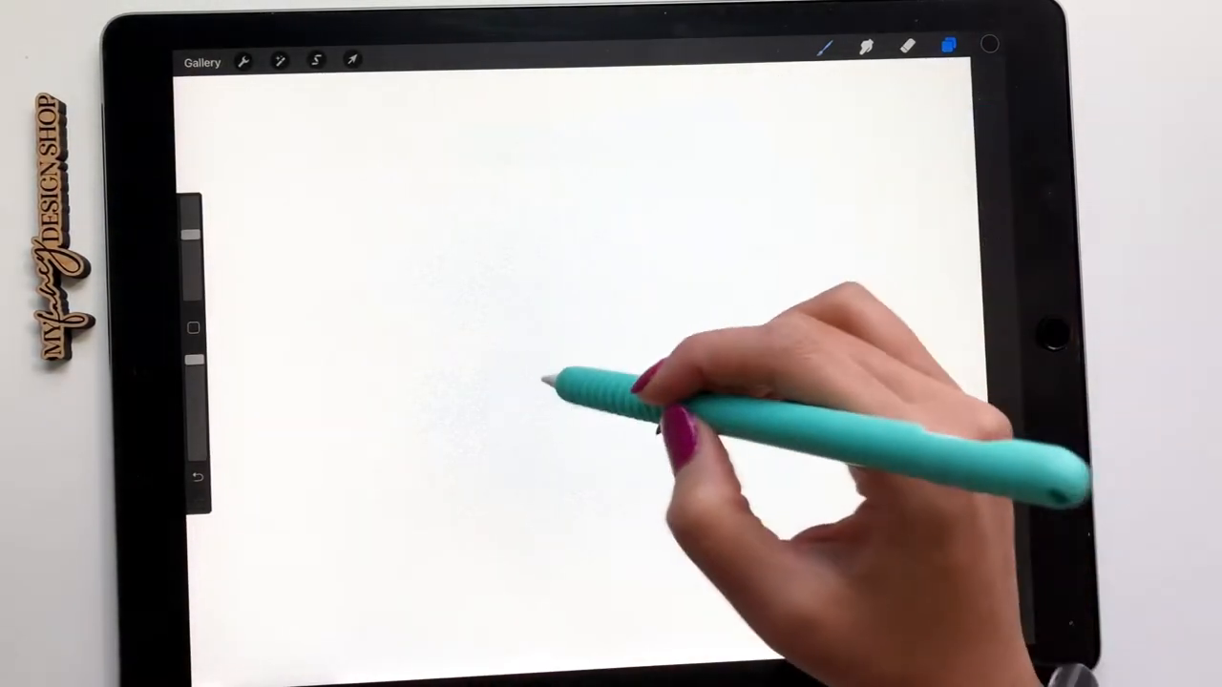
pyautogui.click(352, 60)
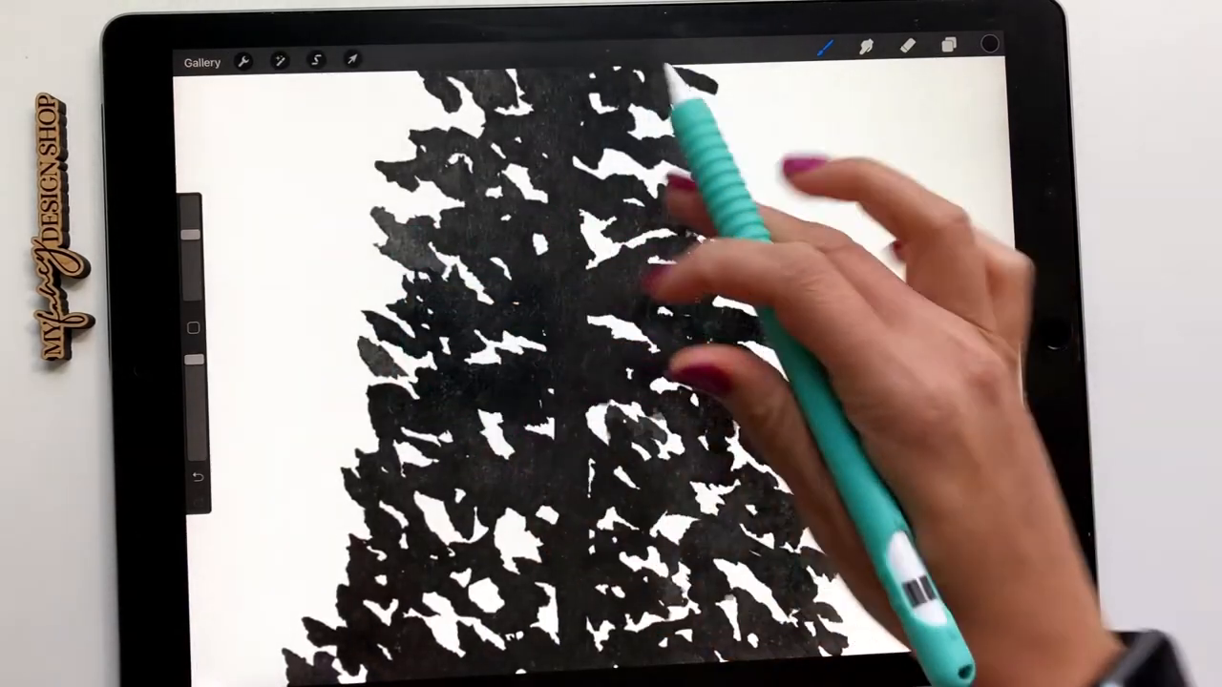
pyautogui.click(827, 46)
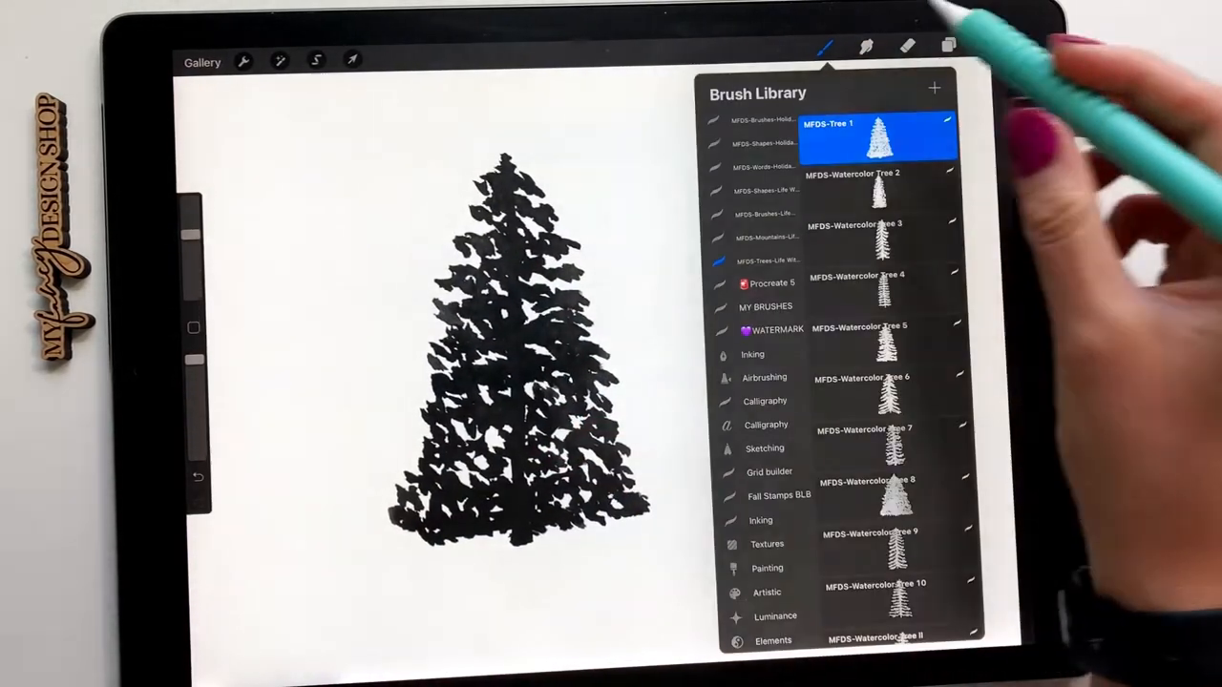
pyautogui.click(856, 224)
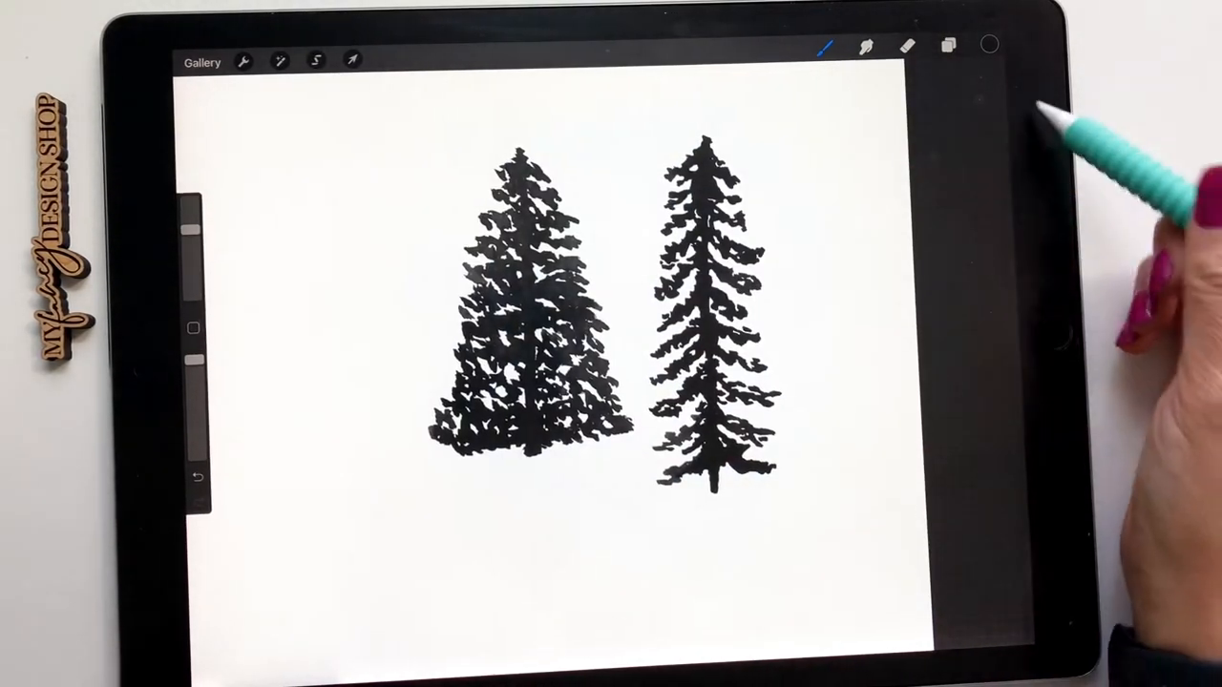
pyautogui.click(352, 60)
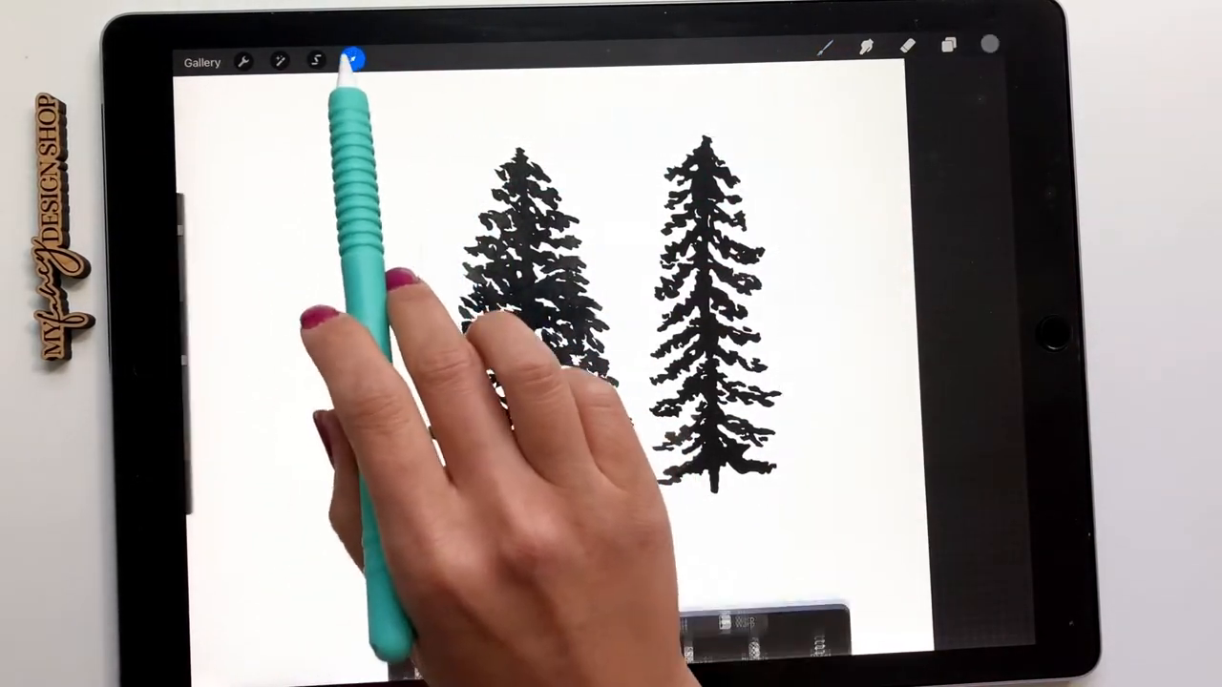
# Resize the two pine trees with Transform
pyautogui.click(947, 45)
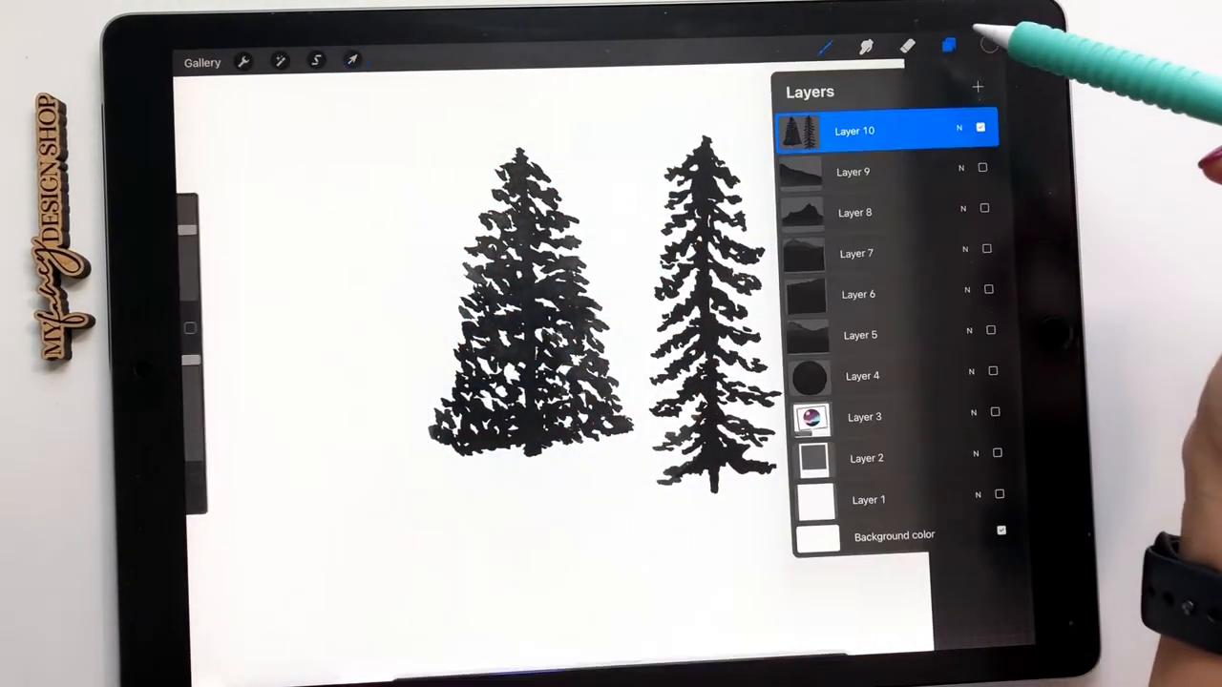
pyautogui.click(948, 46)
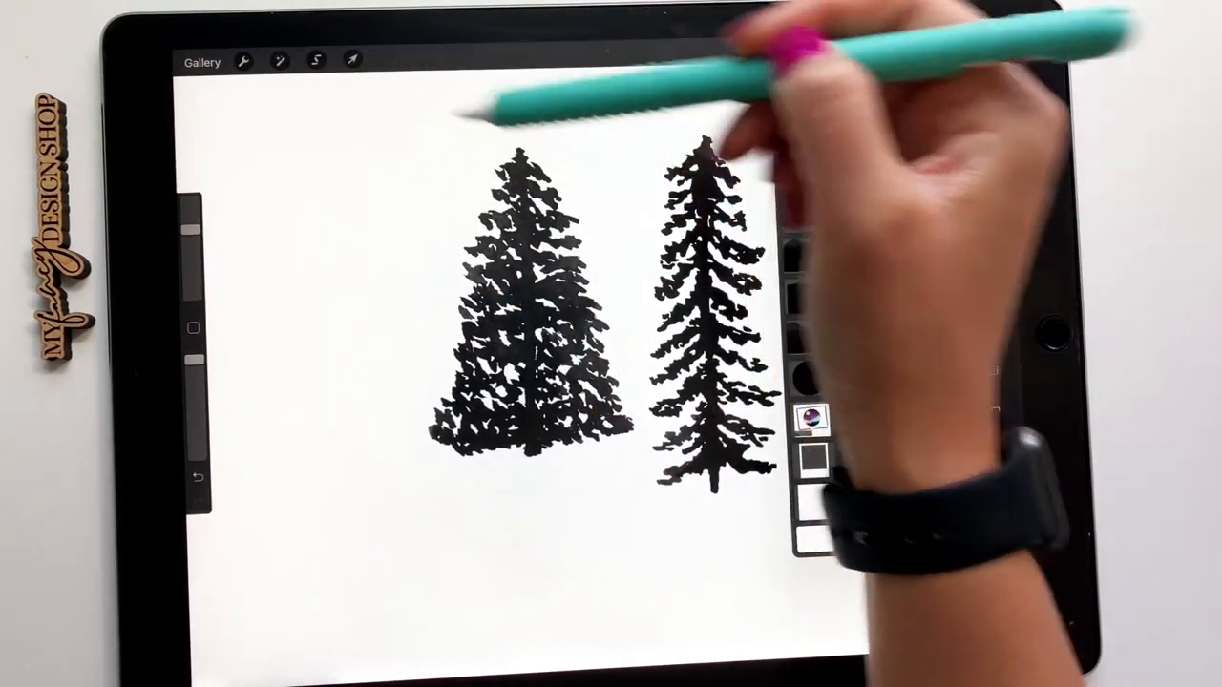
pyautogui.click(353, 60)
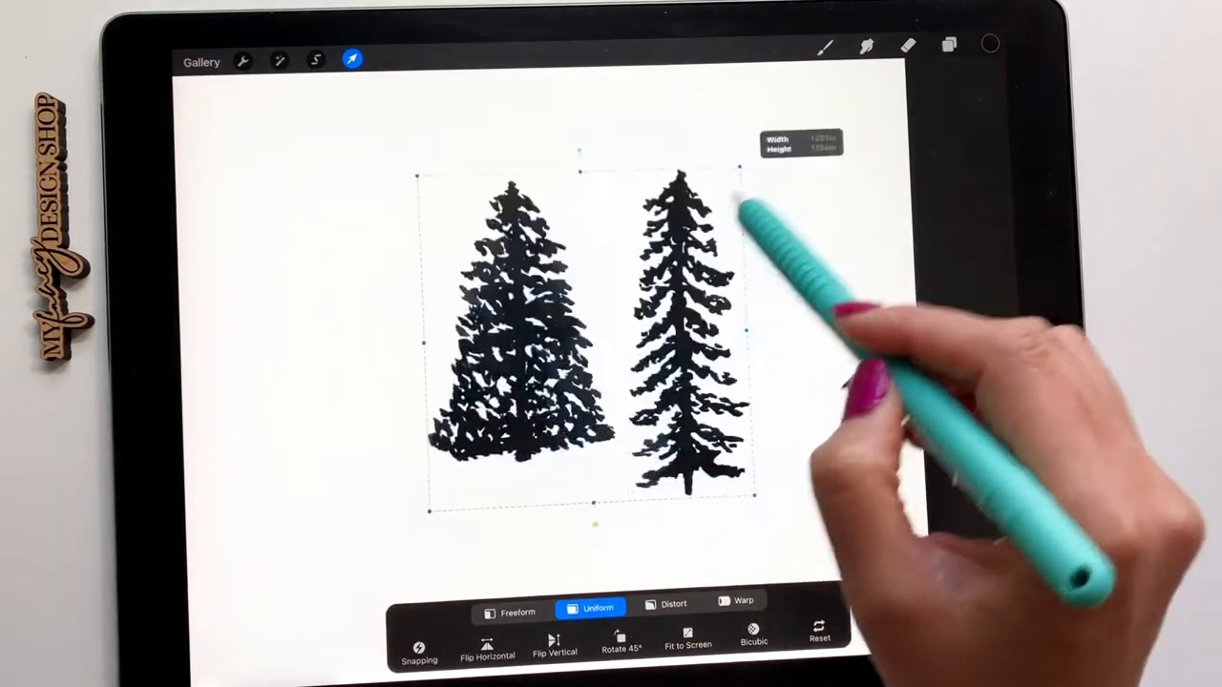
pyautogui.click(948, 45)
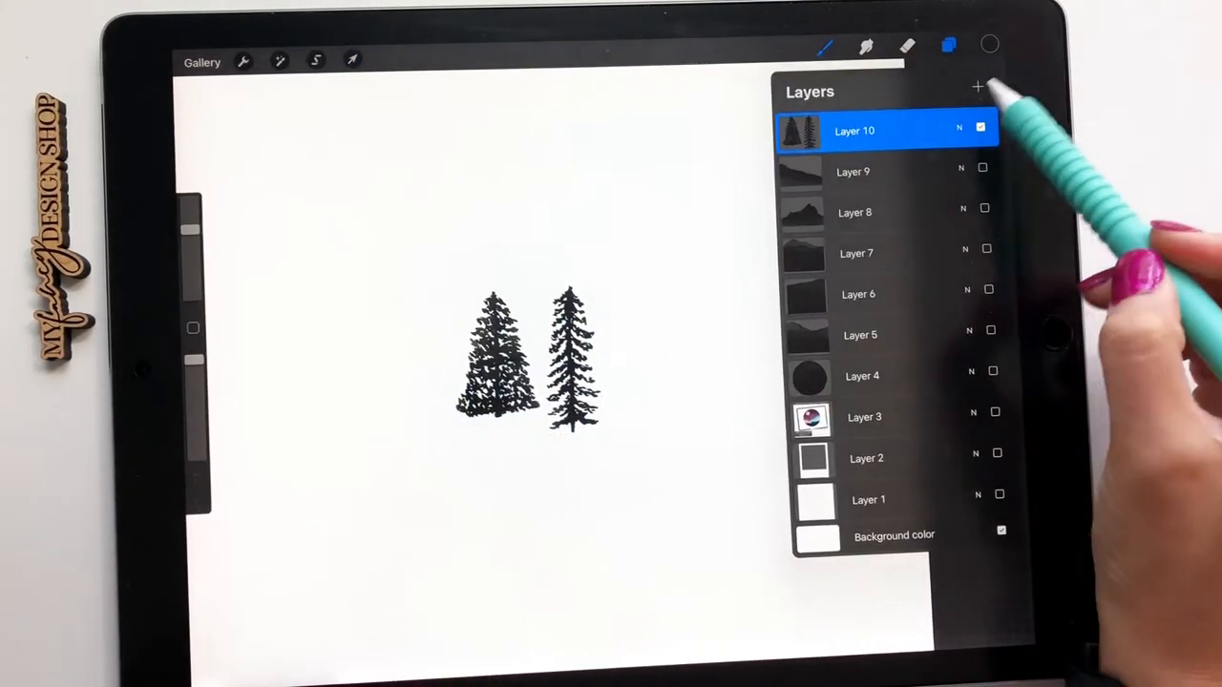
# Stamp Watercolor Tree Group clusters along the bottom on a new layer
pyautogui.click(824, 46)
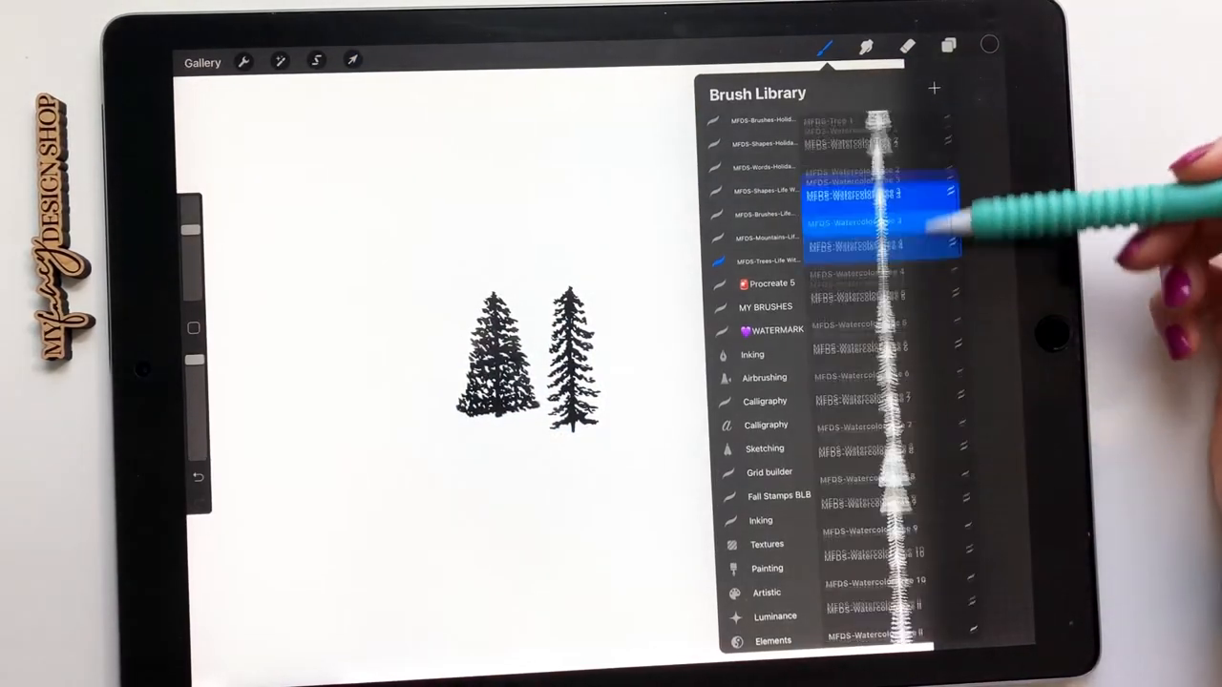
pyautogui.scroll(-3)
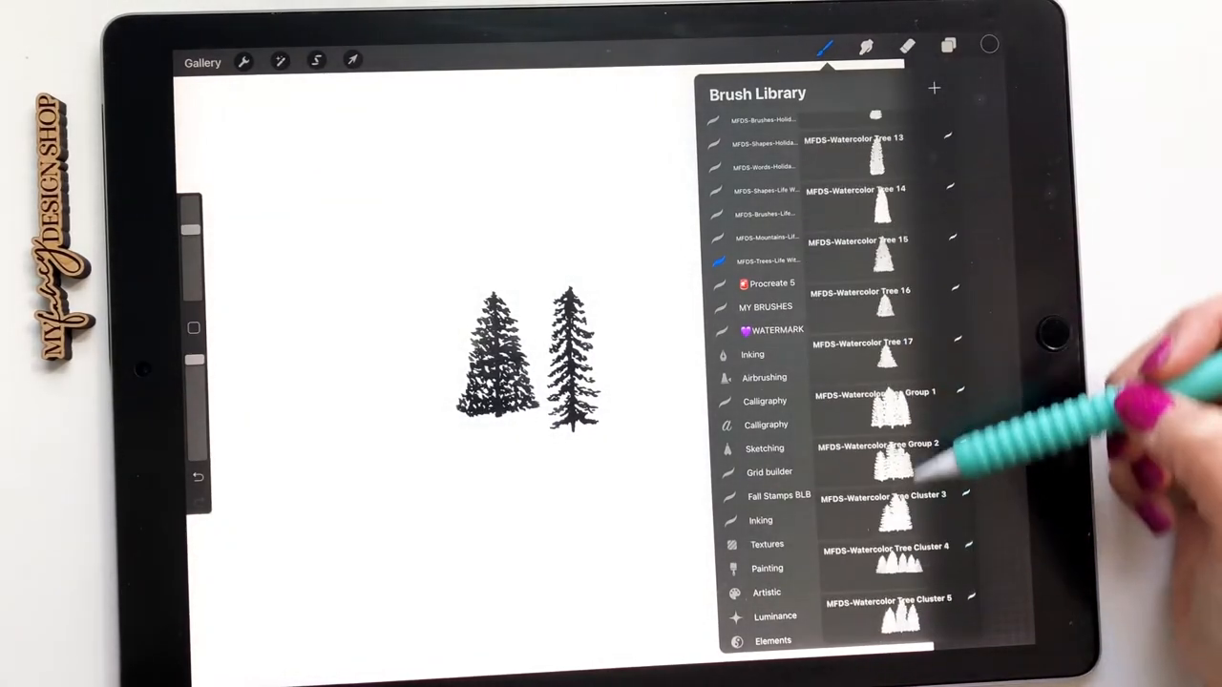
pyautogui.click(878, 401)
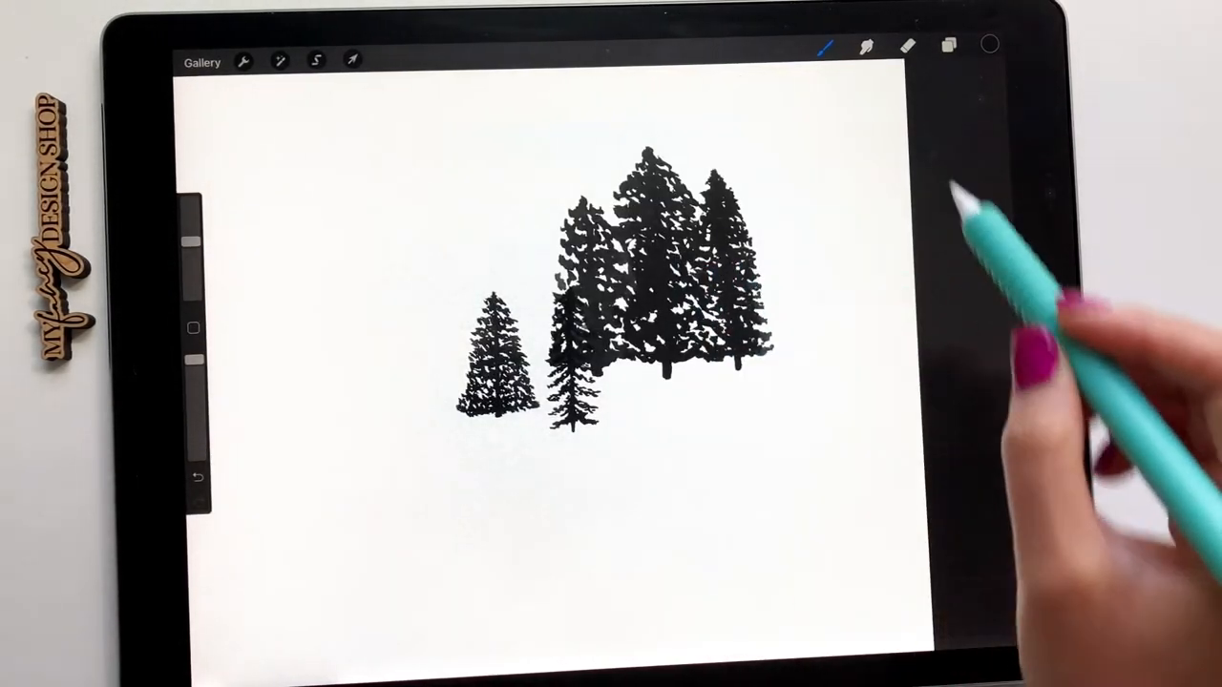
pyautogui.click(948, 46)
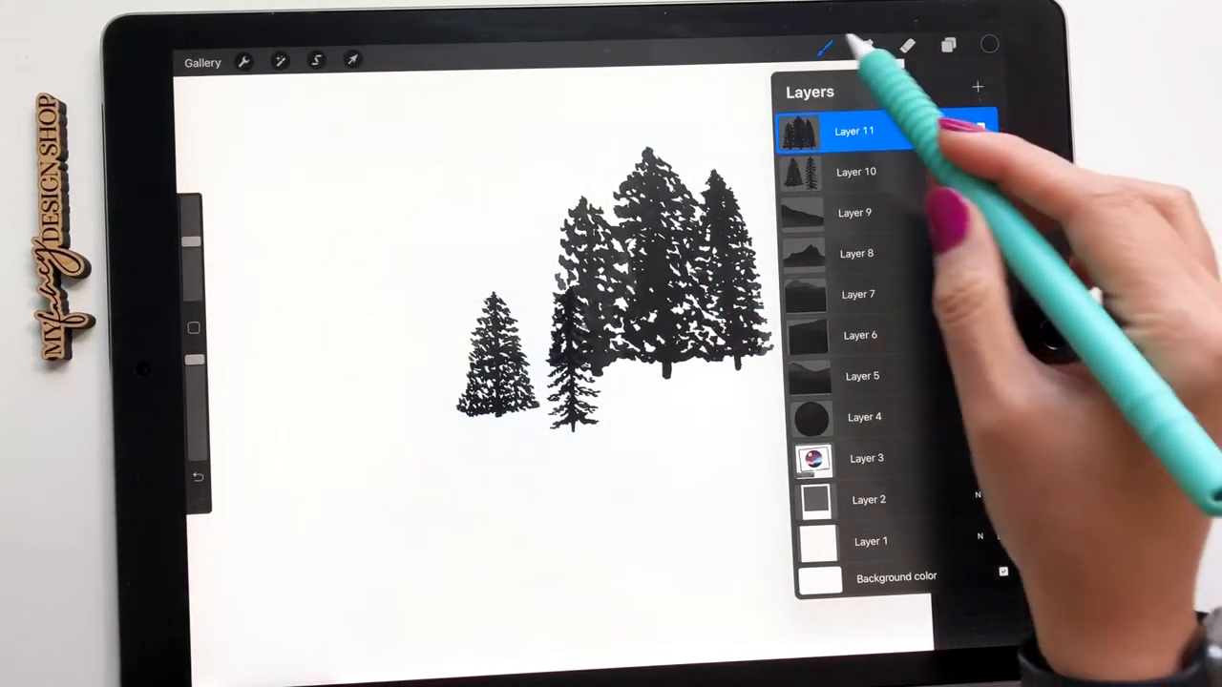
pyautogui.click(824, 45)
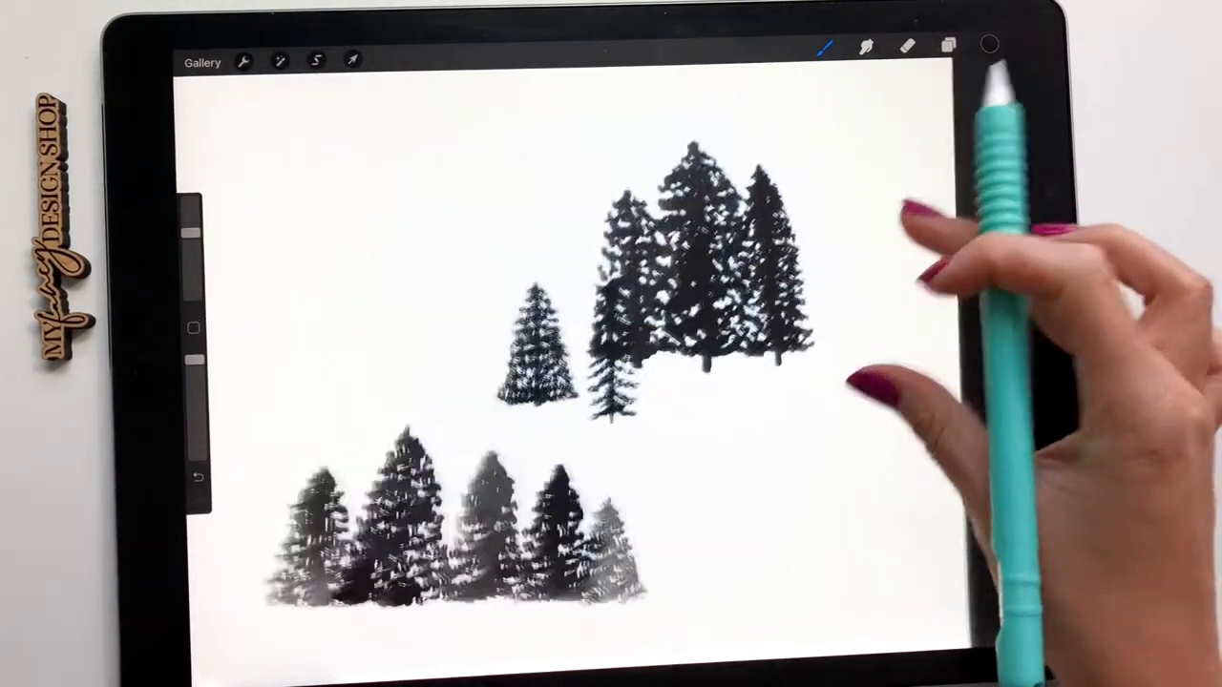
pyautogui.click(948, 46)
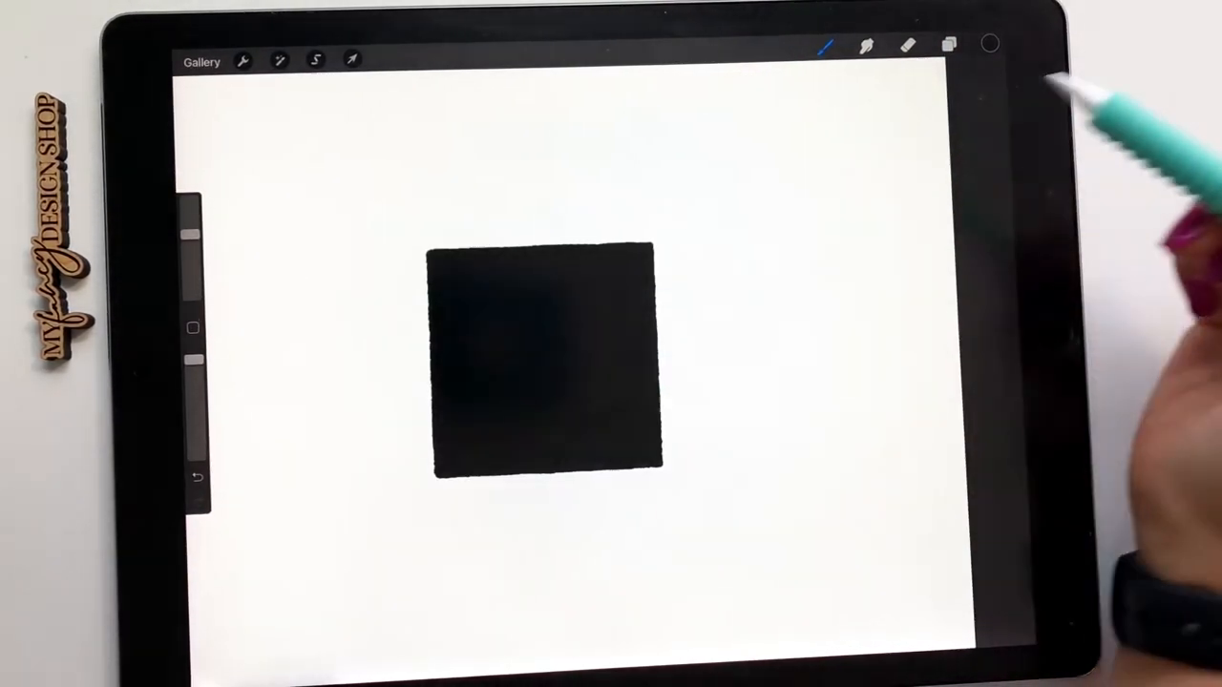
# On the square's layer, stamp a dark blue band across the top with MFDS-Color Stamp
pyautogui.click(948, 45)
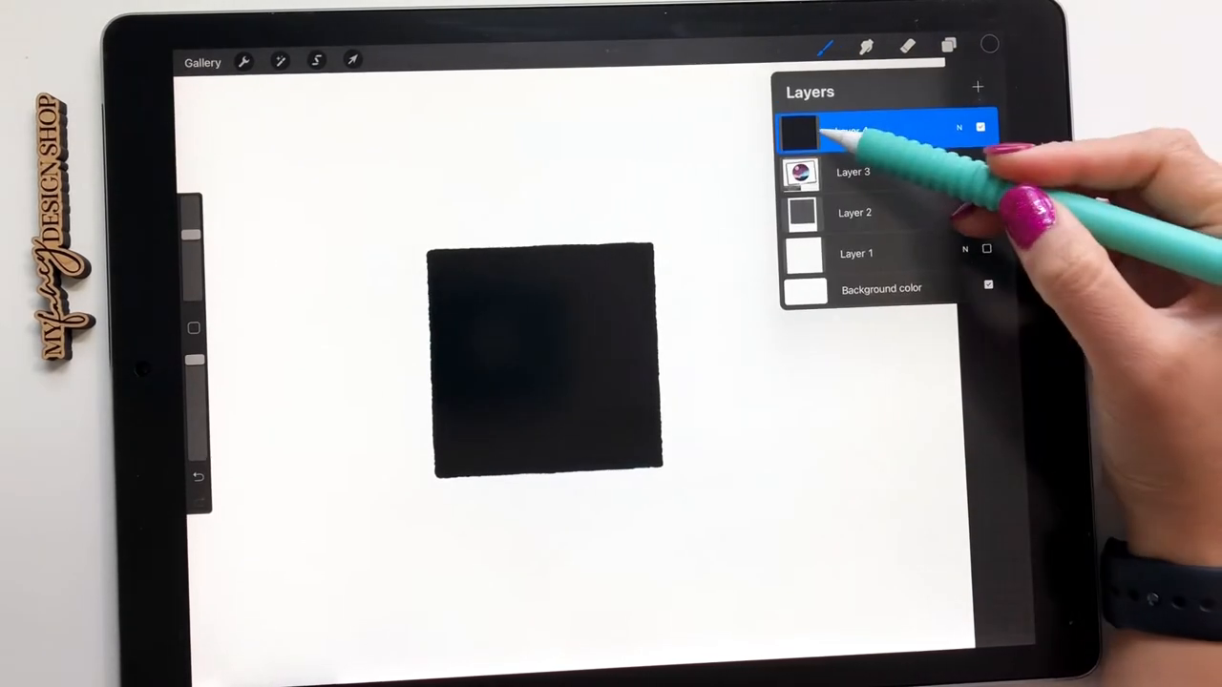
pyautogui.click(850, 129)
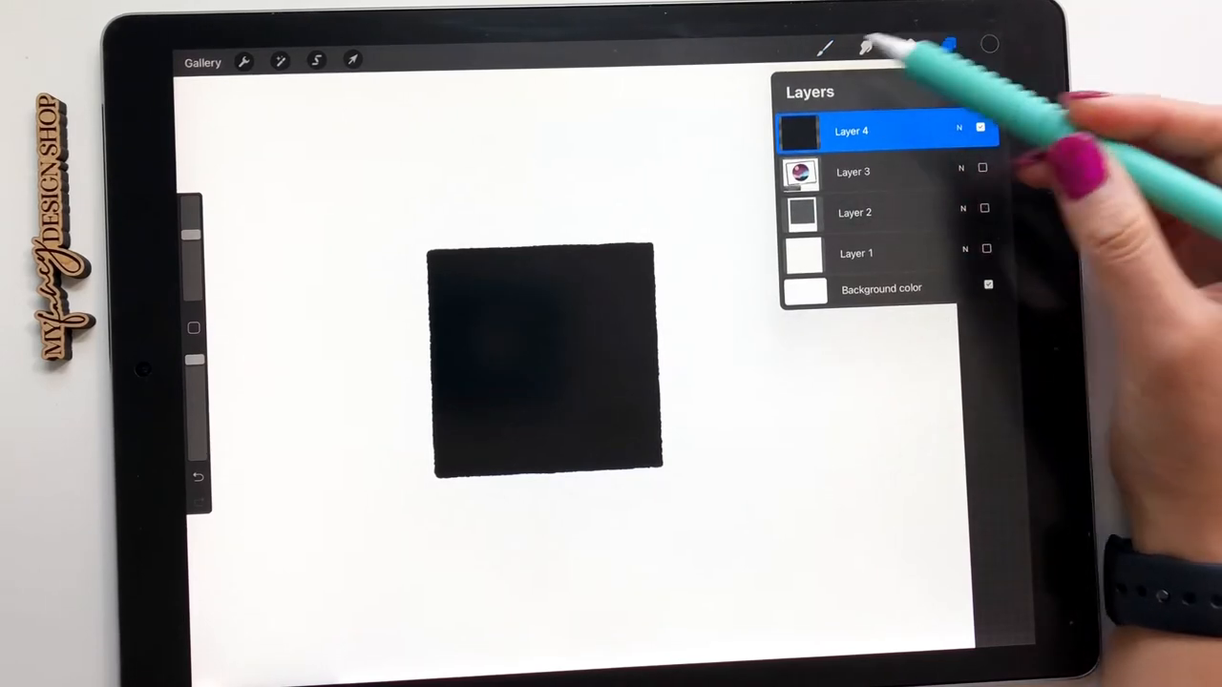
pyautogui.click(825, 48)
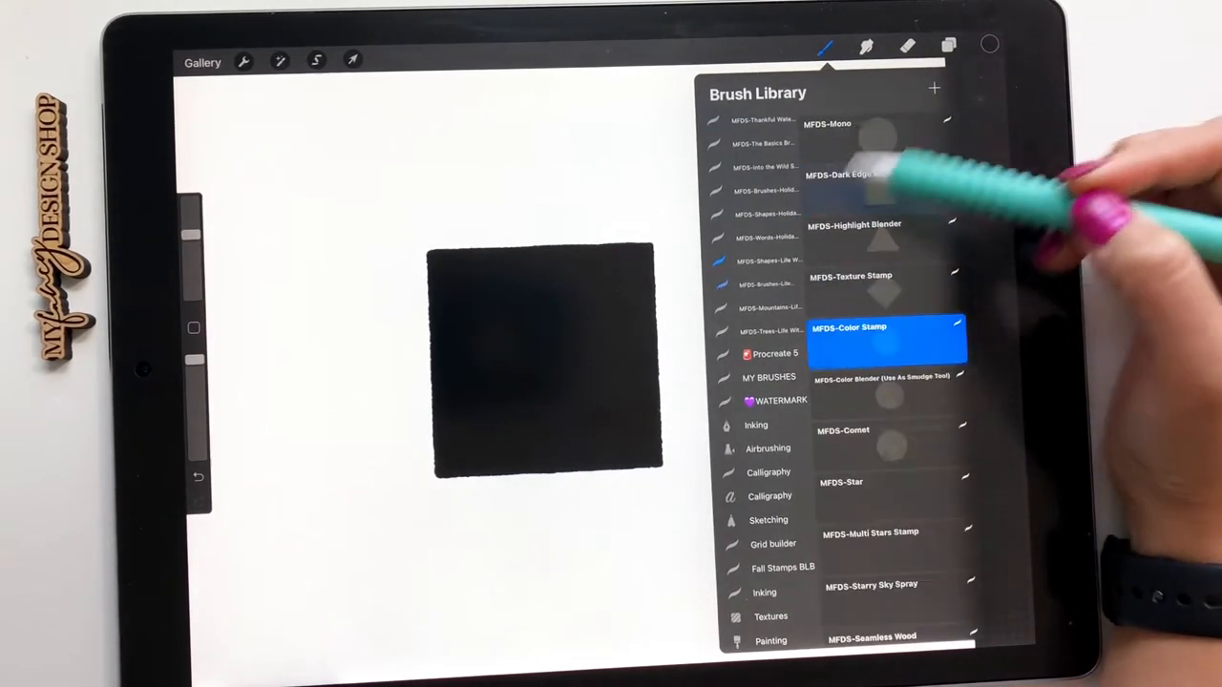
pyautogui.click(988, 45)
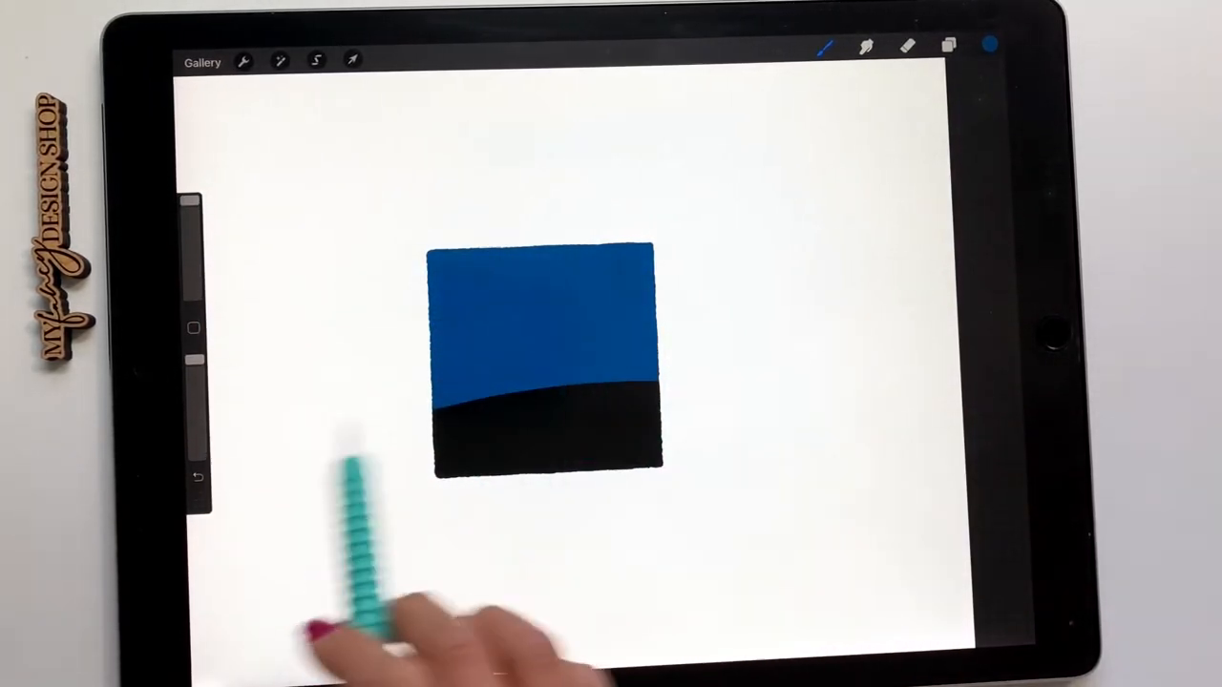
pyautogui.click(990, 44)
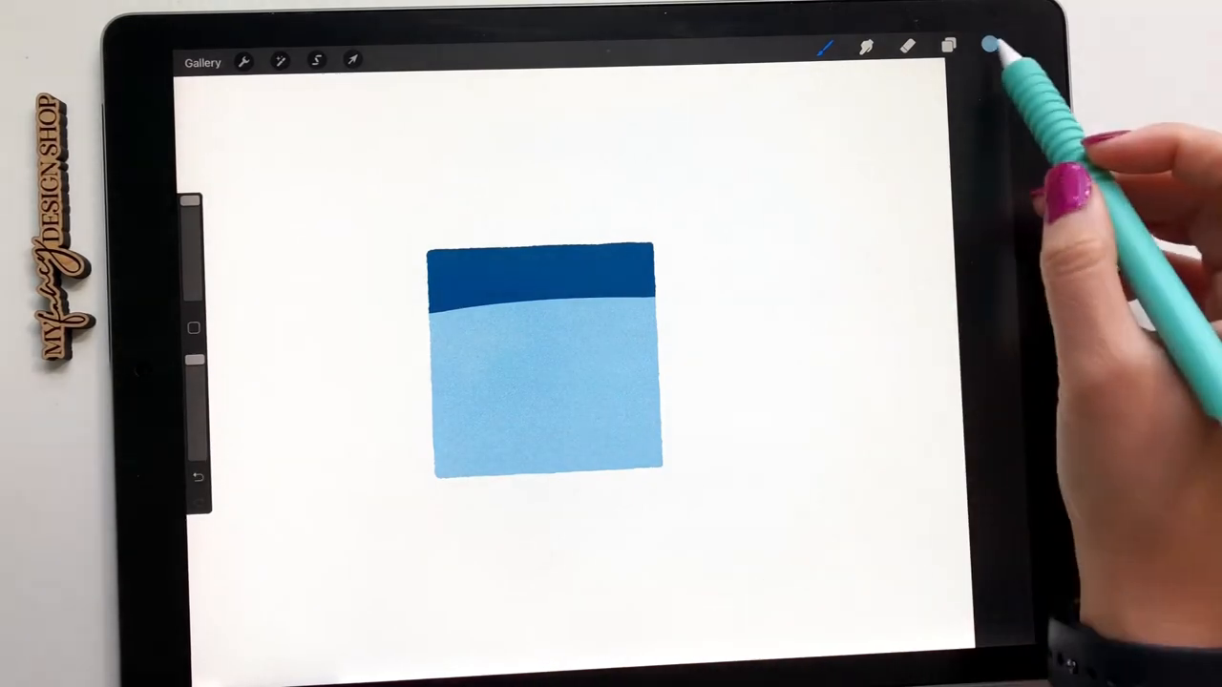
# Pick light blue and paint it below the dark band
pyautogui.click(990, 45)
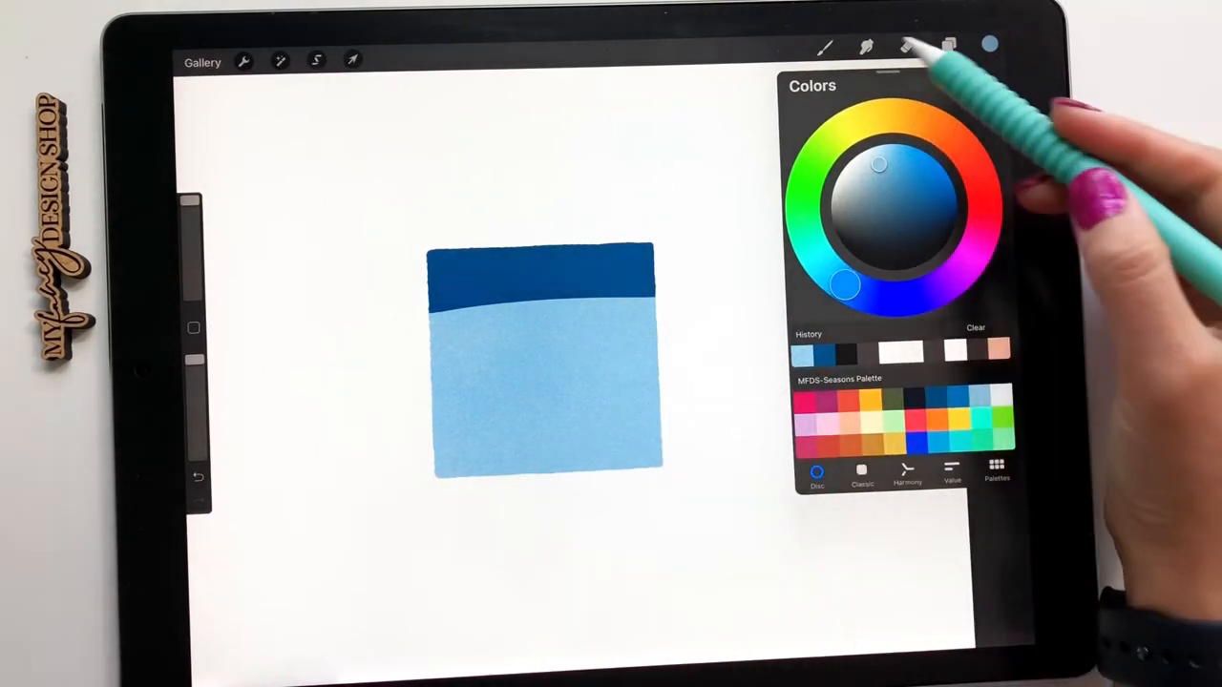
pyautogui.click(949, 45)
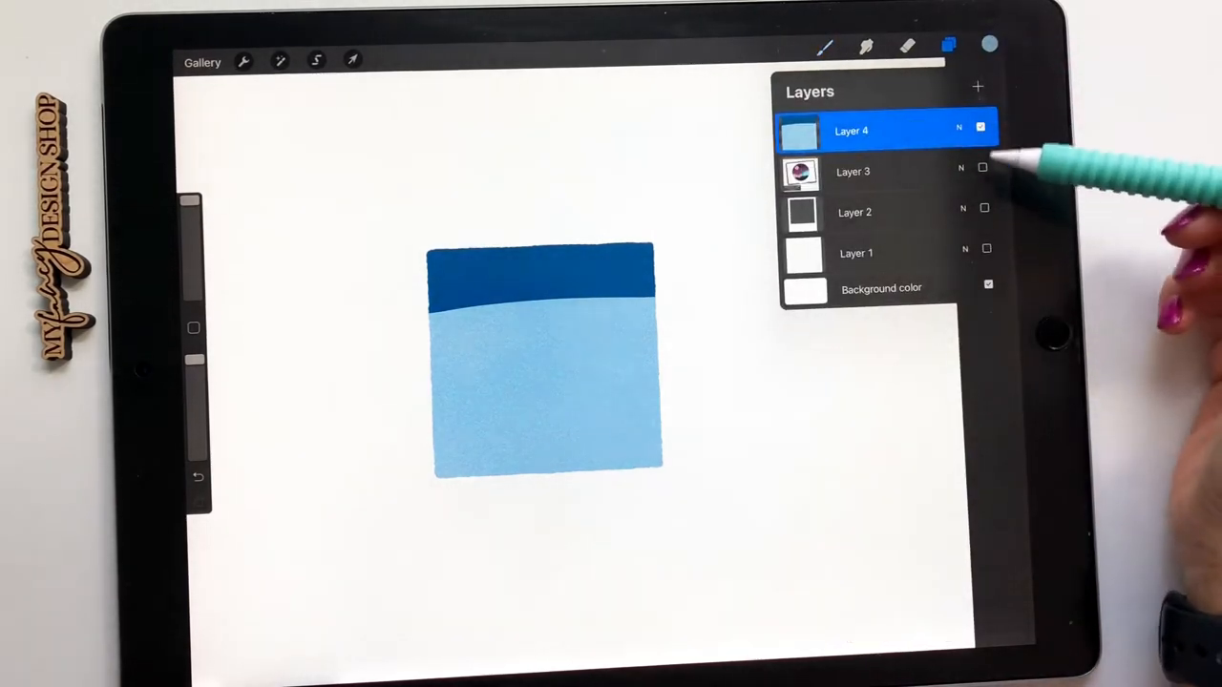
pyautogui.click(984, 168)
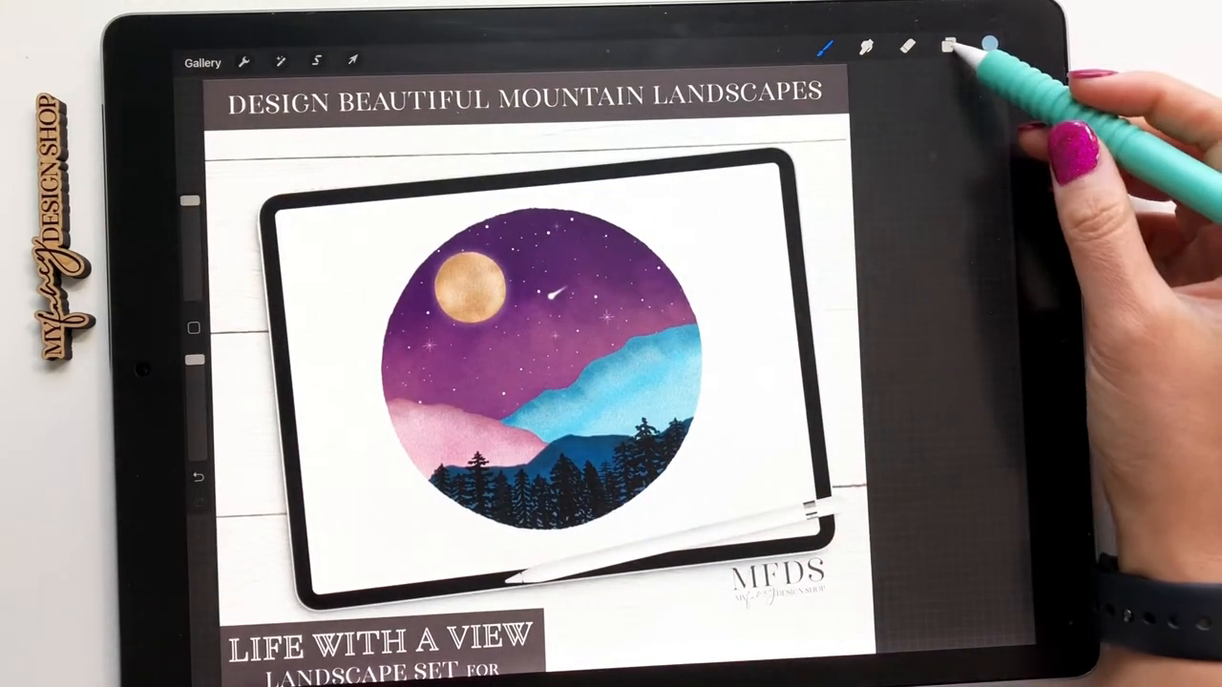
pyautogui.click(949, 46)
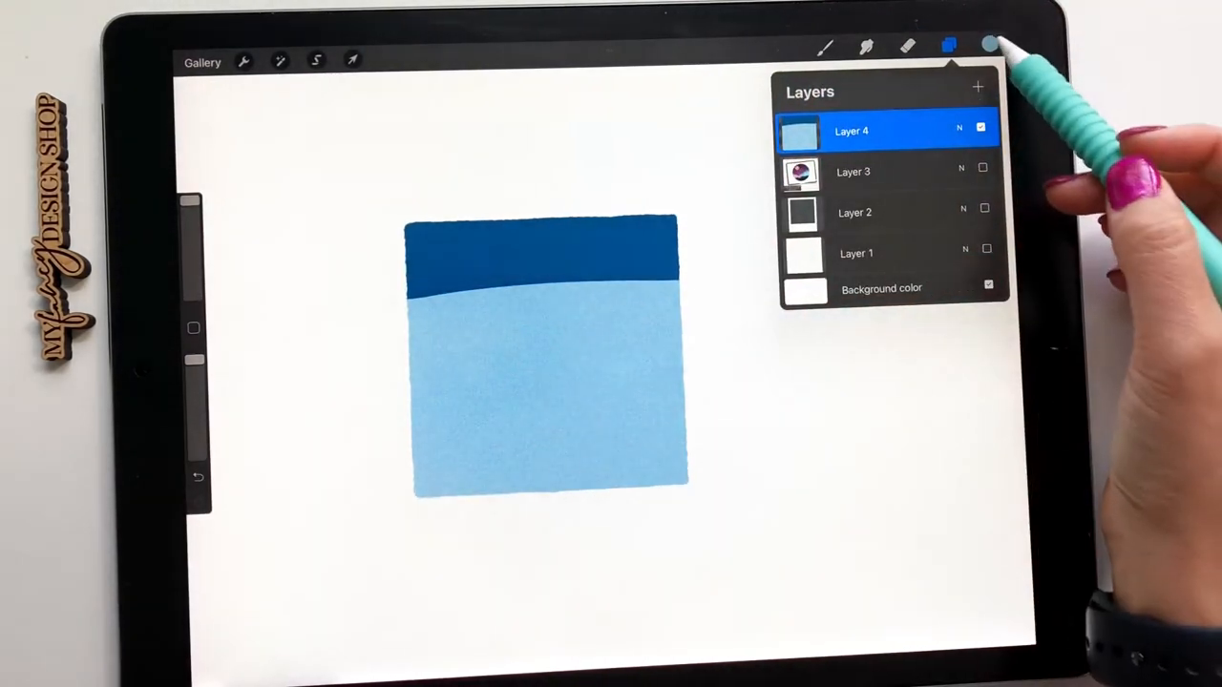
# Stamp a lilac band and smudge all three bands together with MFDS-Color Blender
pyautogui.click(990, 45)
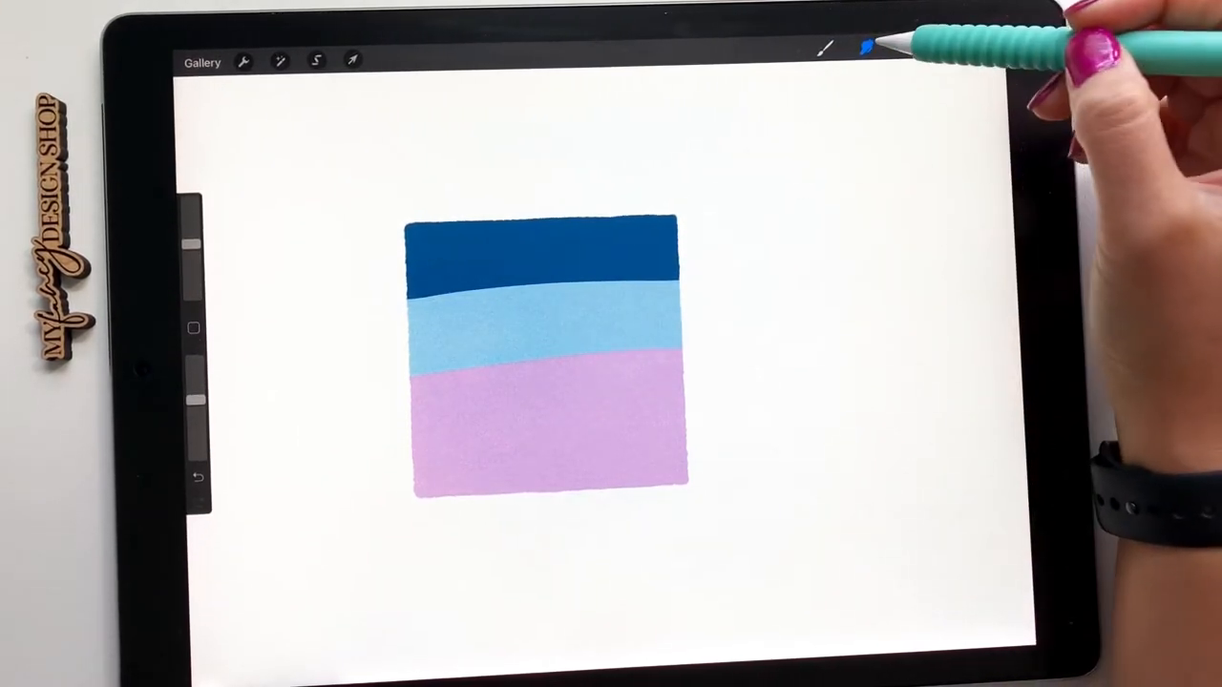
pyautogui.click(866, 46)
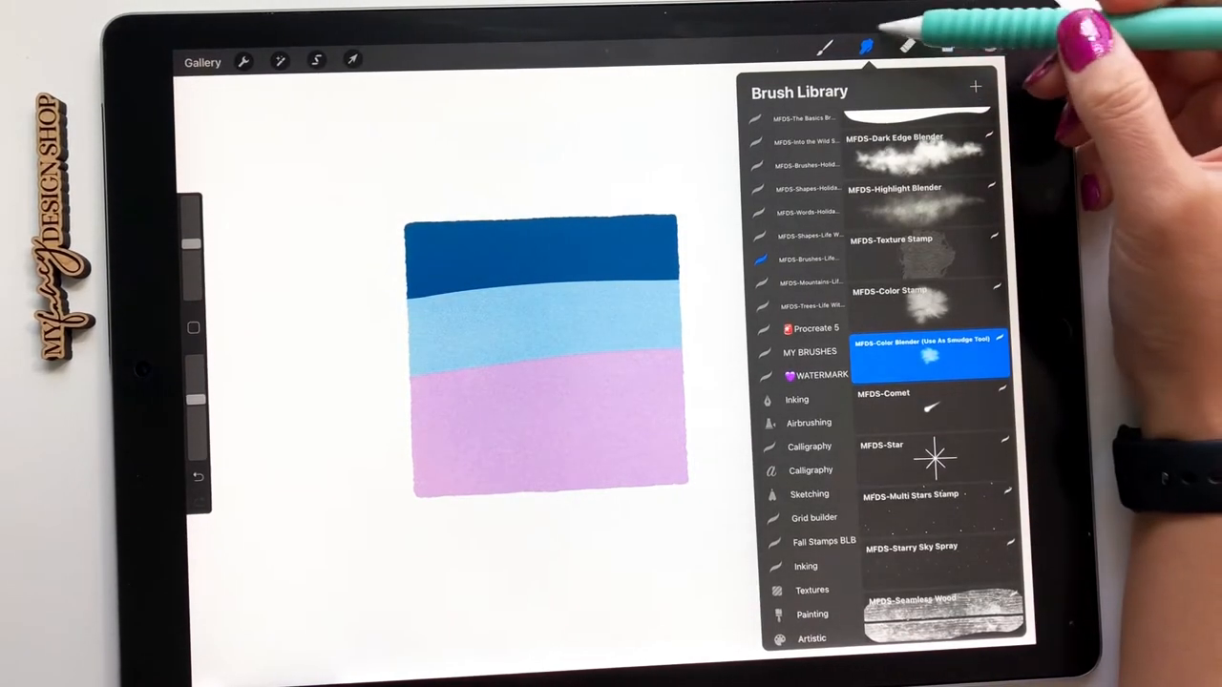
pyautogui.click(867, 47)
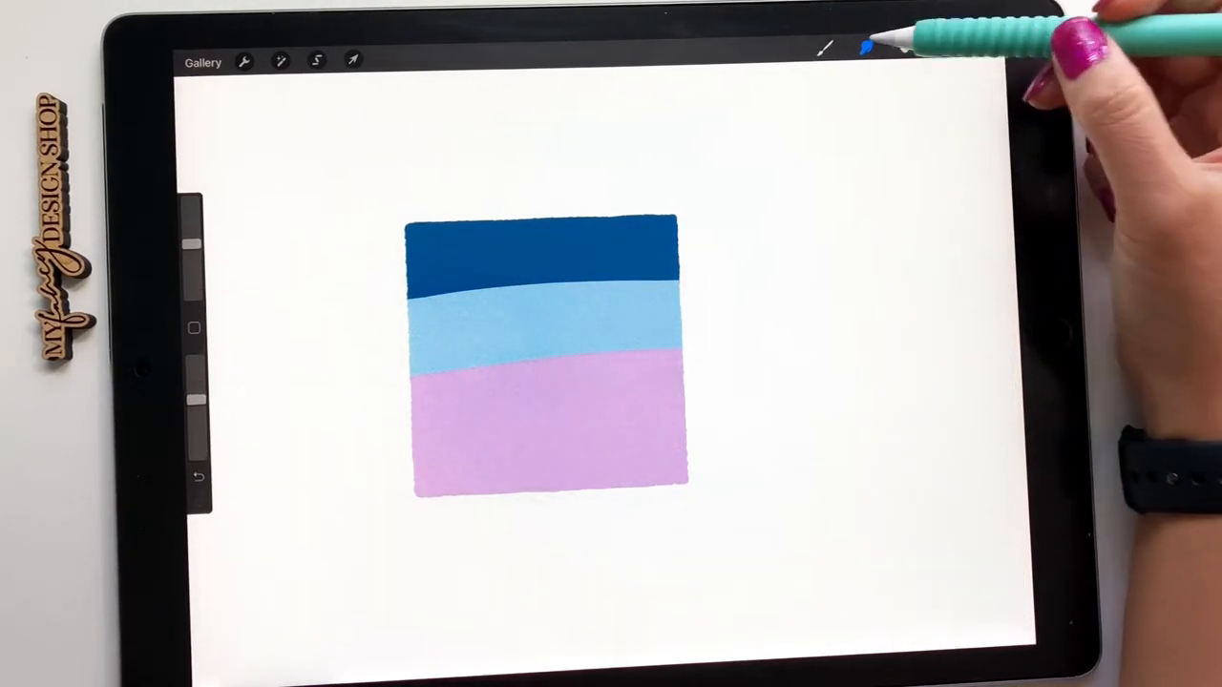
pyautogui.click(868, 48)
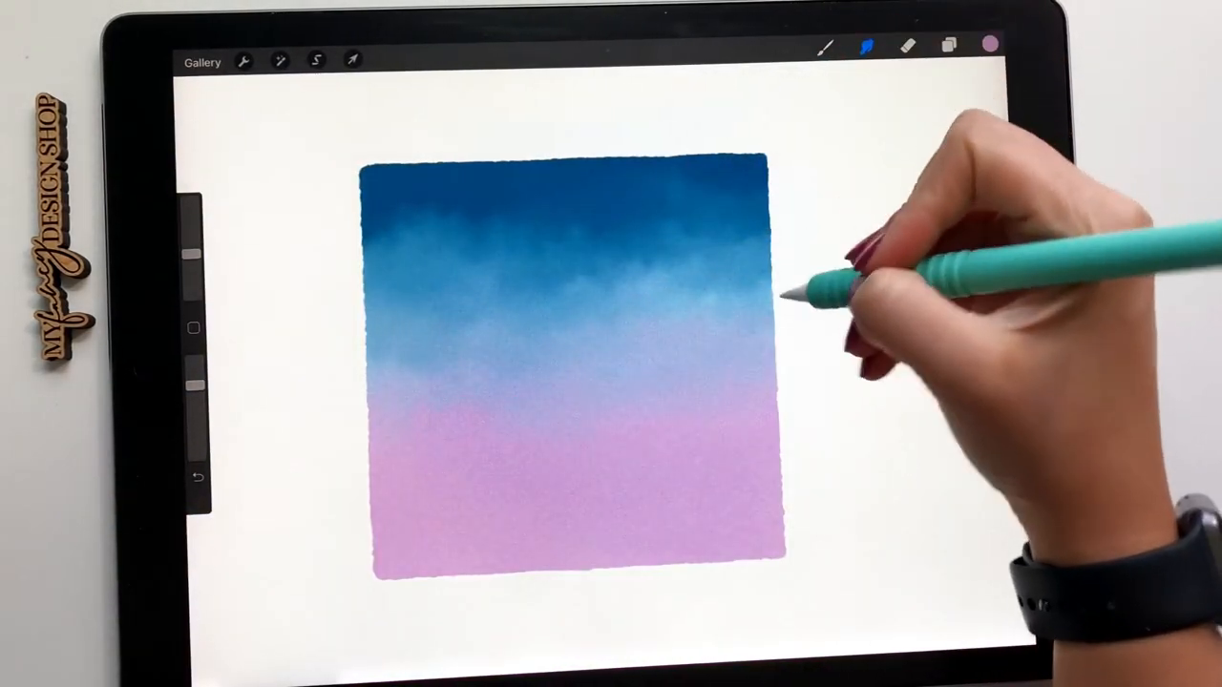
pyautogui.click(949, 44)
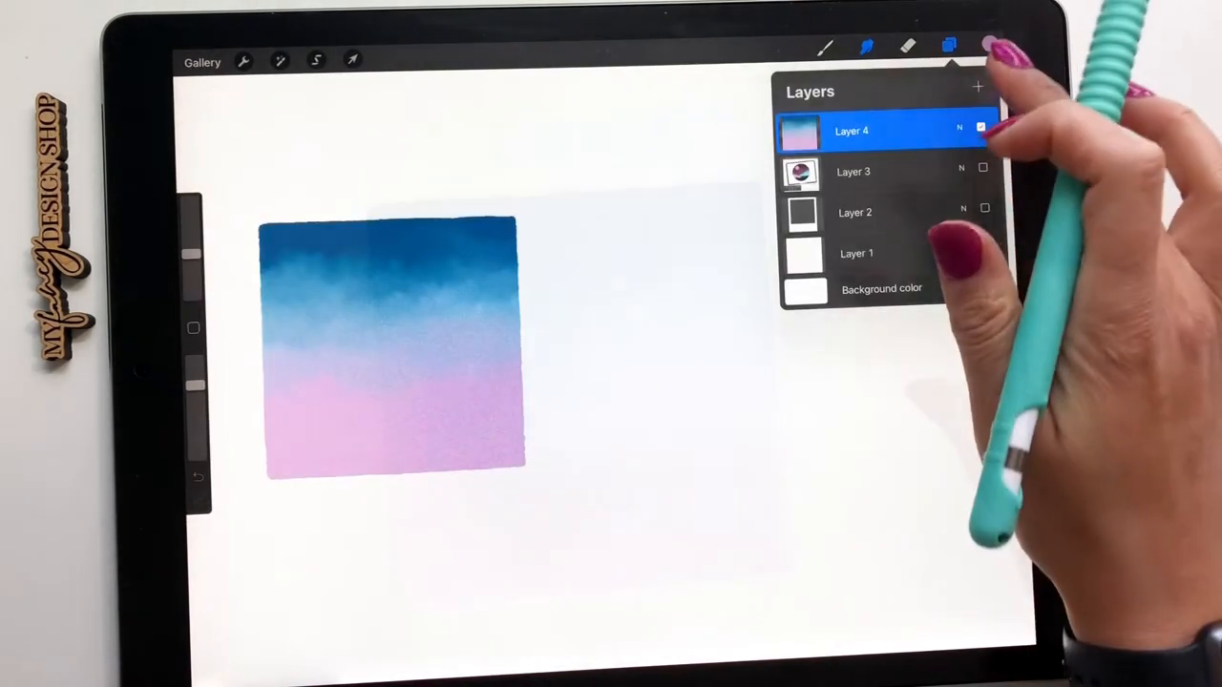
# Stamp a second square with Square Base, add blues and pink, and blend them
pyautogui.click(988, 45)
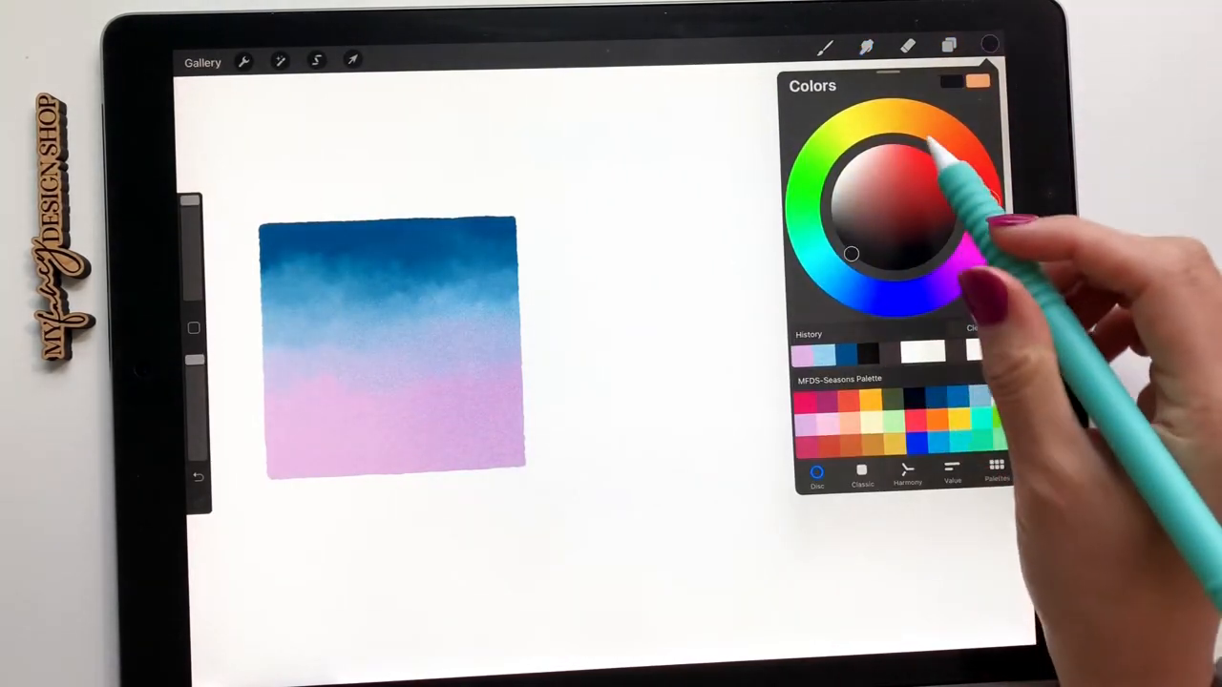
pyautogui.click(825, 46)
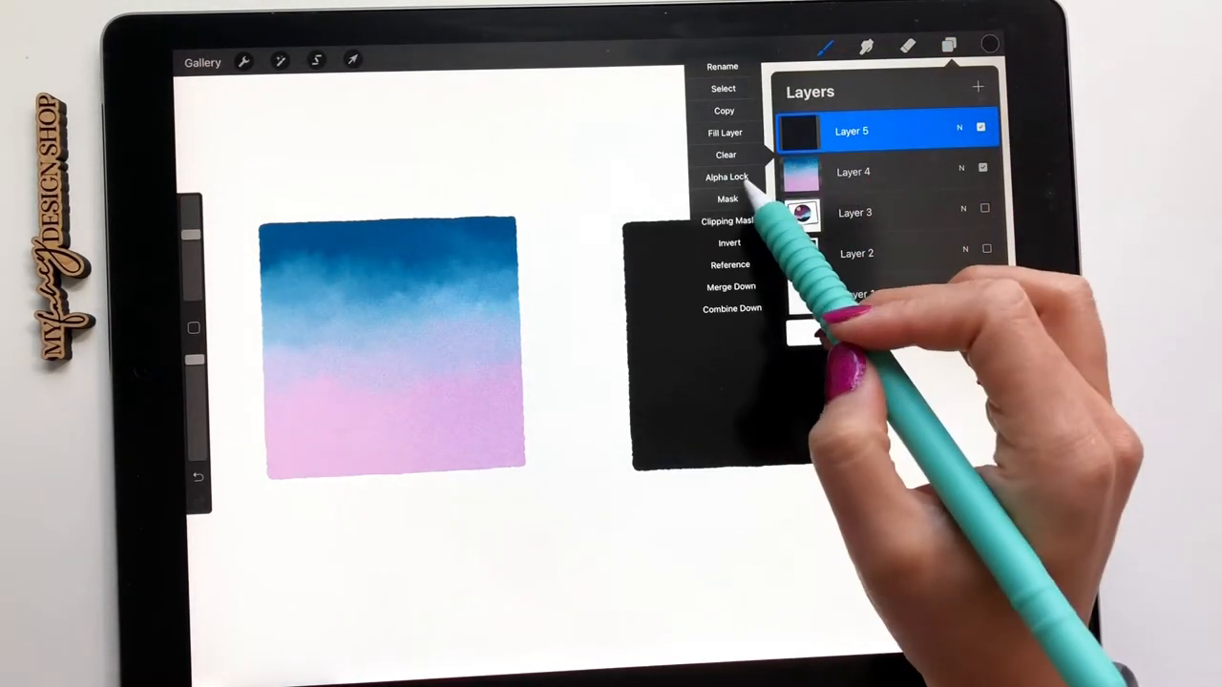
pyautogui.click(990, 45)
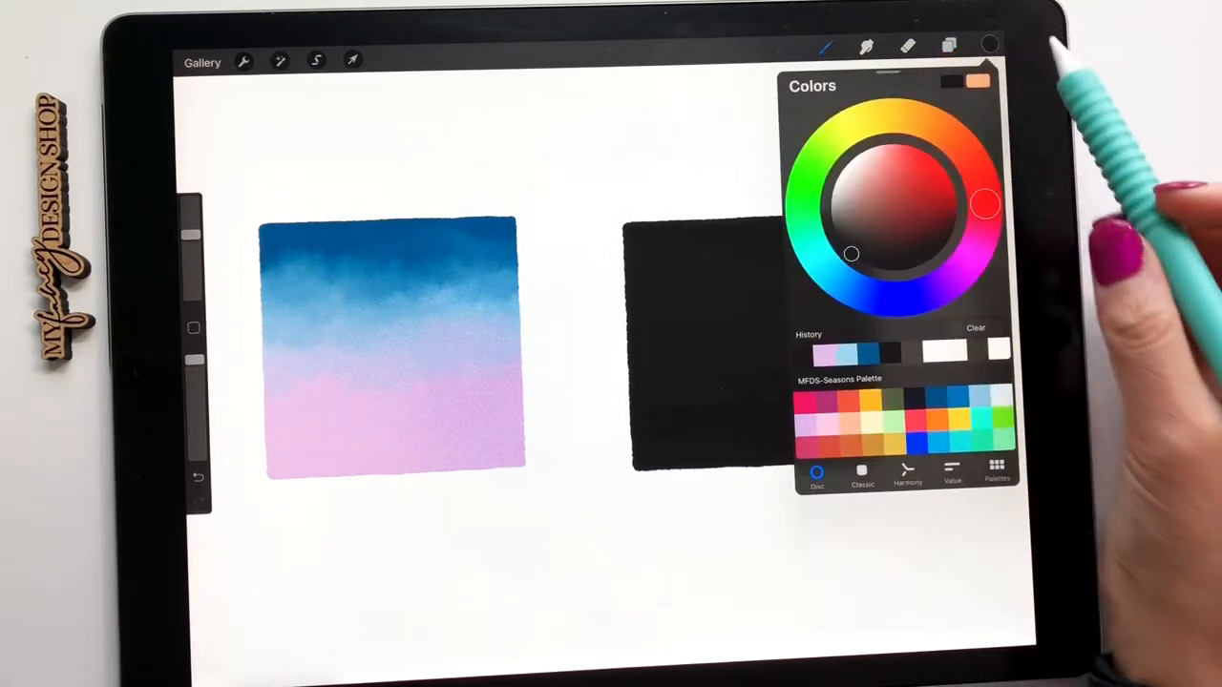
pyautogui.click(825, 46)
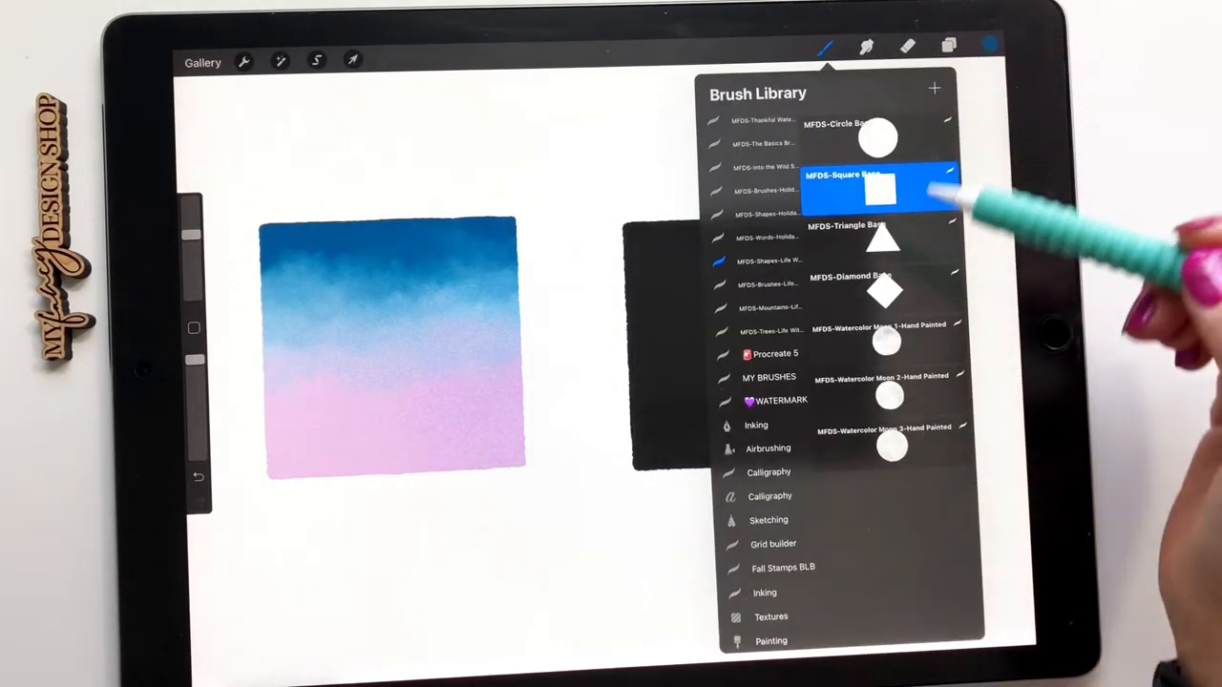
pyautogui.scroll(-3)
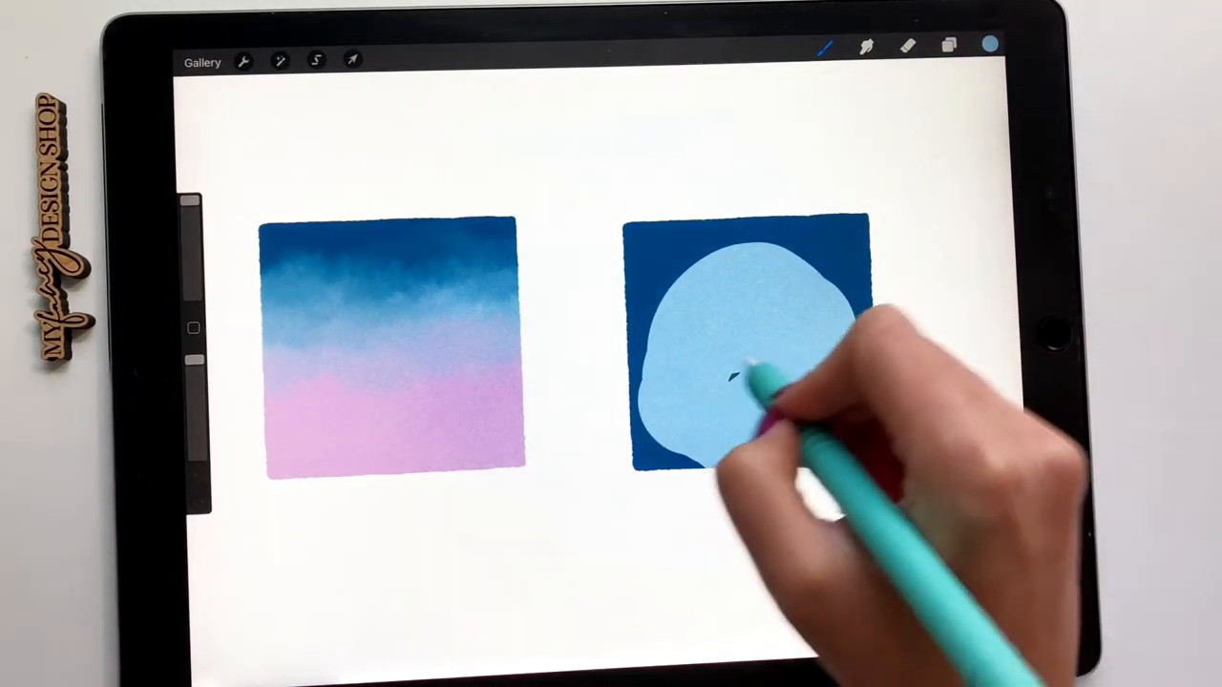
pyautogui.click(989, 45)
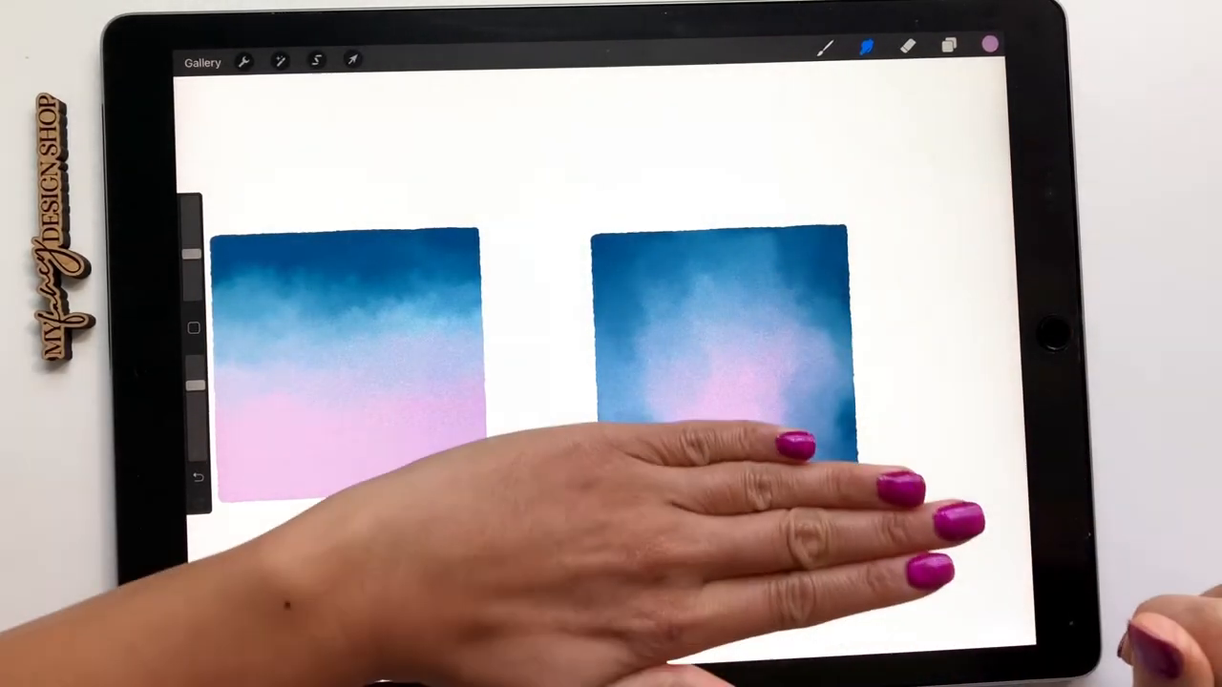
pyautogui.click(948, 45)
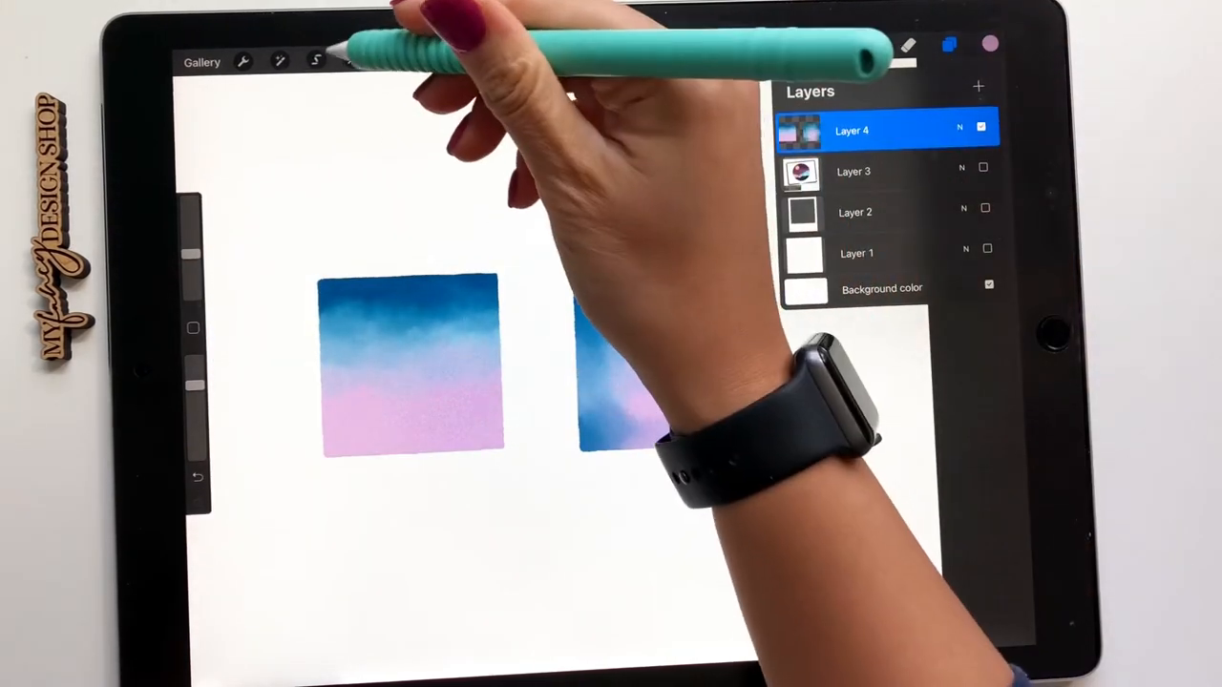
# Pick a pink-purple colour for the unblended comparison squares
pyautogui.click(354, 62)
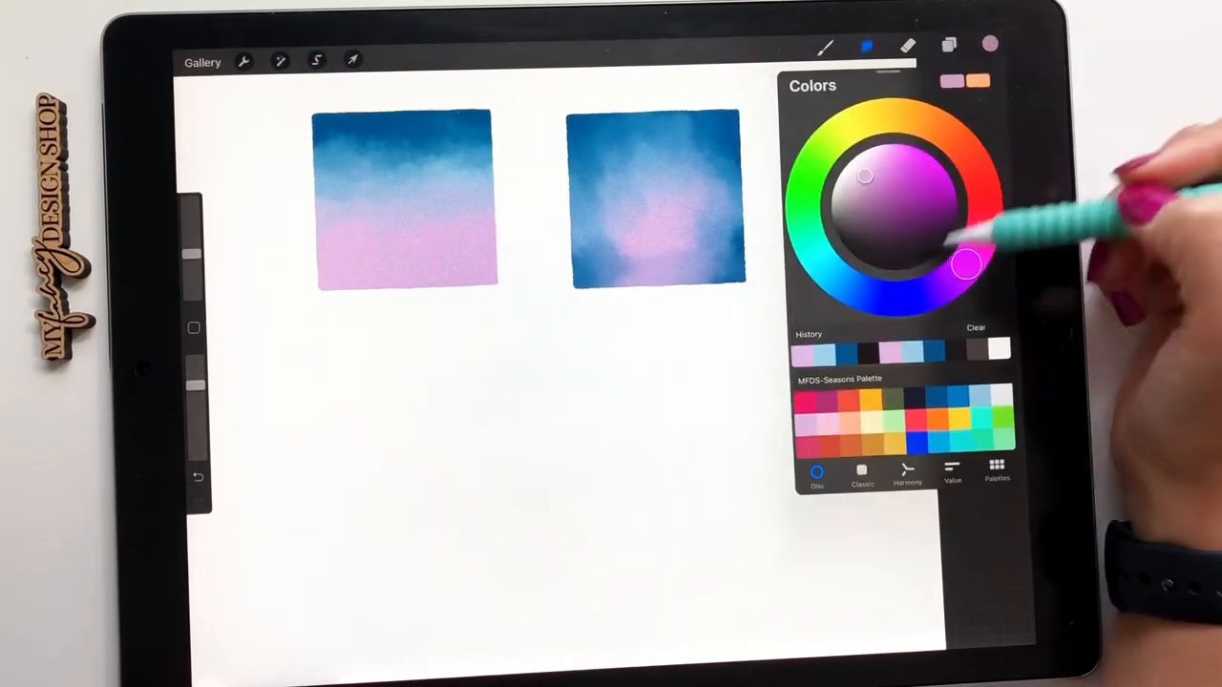
pyautogui.click(826, 45)
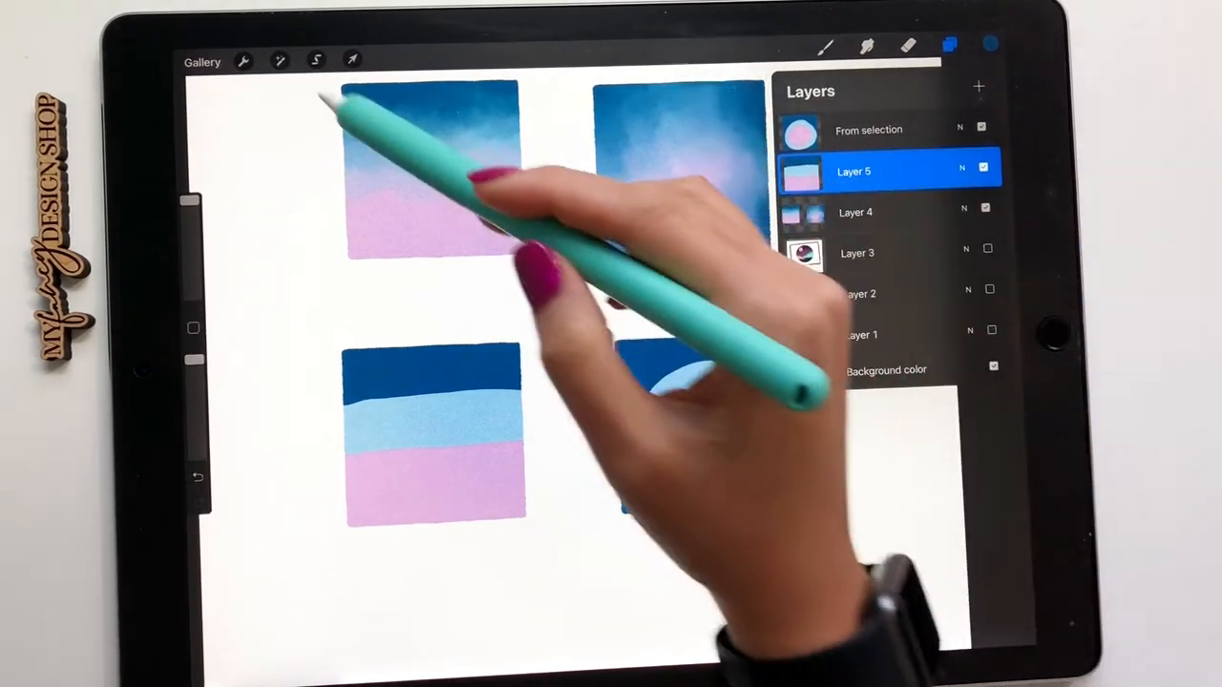
# Apply Gaussian Blur to the top-right square and then the striped square
pyautogui.click(280, 61)
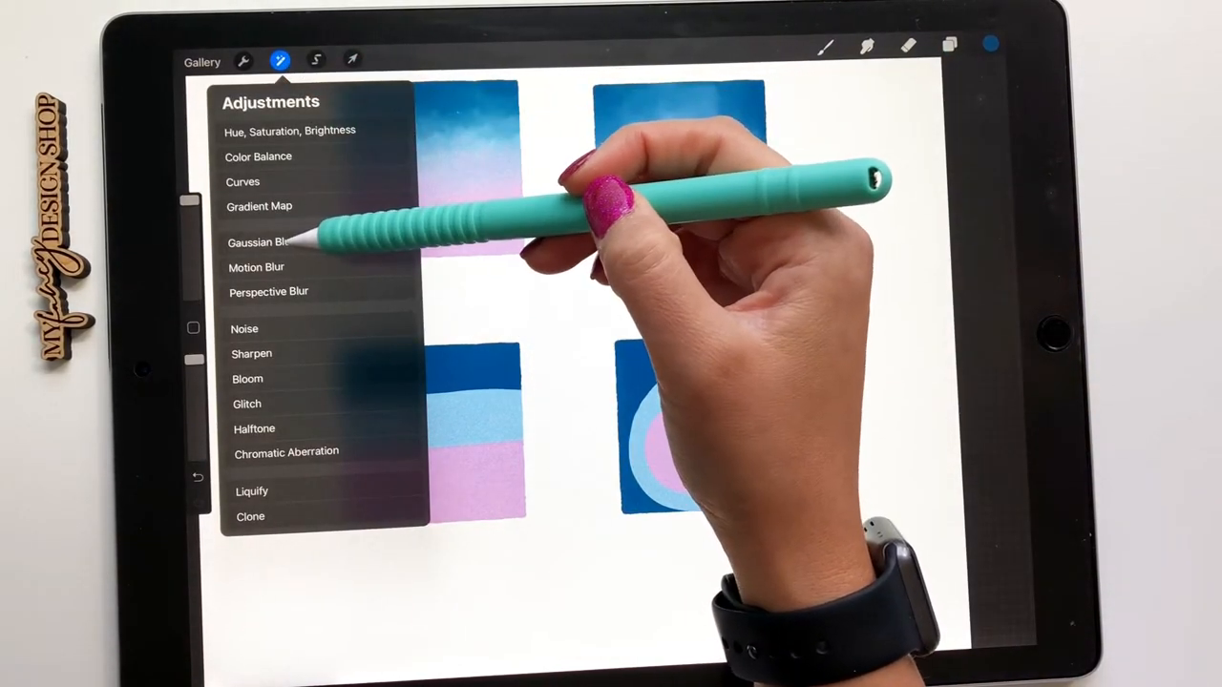
pyautogui.click(258, 241)
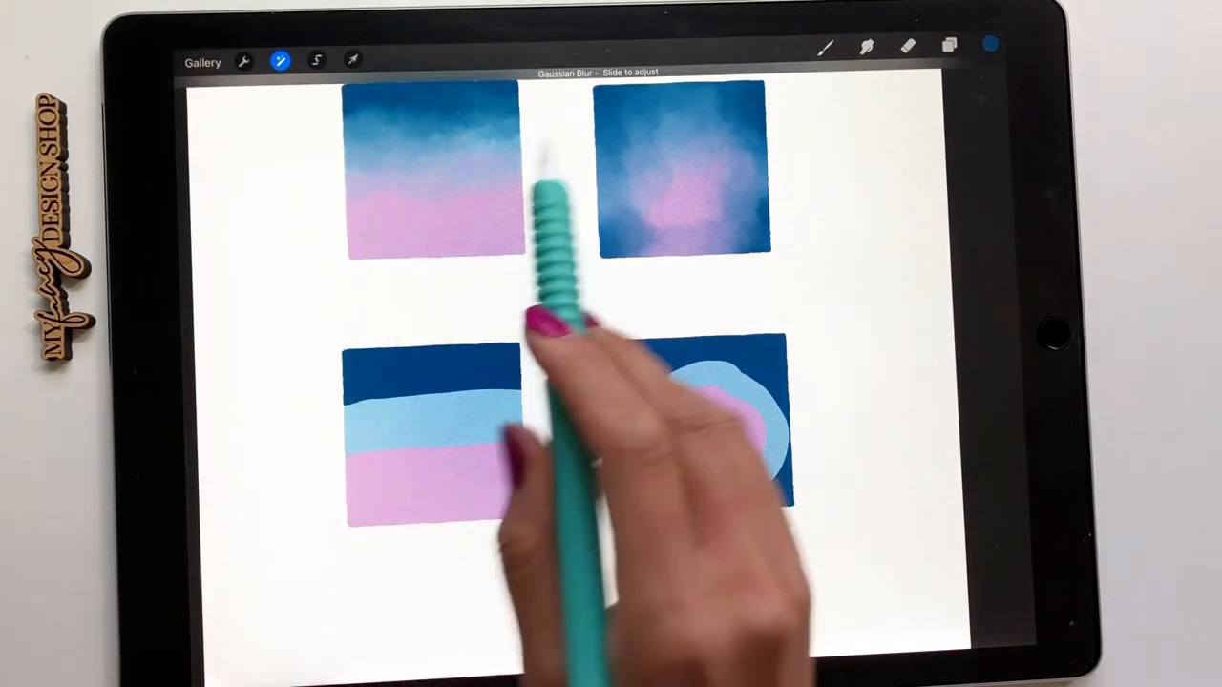
pyautogui.moveTo(611, 286)
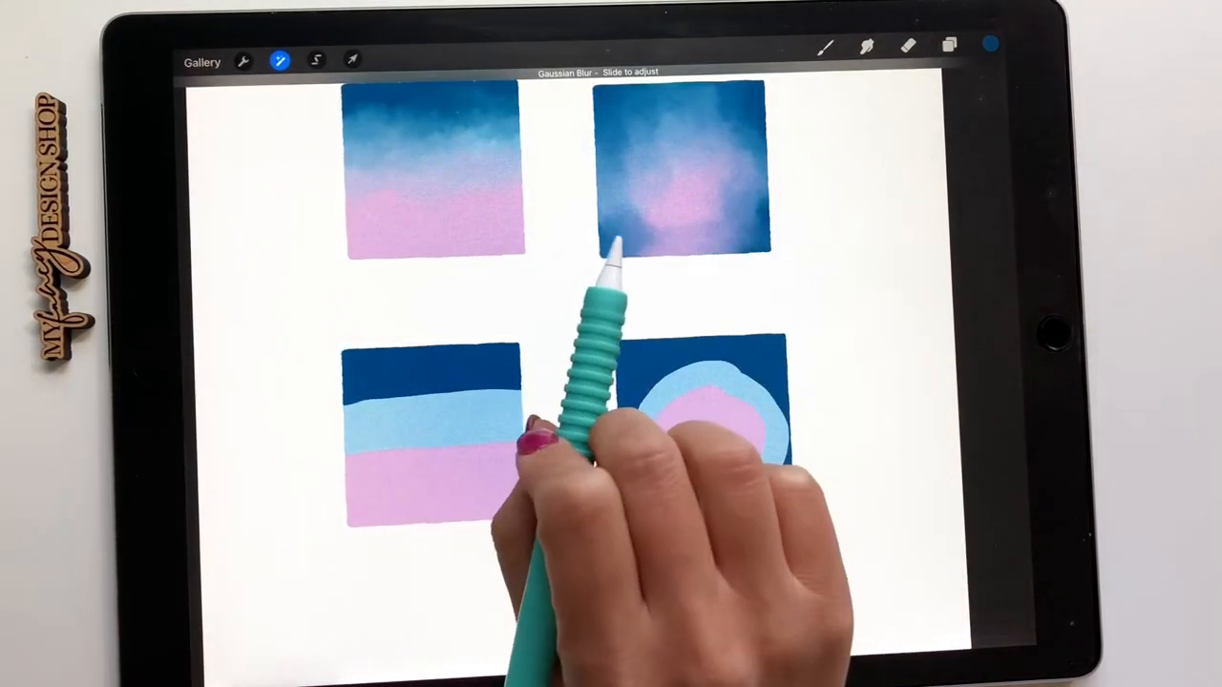
pyautogui.moveTo(430, 592)
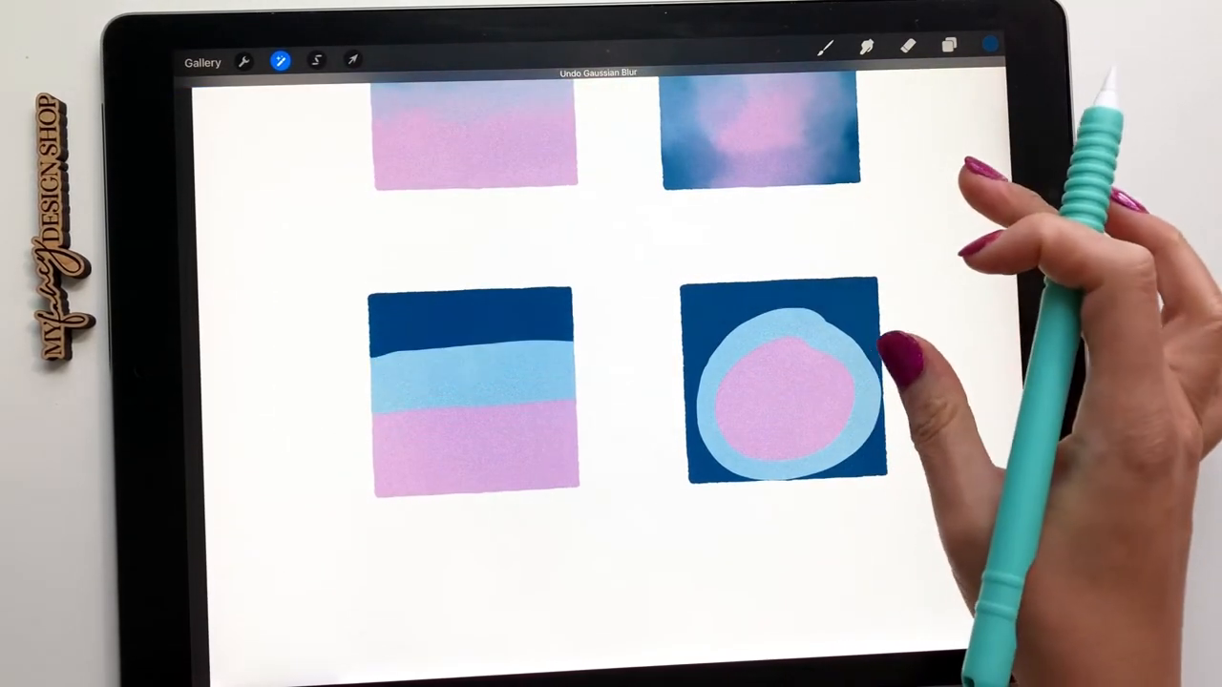
pyautogui.click(948, 46)
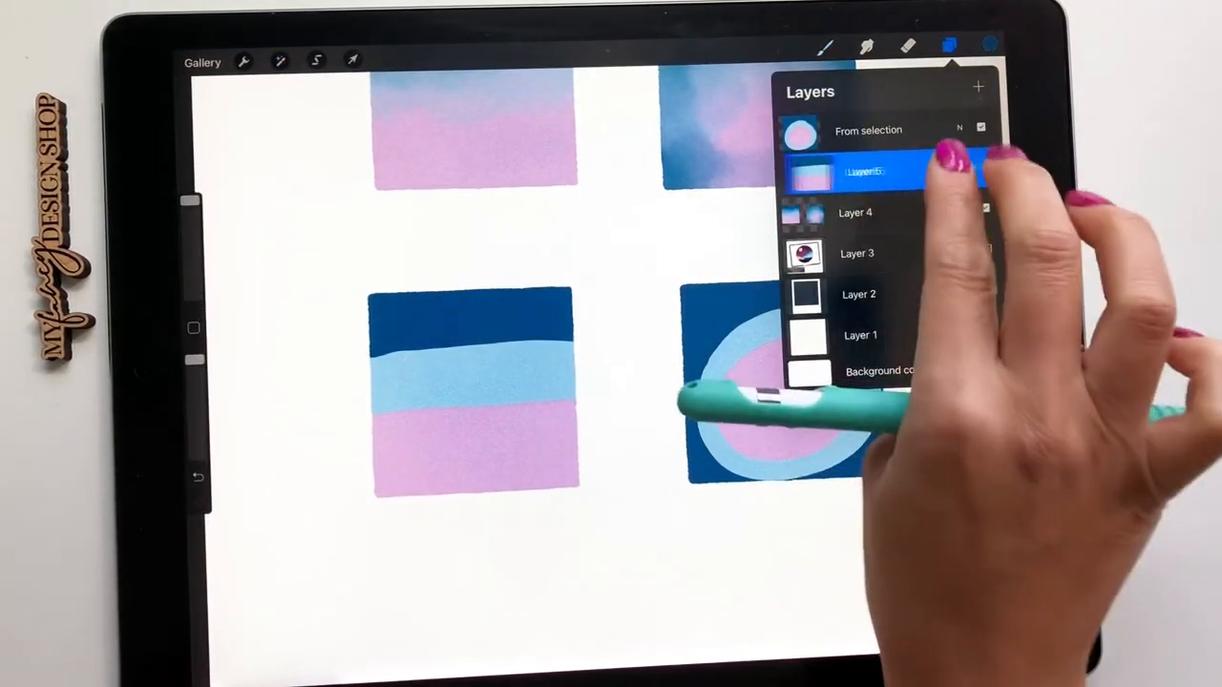
pyautogui.click(280, 60)
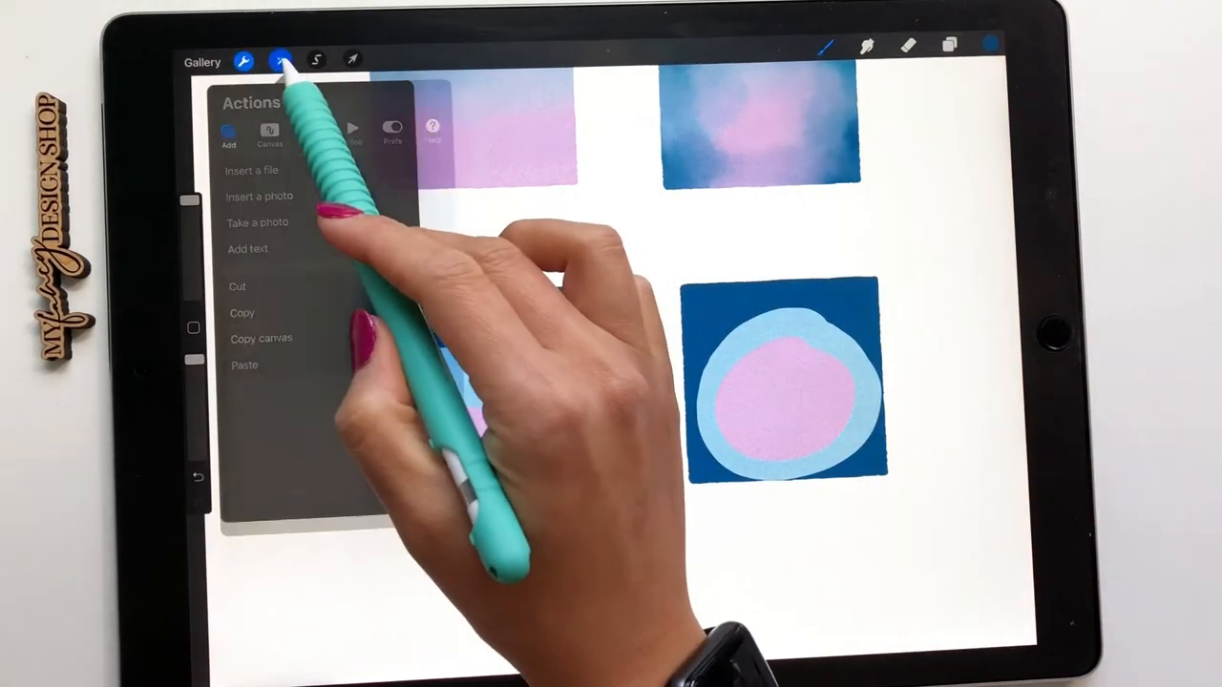
pyautogui.click(280, 60)
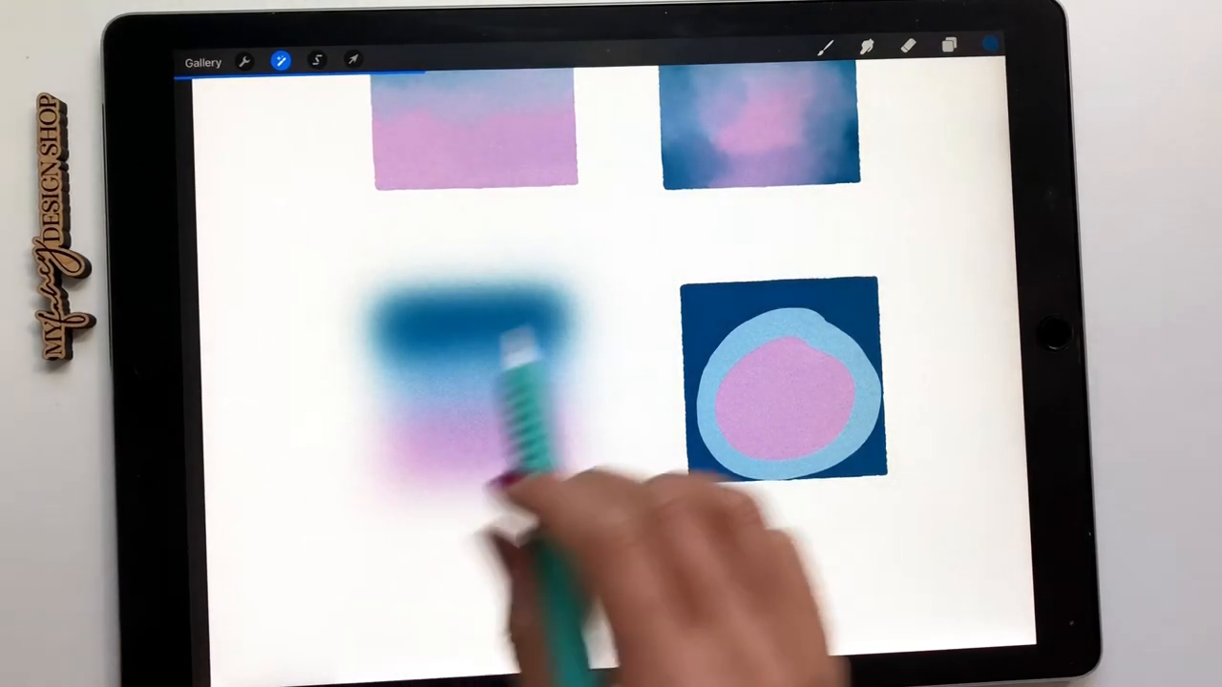
# Undo the blur, Alpha Lock Layer 5, and reapply Gaussian Blur around 22%
pyautogui.click(948, 45)
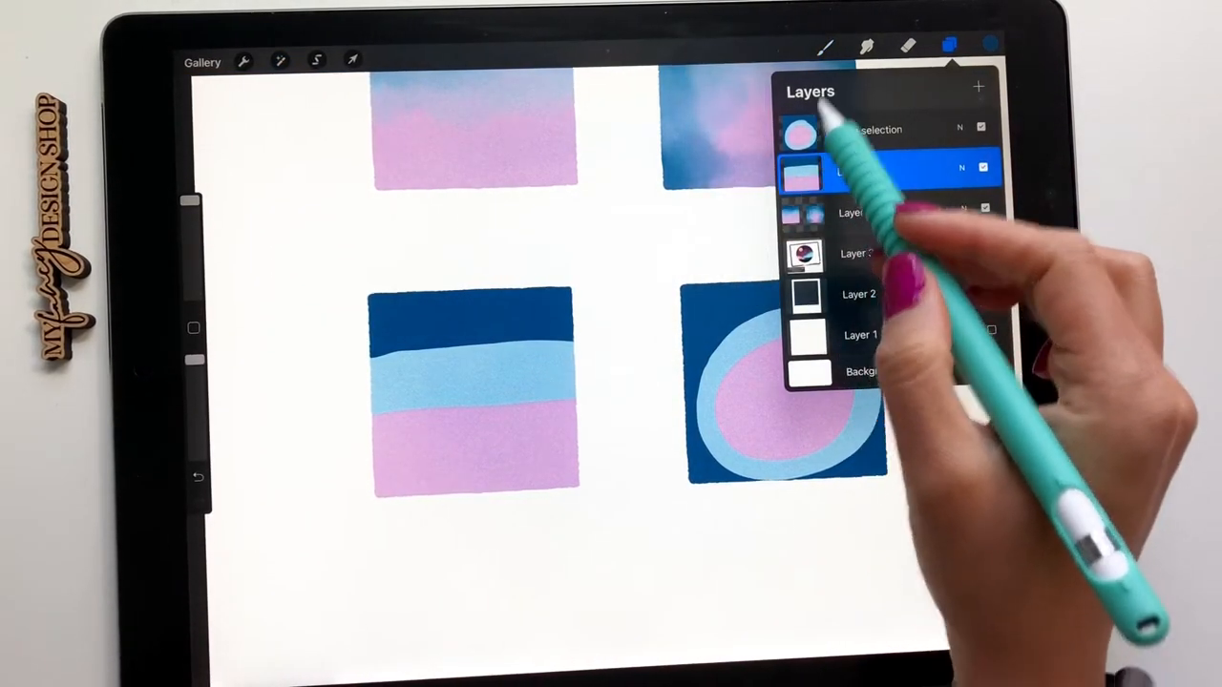
pyautogui.click(807, 167)
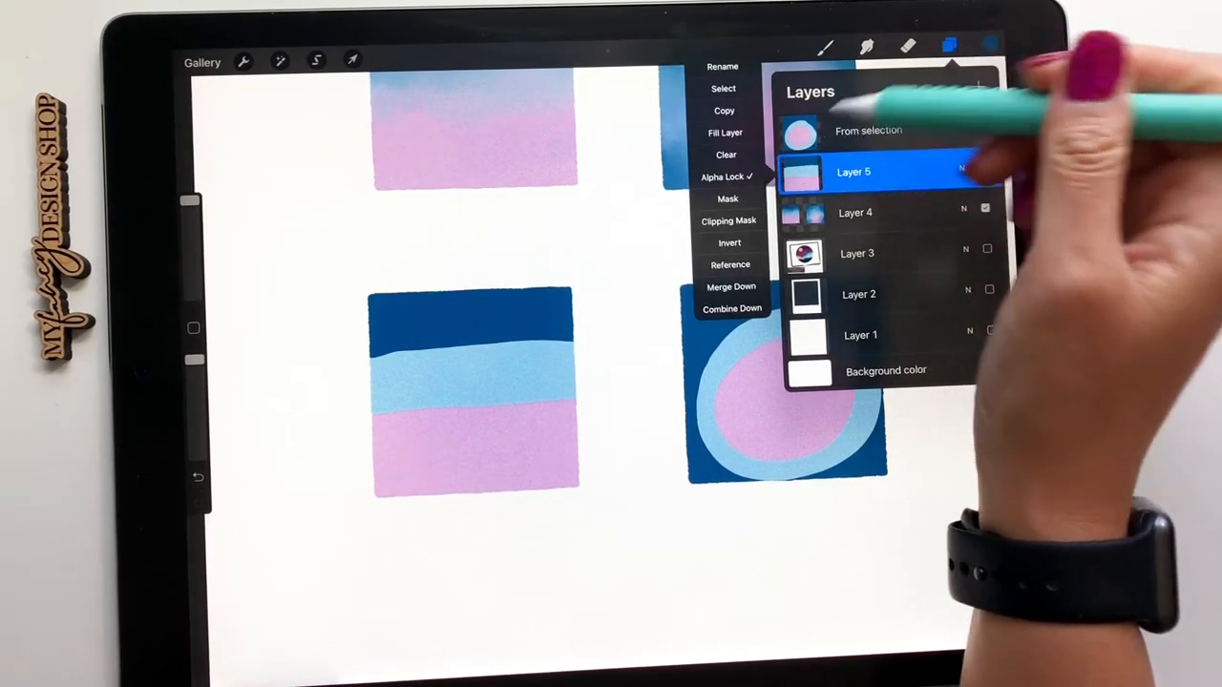
pyautogui.click(280, 60)
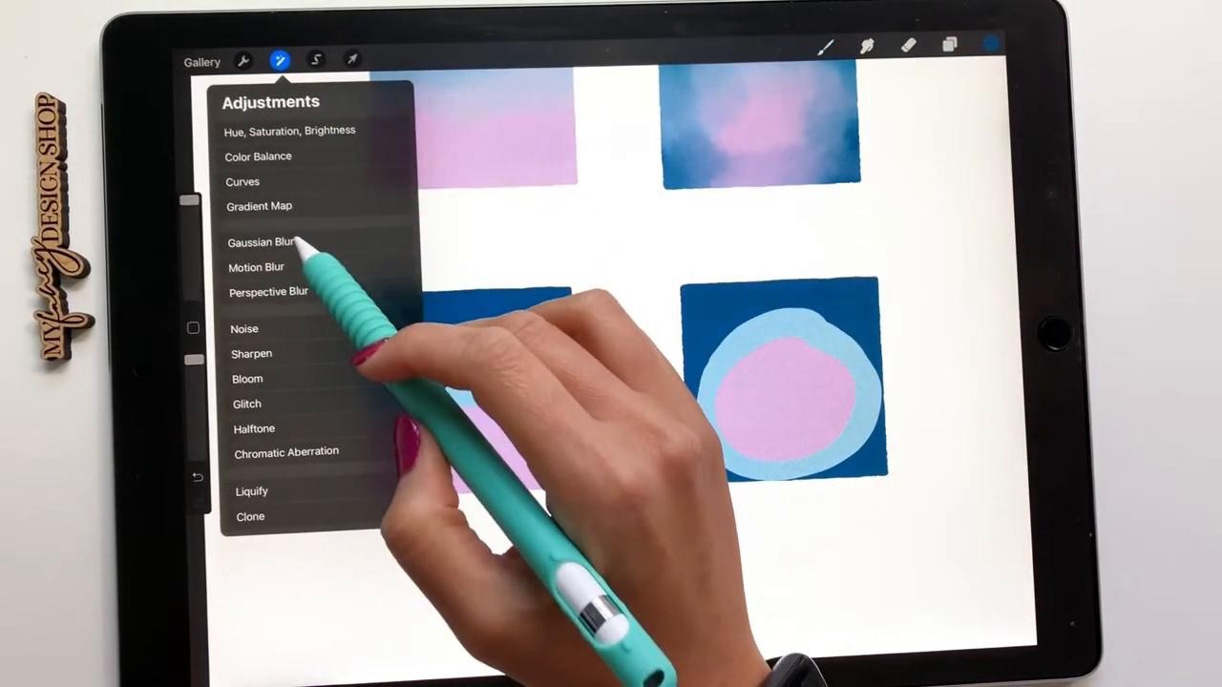
pyautogui.click(258, 242)
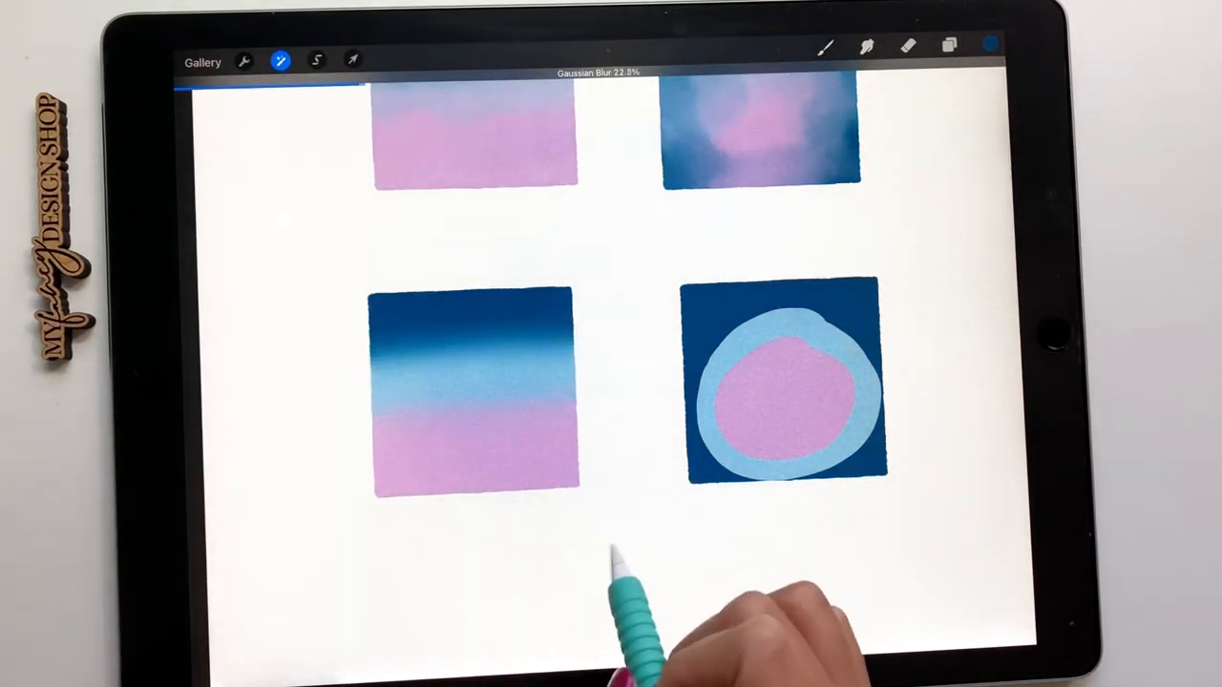
# Gaussian-blur the 'From selection' layer's pink and light-blue rings into a soft glow
pyautogui.click(948, 46)
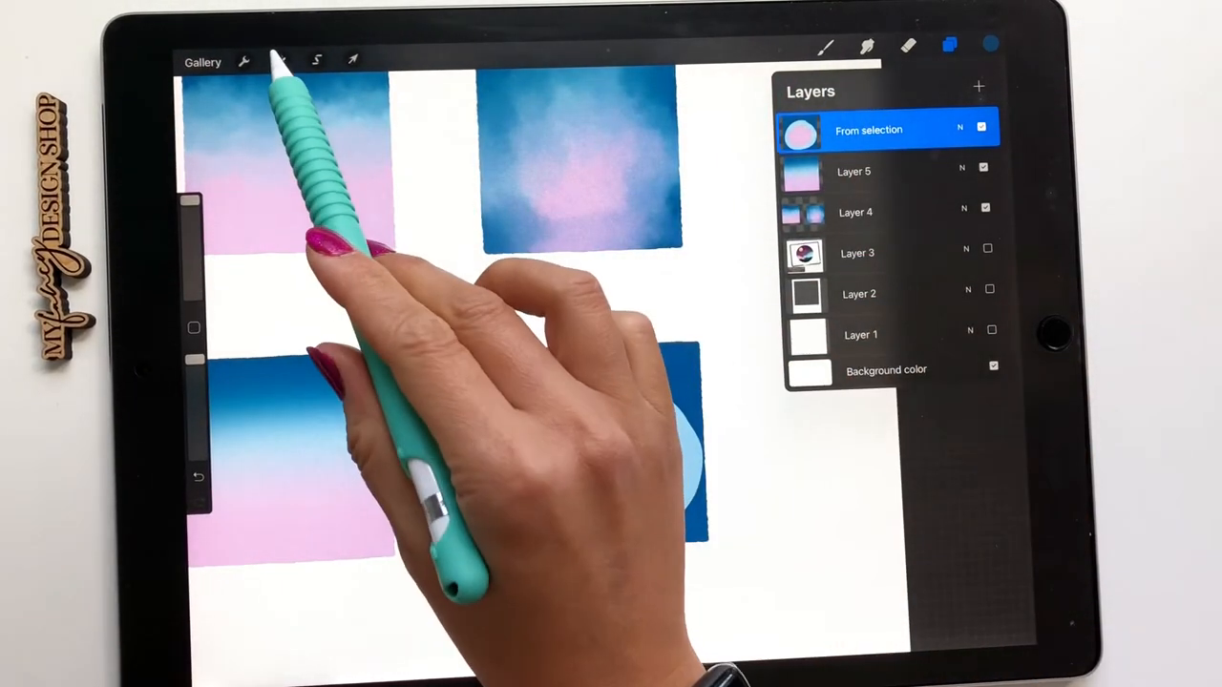
pyautogui.click(280, 61)
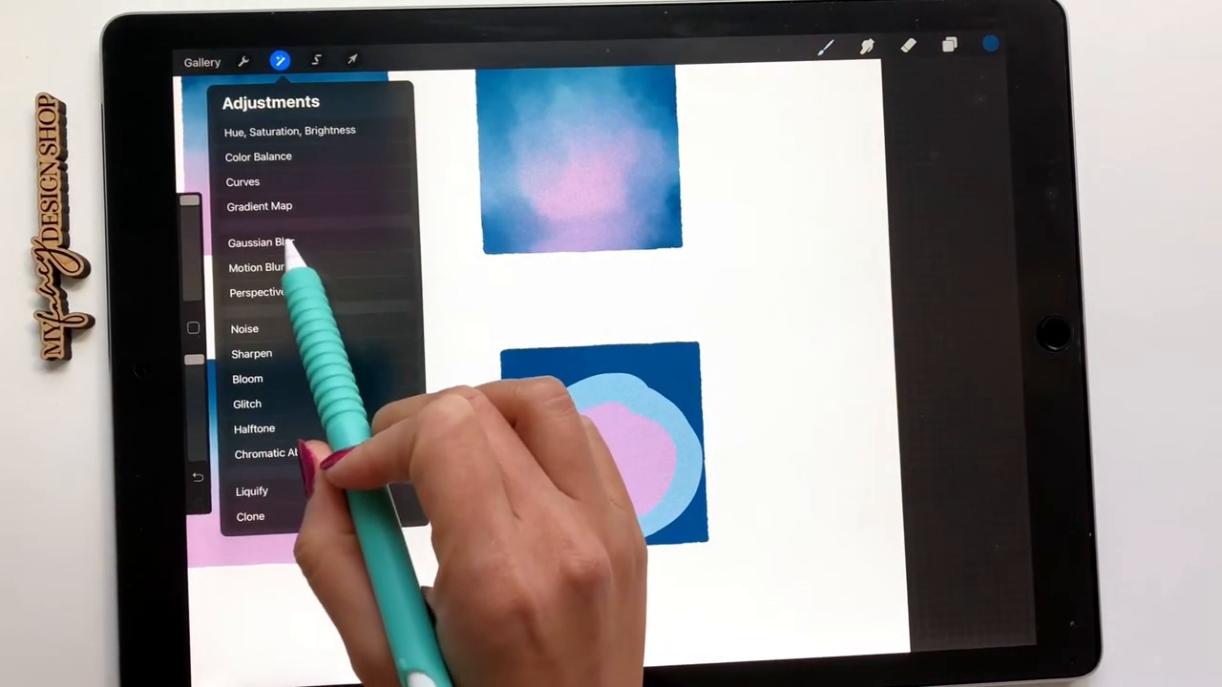
pyautogui.click(261, 242)
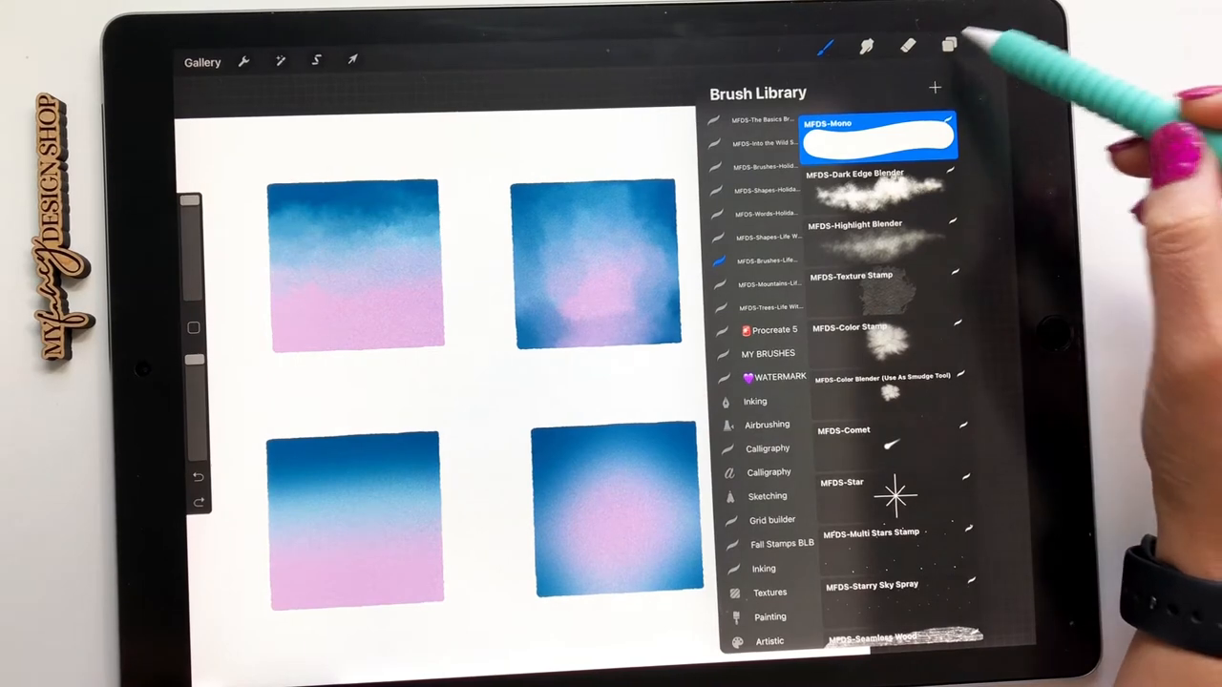
# Hide existing layers, stamp the blue mountain brush on a new layer and enlarge it
pyautogui.click(949, 46)
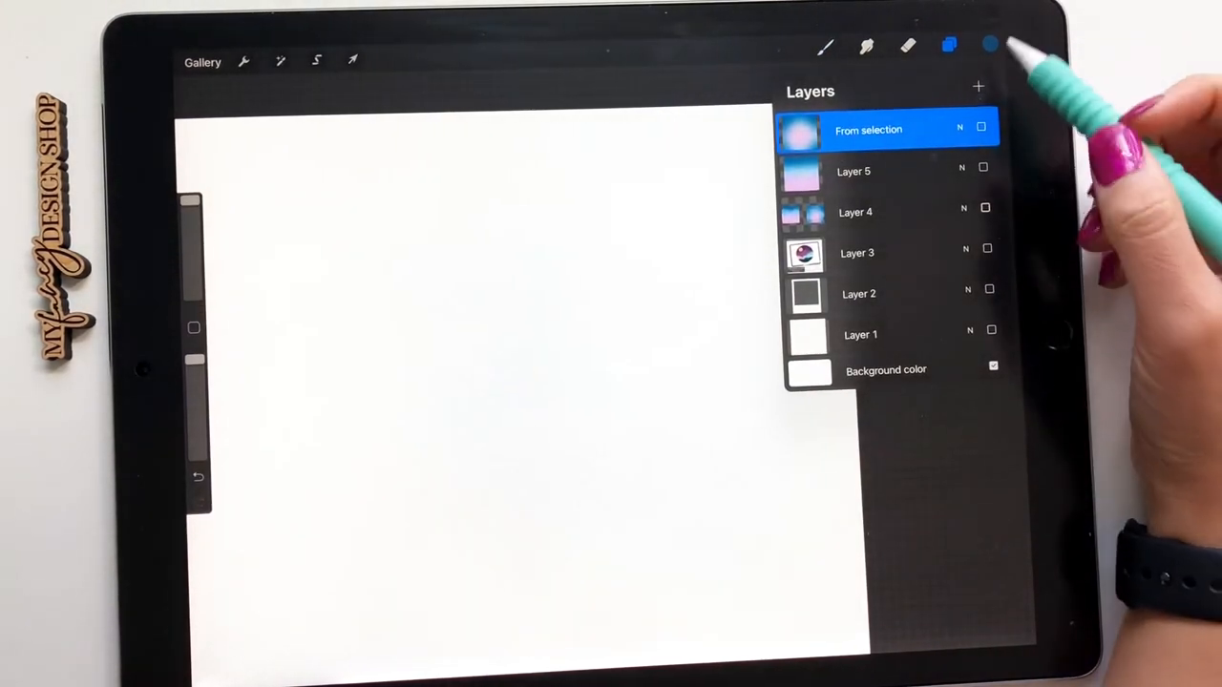
pyautogui.click(977, 87)
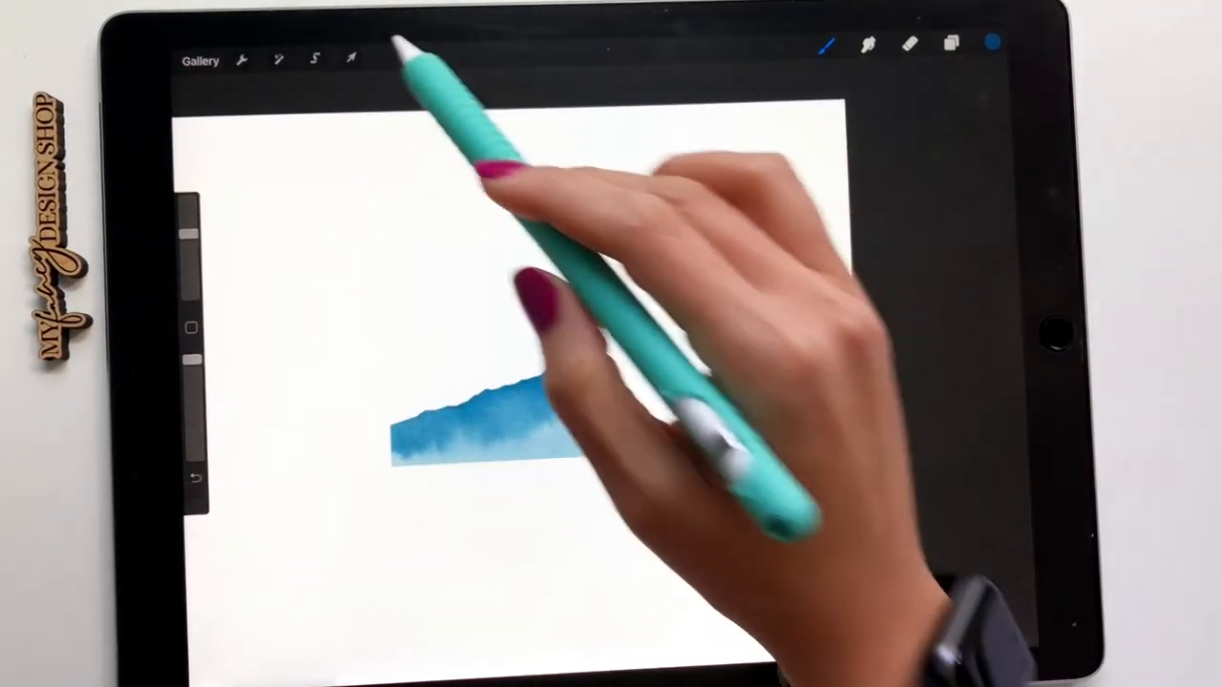
pyautogui.click(353, 60)
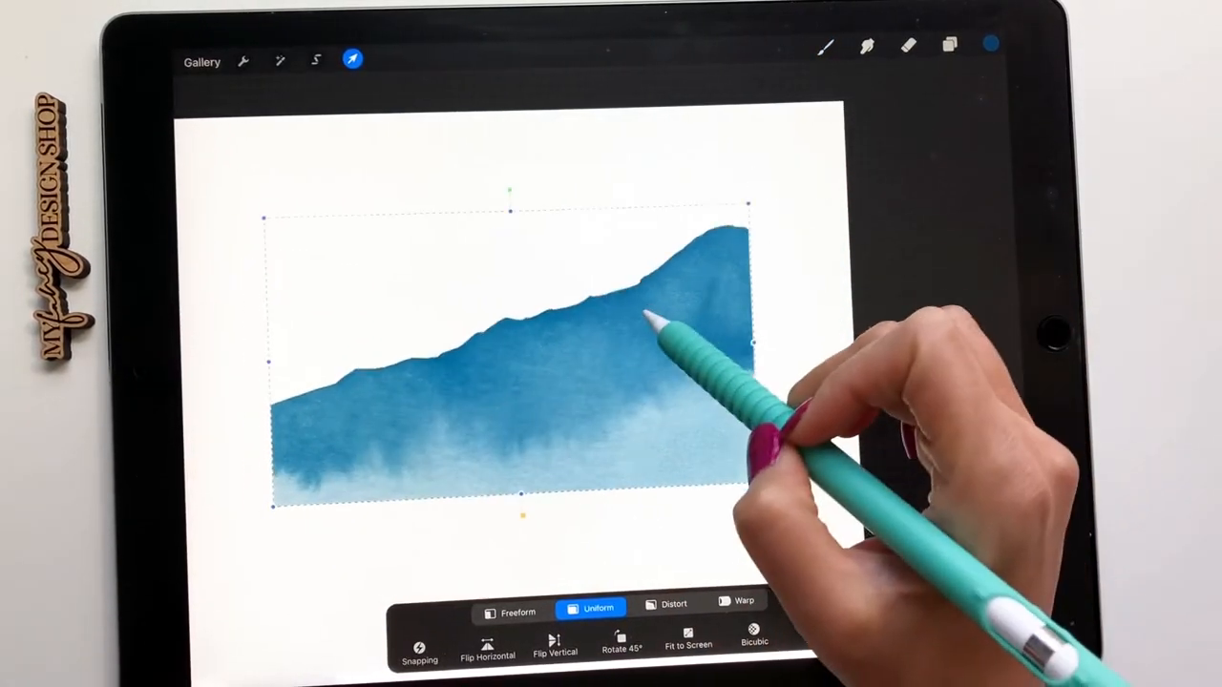
pyautogui.click(949, 45)
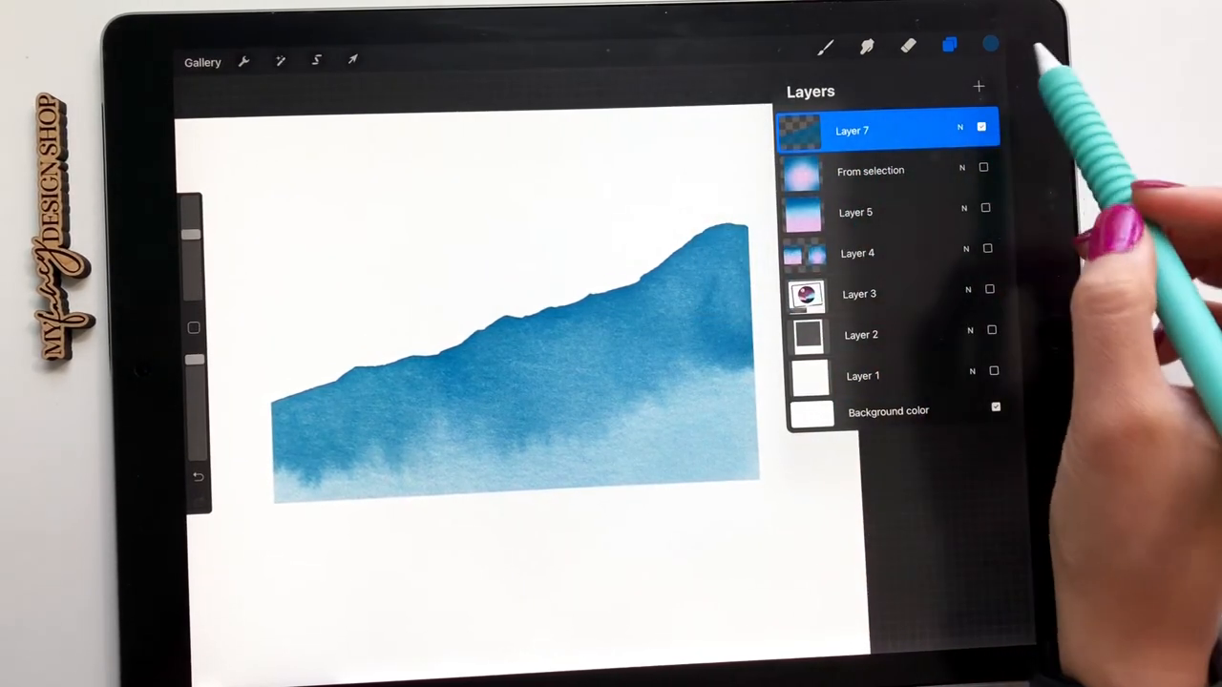
# Add a texture stamp, pick purple and smudge it into the mountain's right side
pyautogui.click(990, 44)
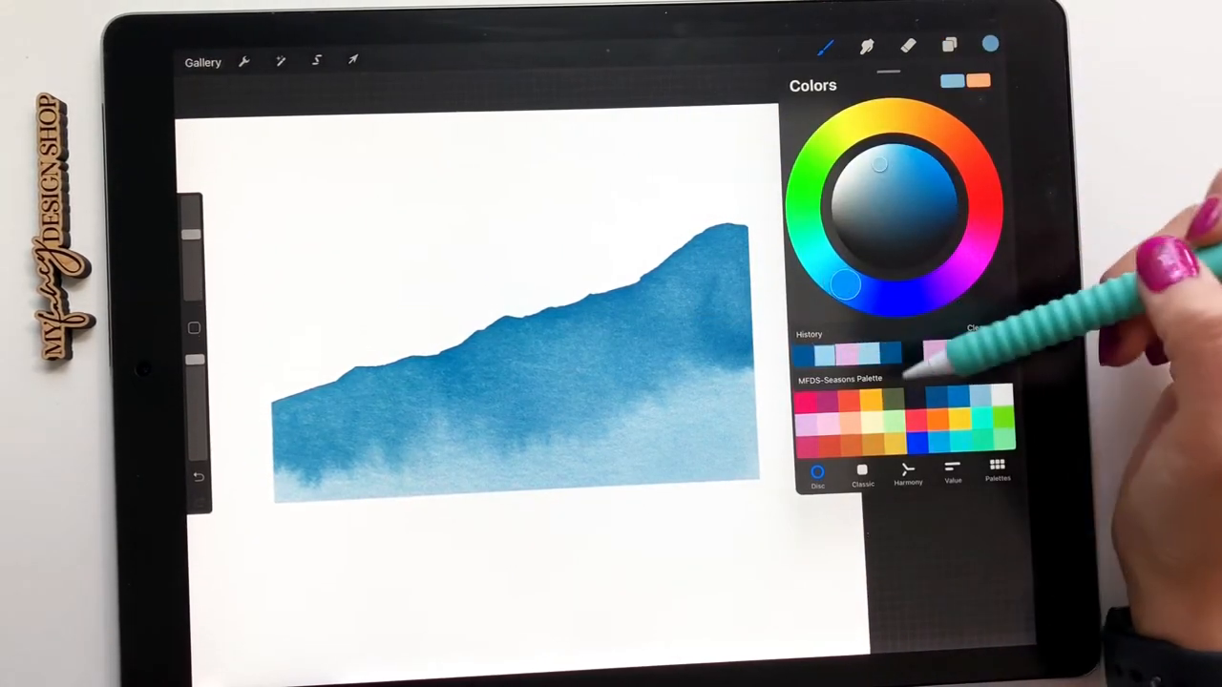
pyautogui.click(825, 45)
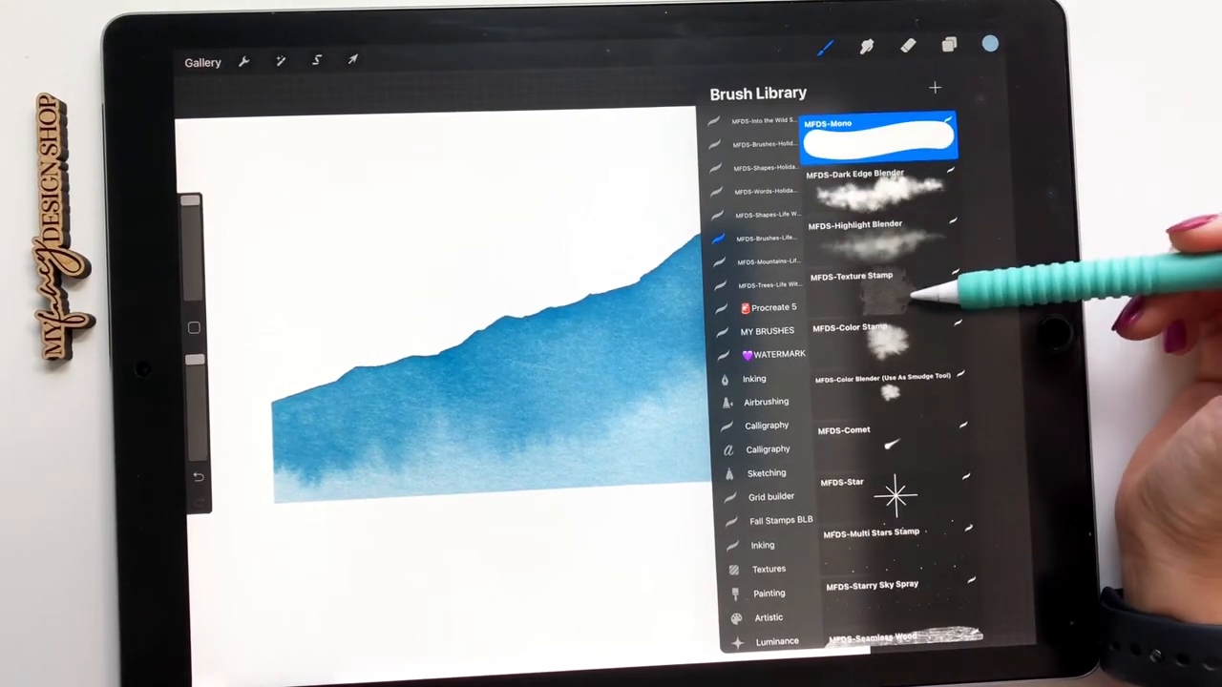
pyautogui.click(878, 339)
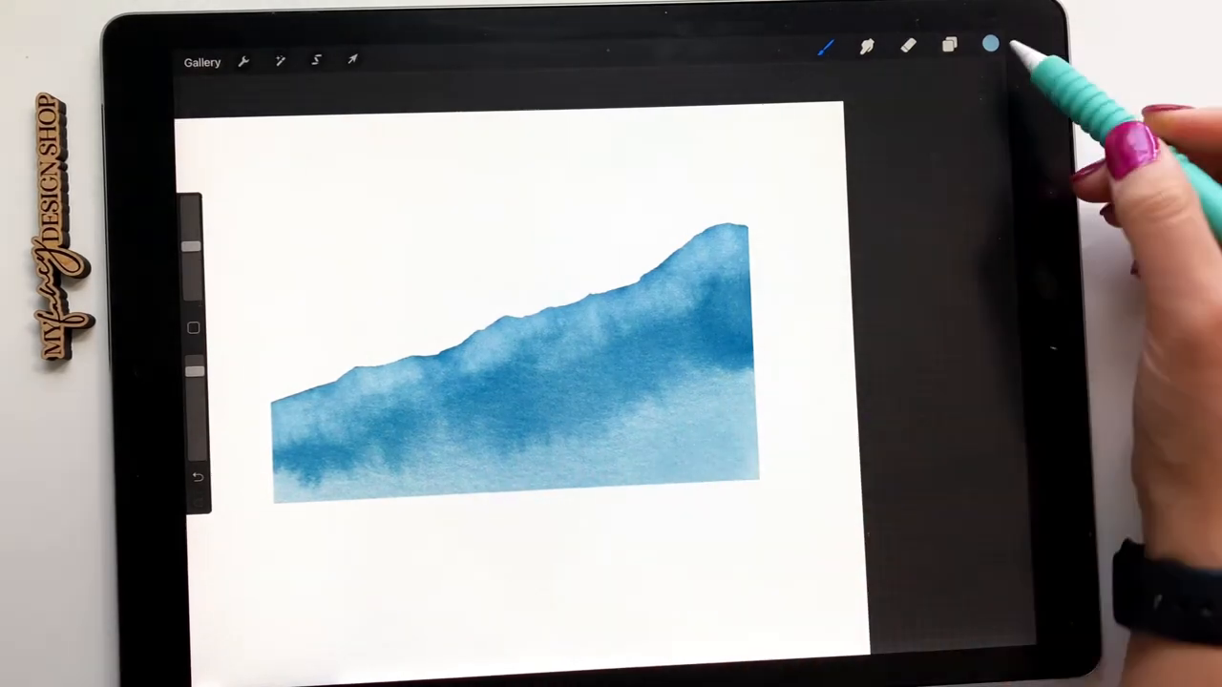
pyautogui.click(991, 44)
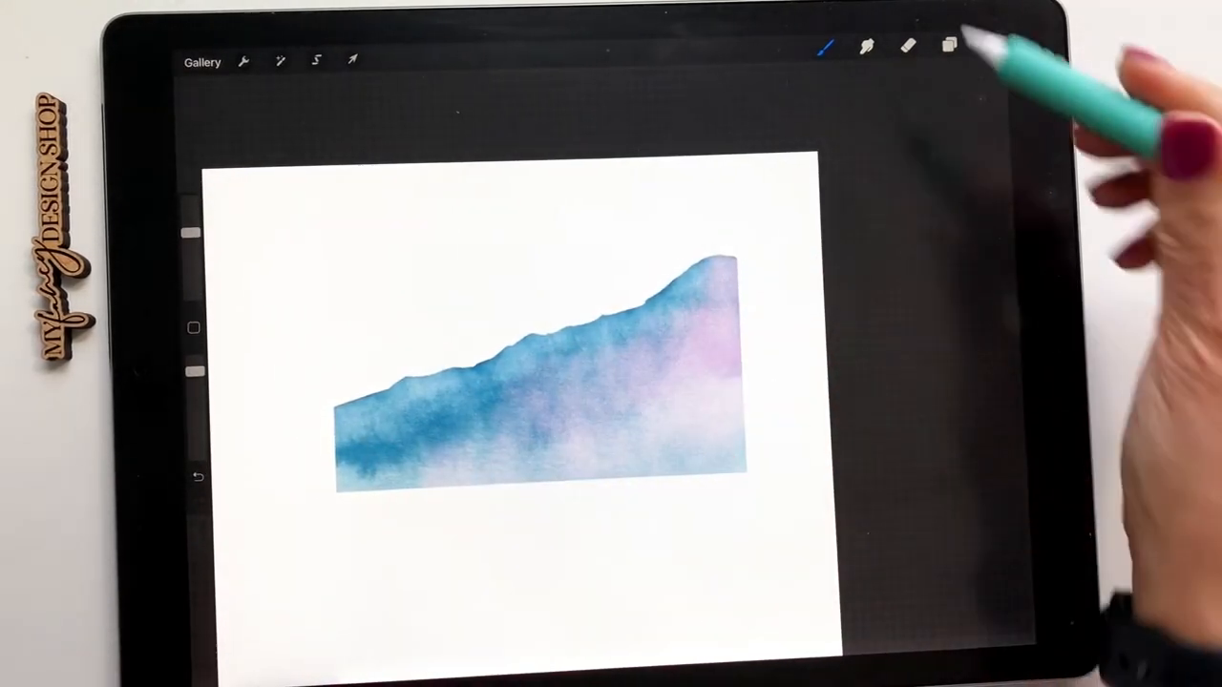
pyautogui.click(825, 48)
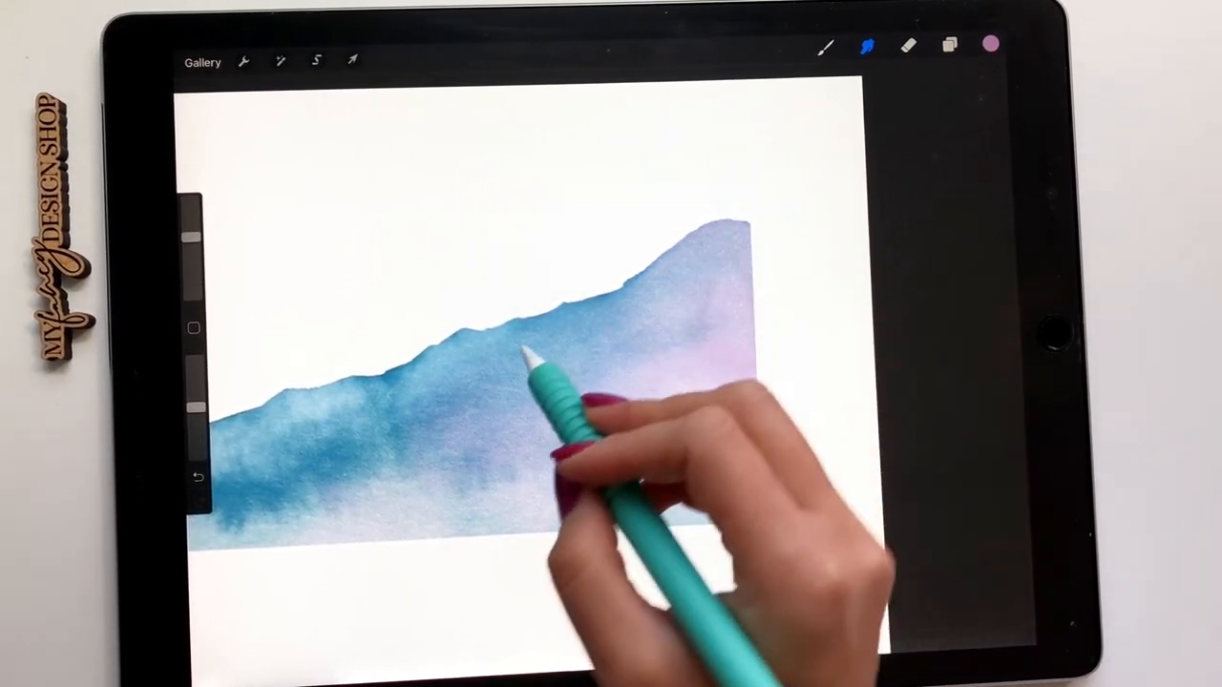
pyautogui.moveTo(535, 363); pyautogui.dragTo(678, 258)
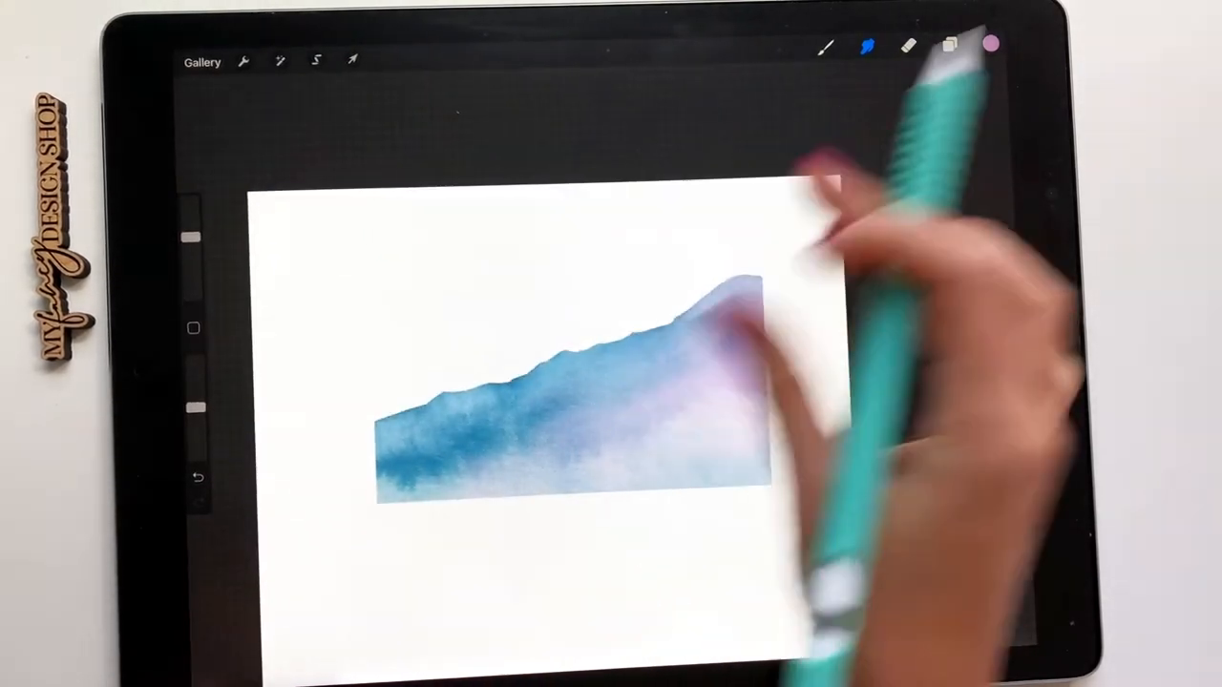
# Hide the mountain layer, add a new layer and stamp a purple watercolour moon
pyautogui.click(949, 46)
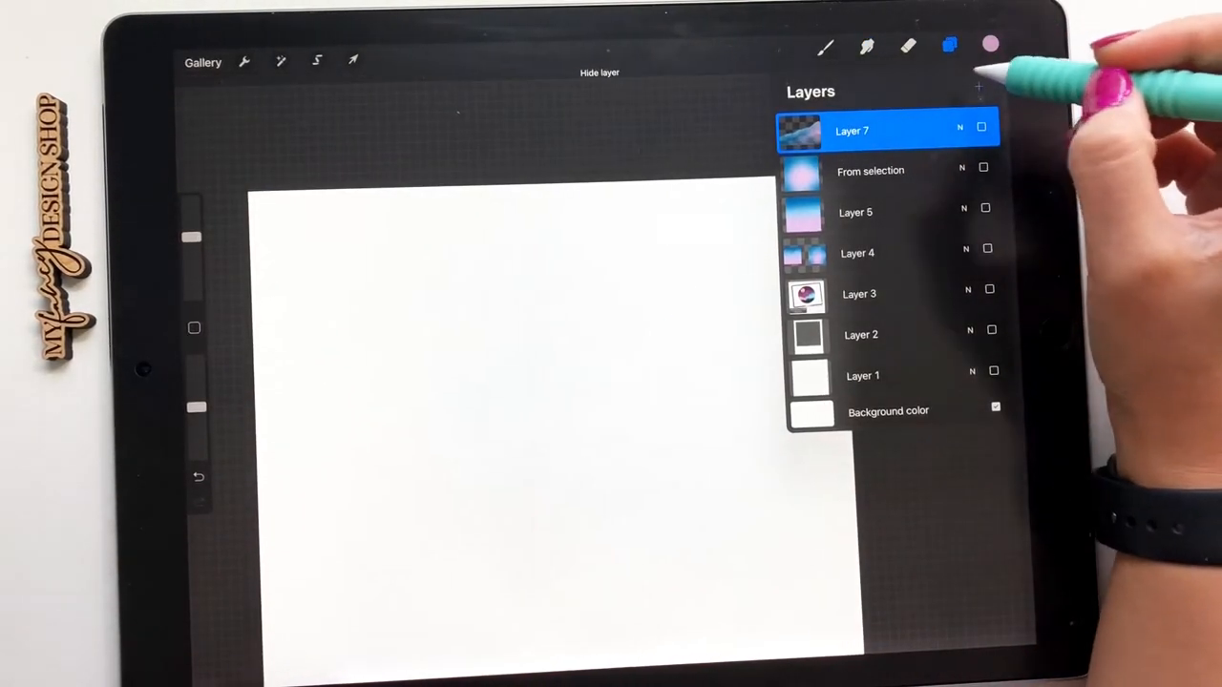
pyautogui.click(826, 46)
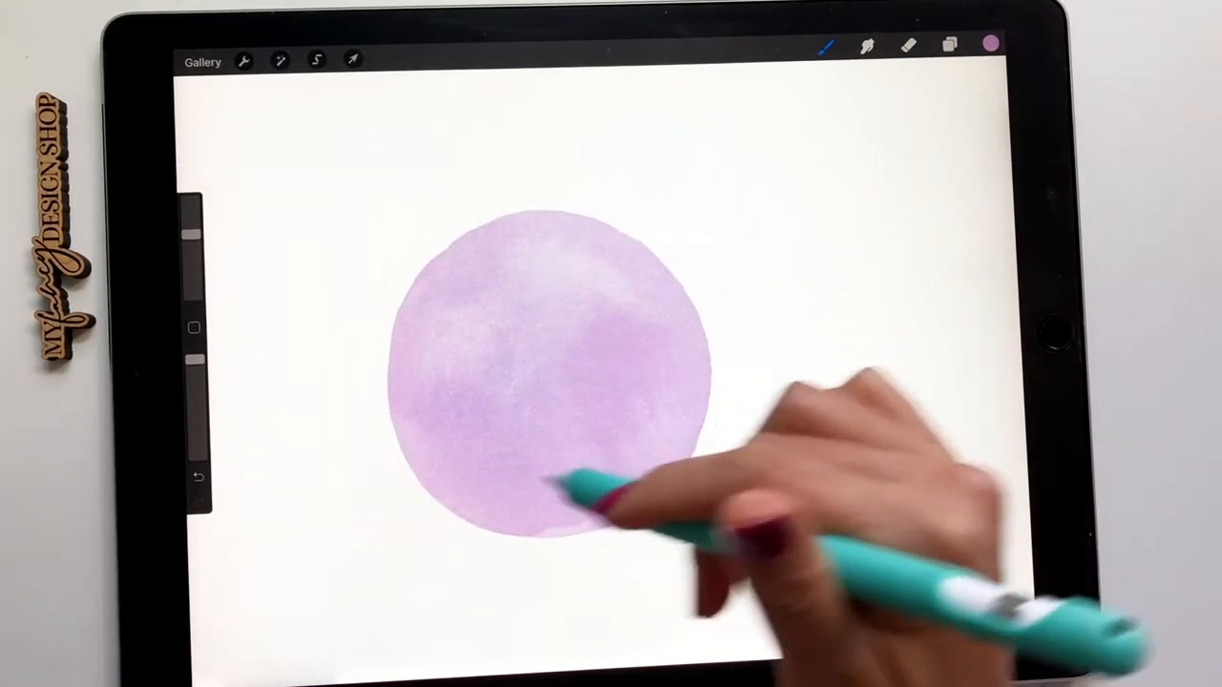
pyautogui.click(990, 44)
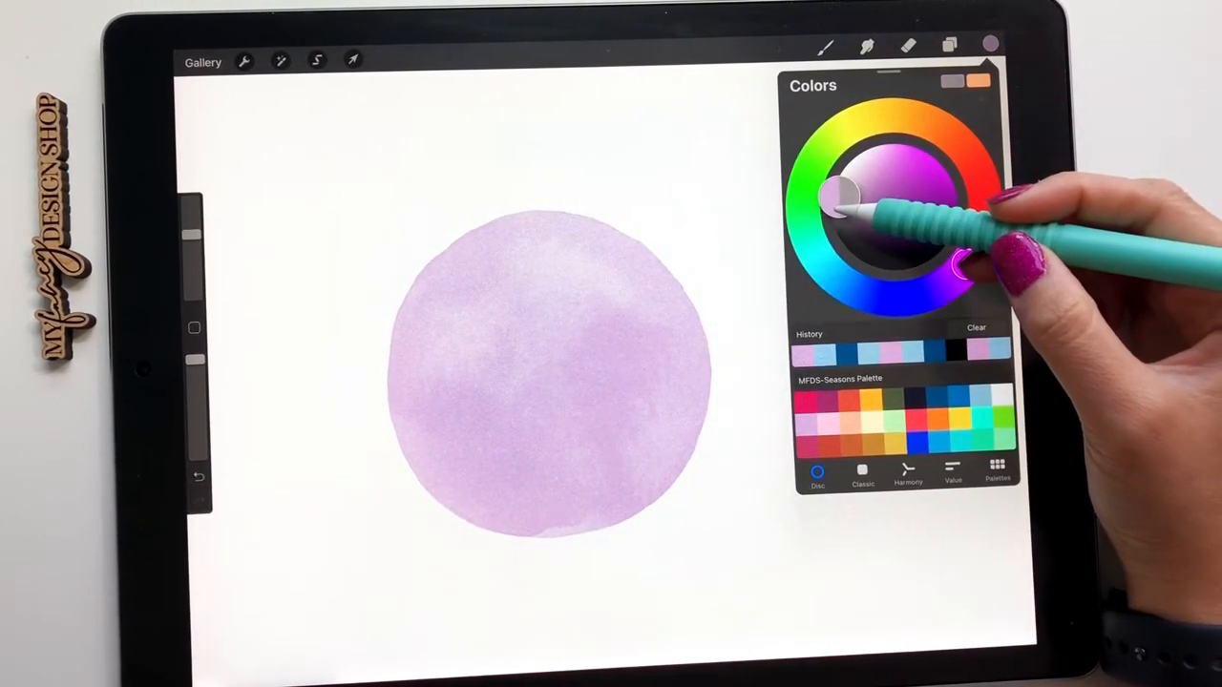
# Mottle the moon with lighter pink and grey texture stamps, then smudge to blend
pyautogui.click(827, 46)
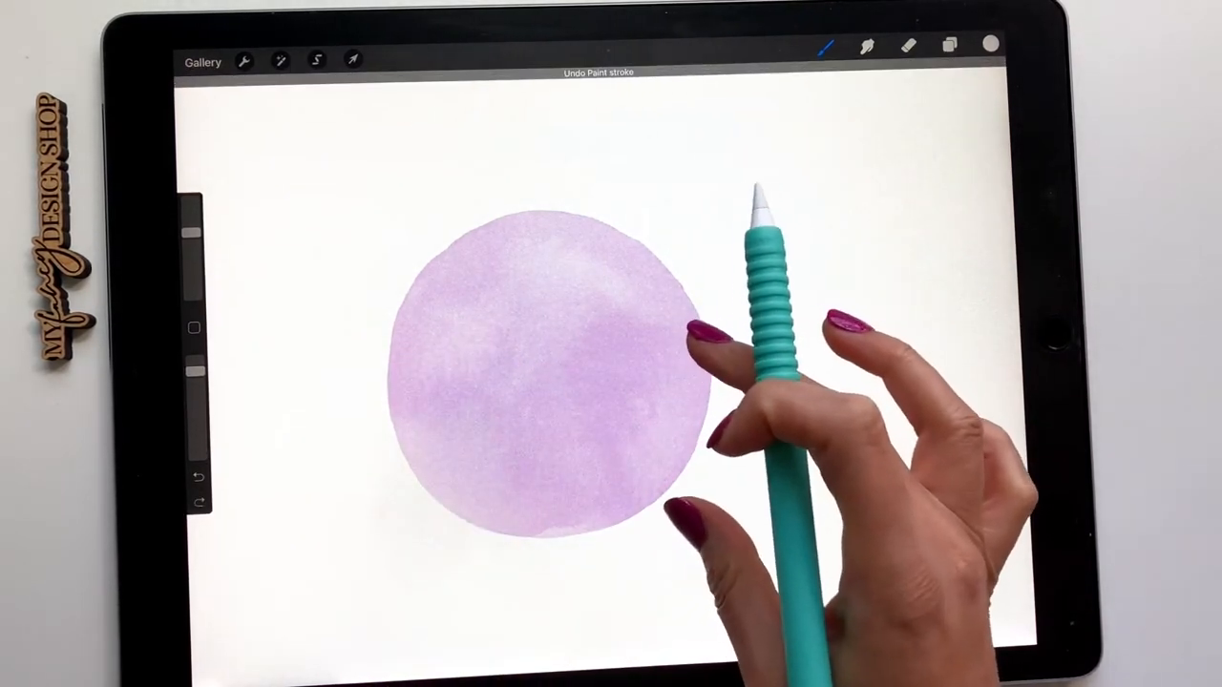
pyautogui.click(948, 45)
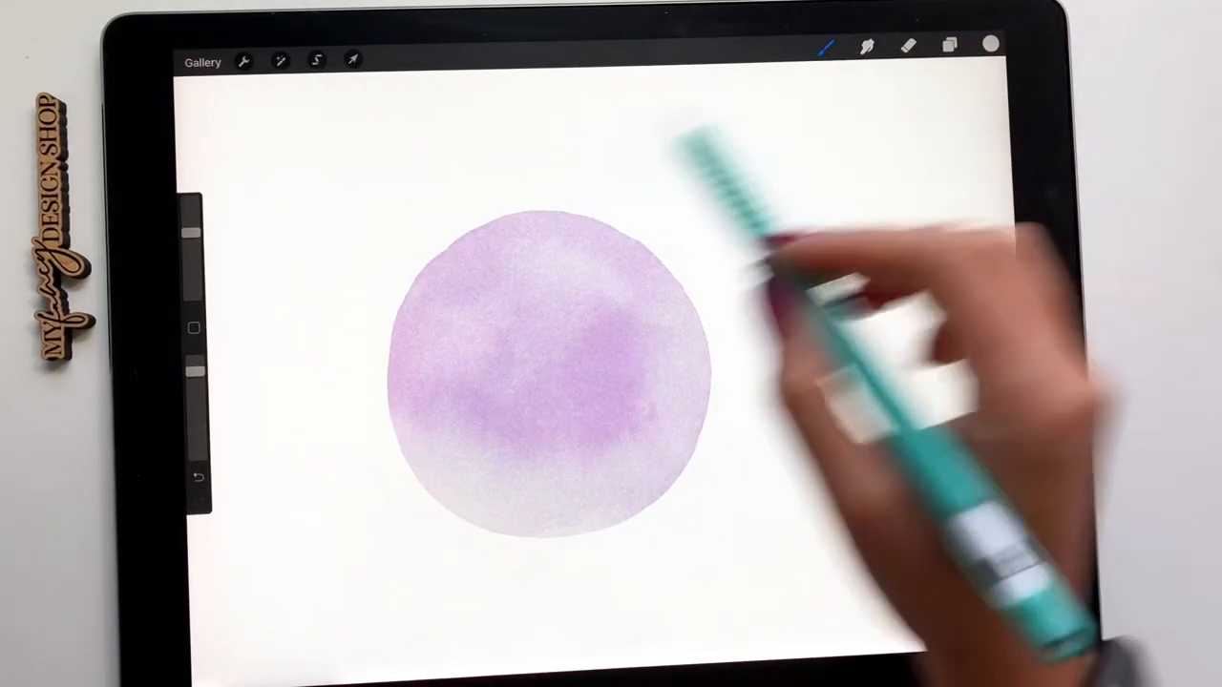
pyautogui.click(990, 45)
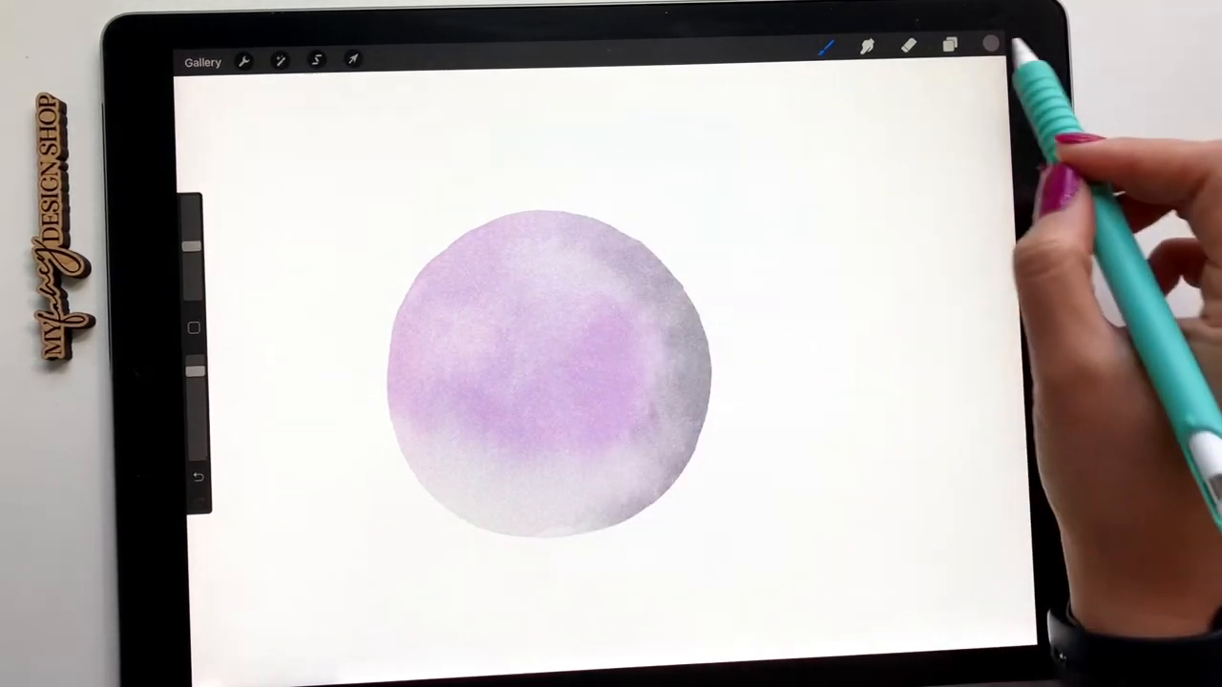
pyautogui.click(990, 44)
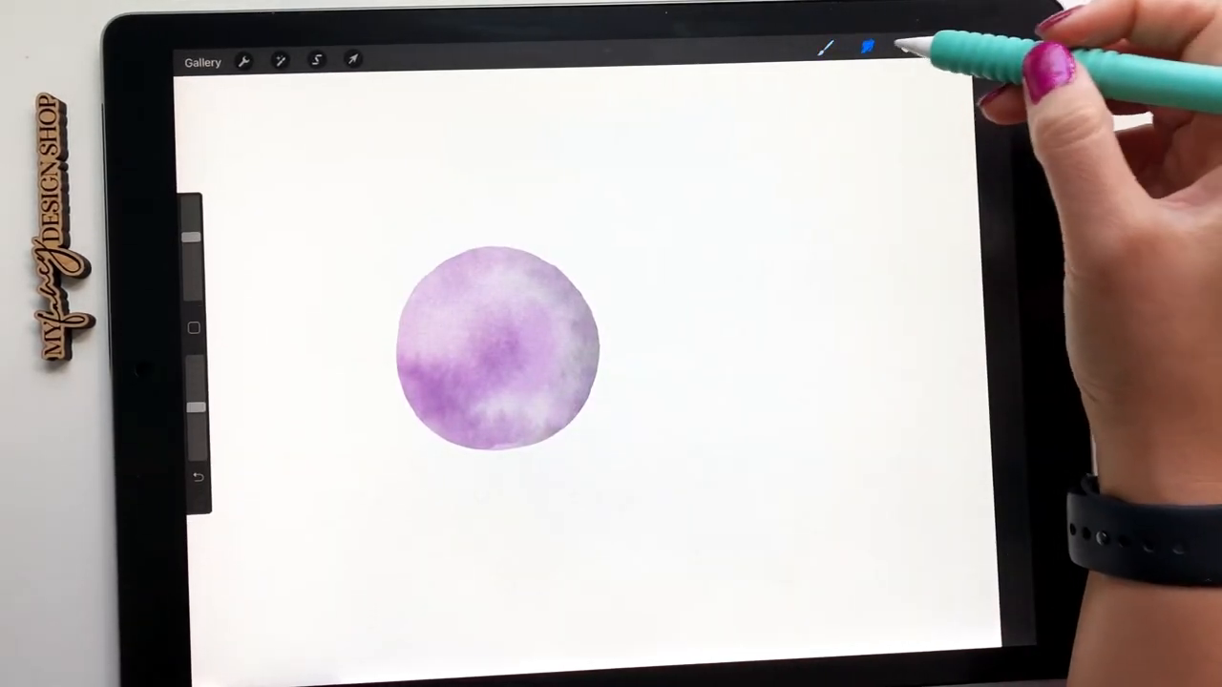
pyautogui.click(866, 46)
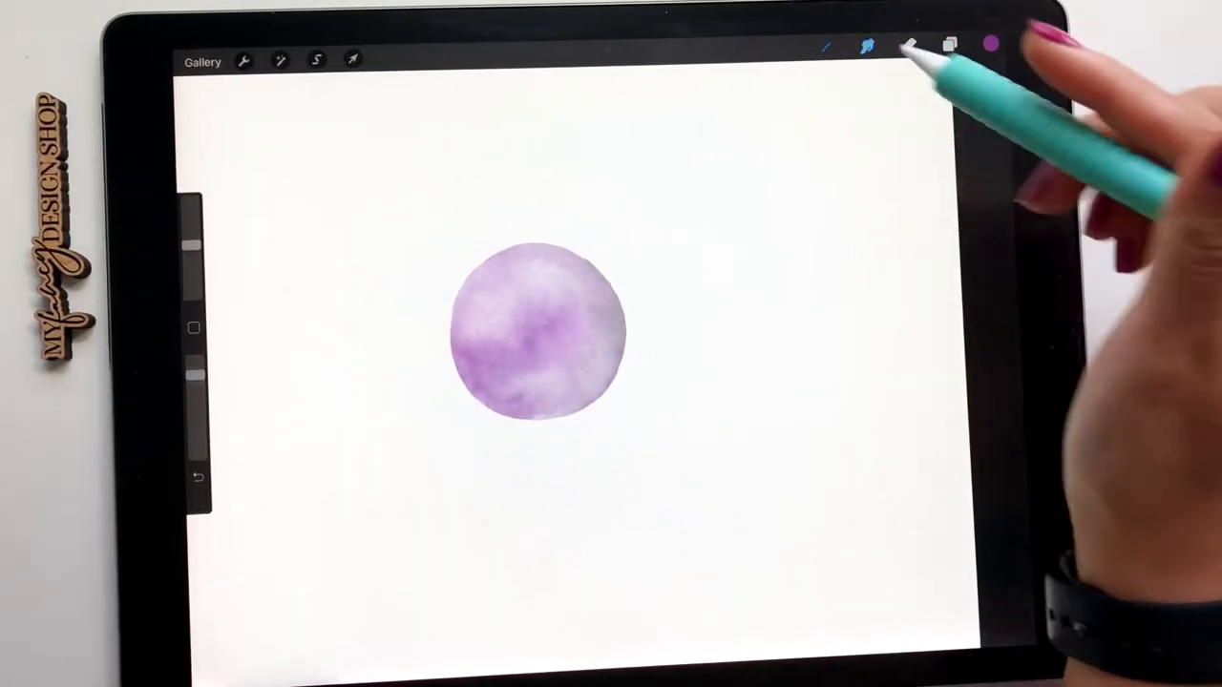
# Stamp MFDS-Texture Stamp over the moon on Layer 9, blended in Overlay mode
pyautogui.click(827, 46)
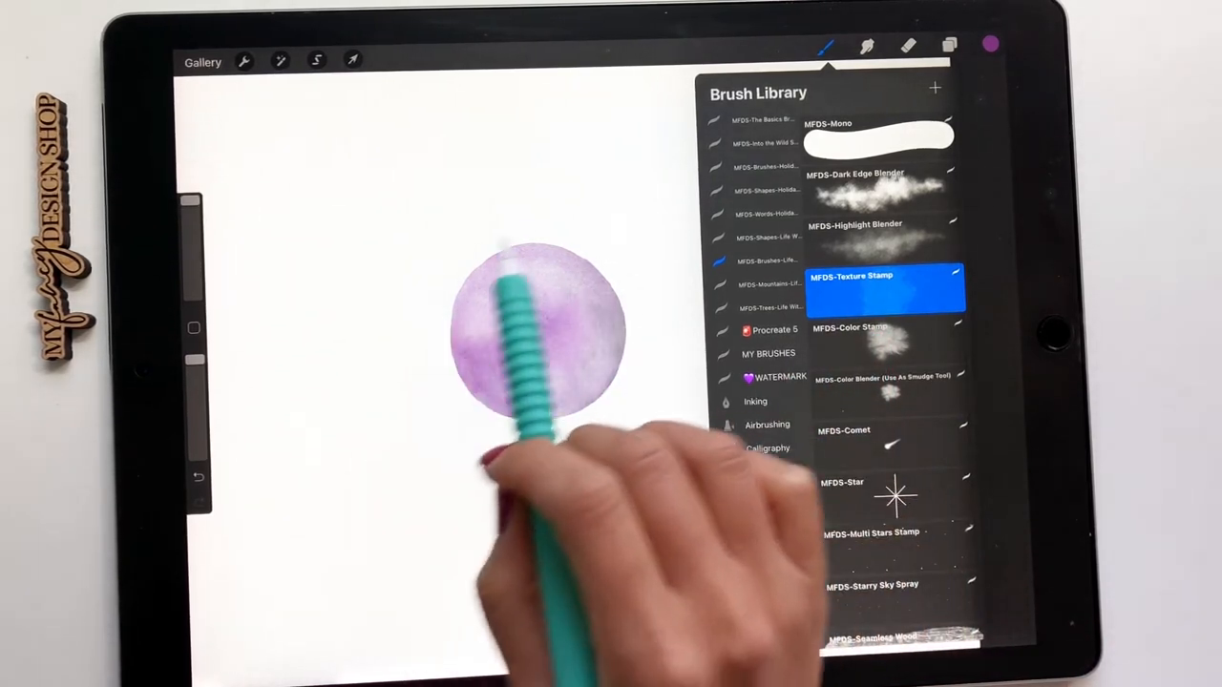
pyautogui.scroll(-3)
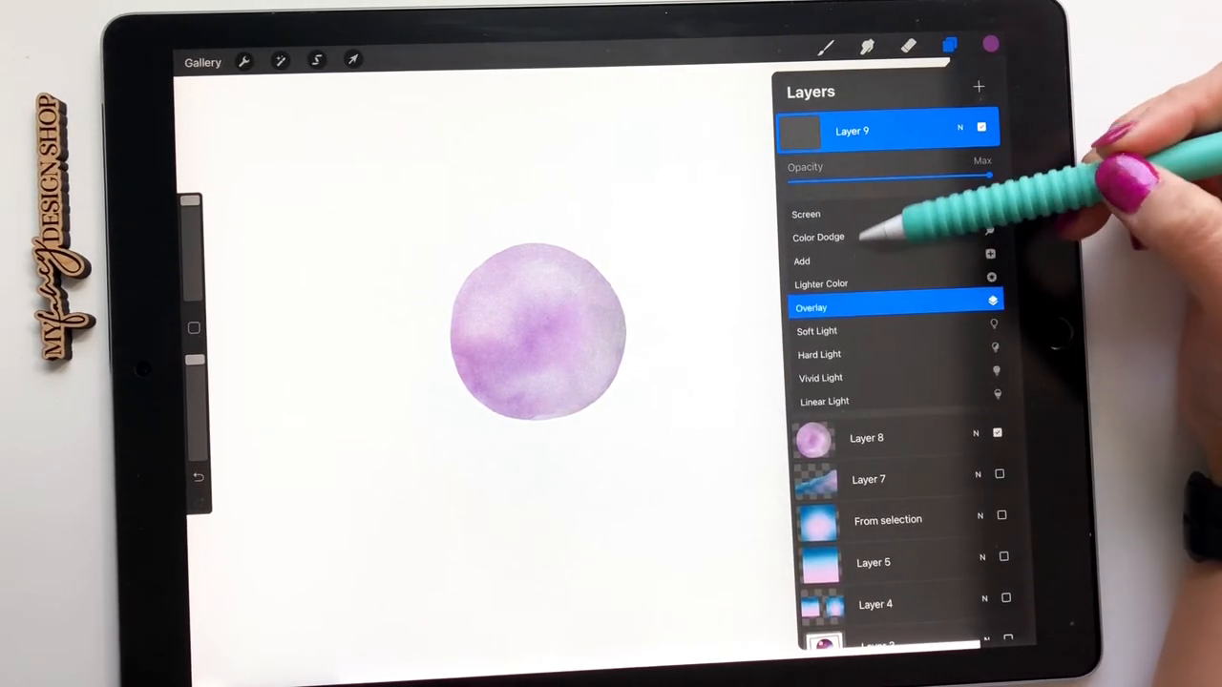
pyautogui.click(990, 44)
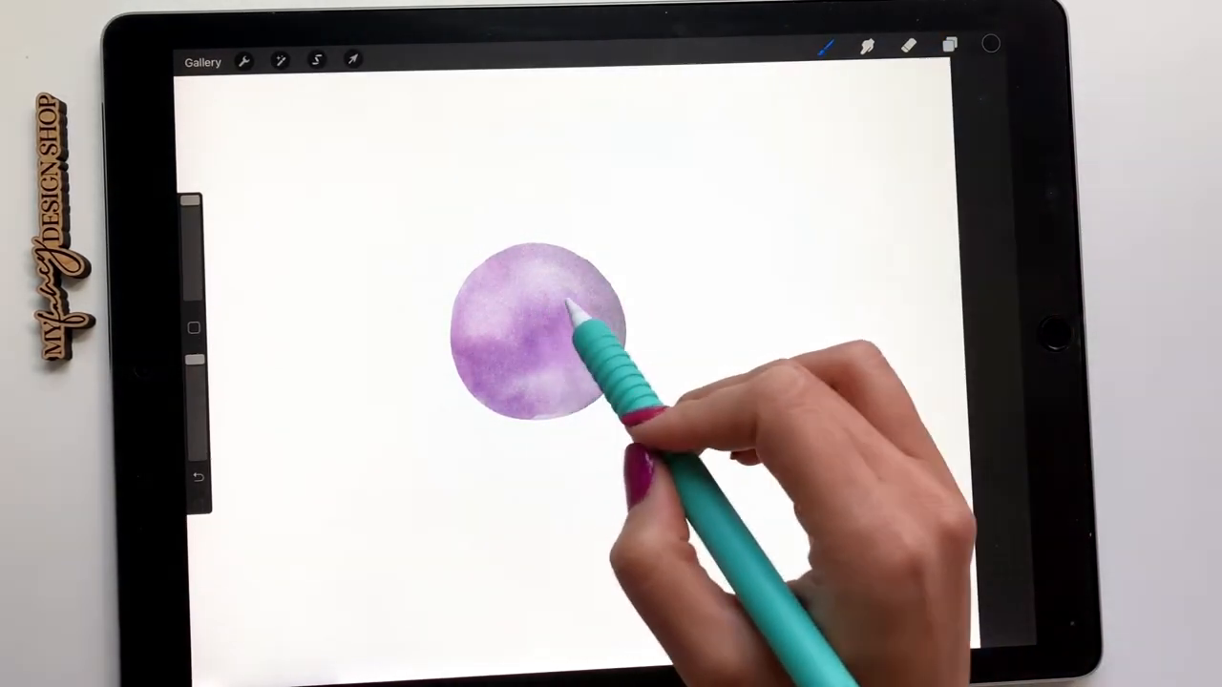
pyautogui.click(354, 60)
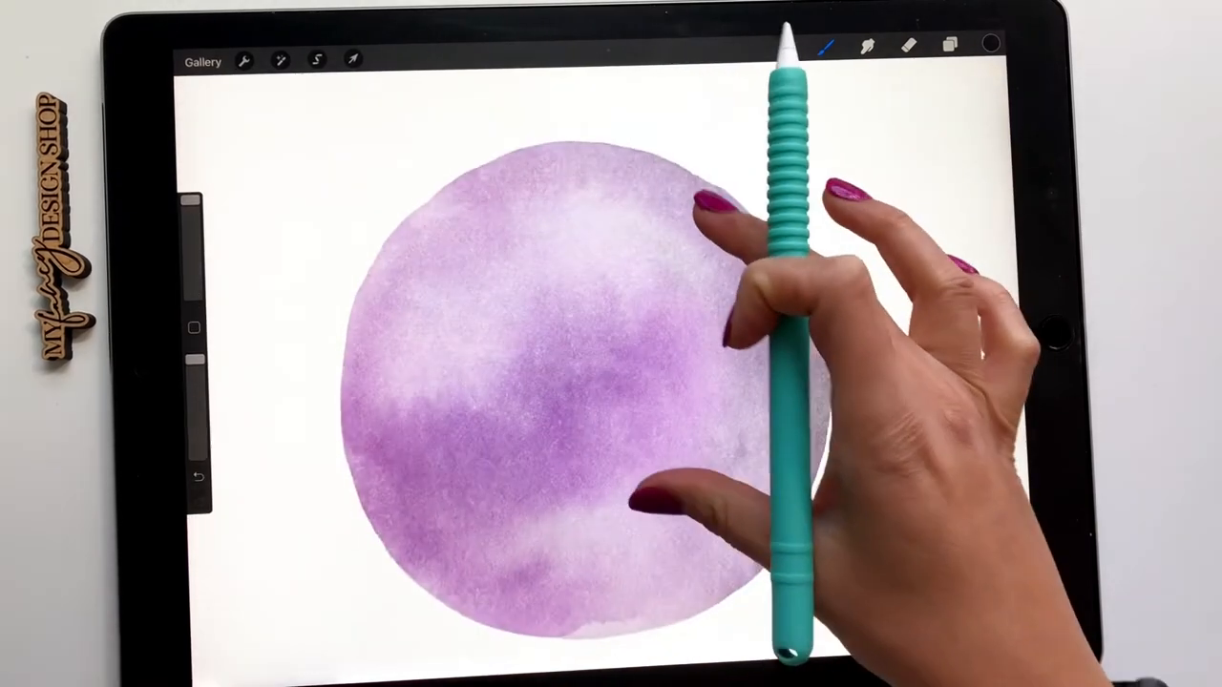
pyautogui.click(948, 45)
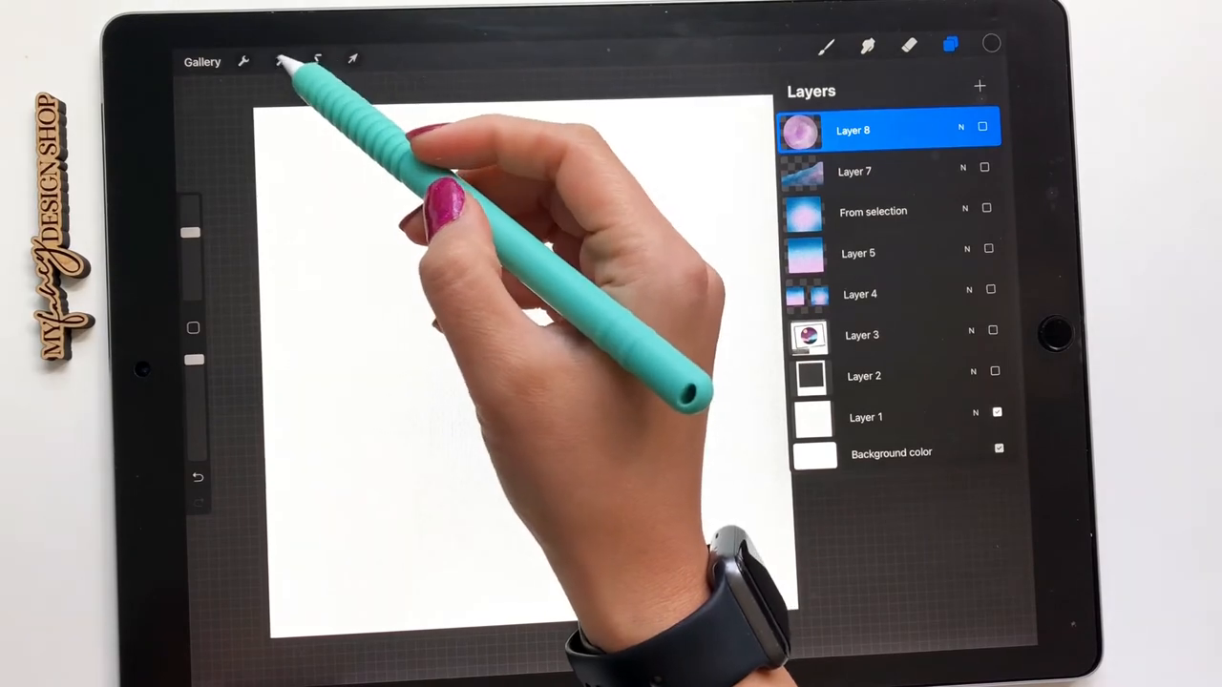
# Toggle the Polaroid frame layer on to preview the moon, then hide it again
pyautogui.click(243, 61)
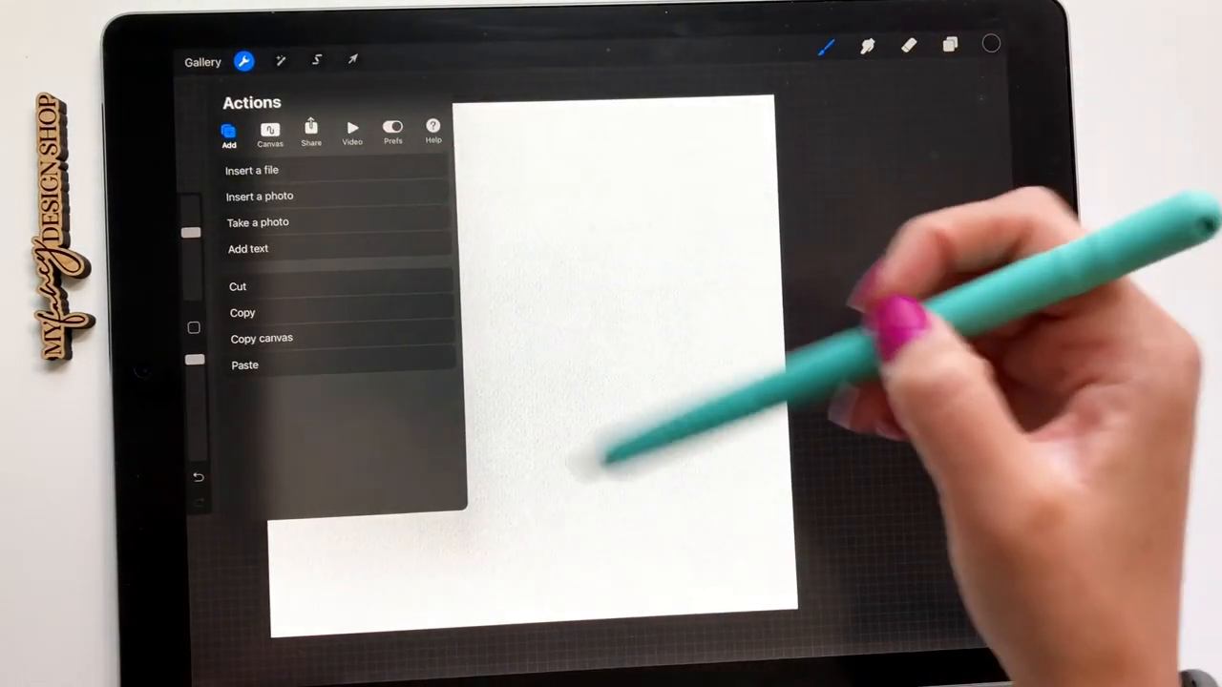
pyautogui.click(949, 44)
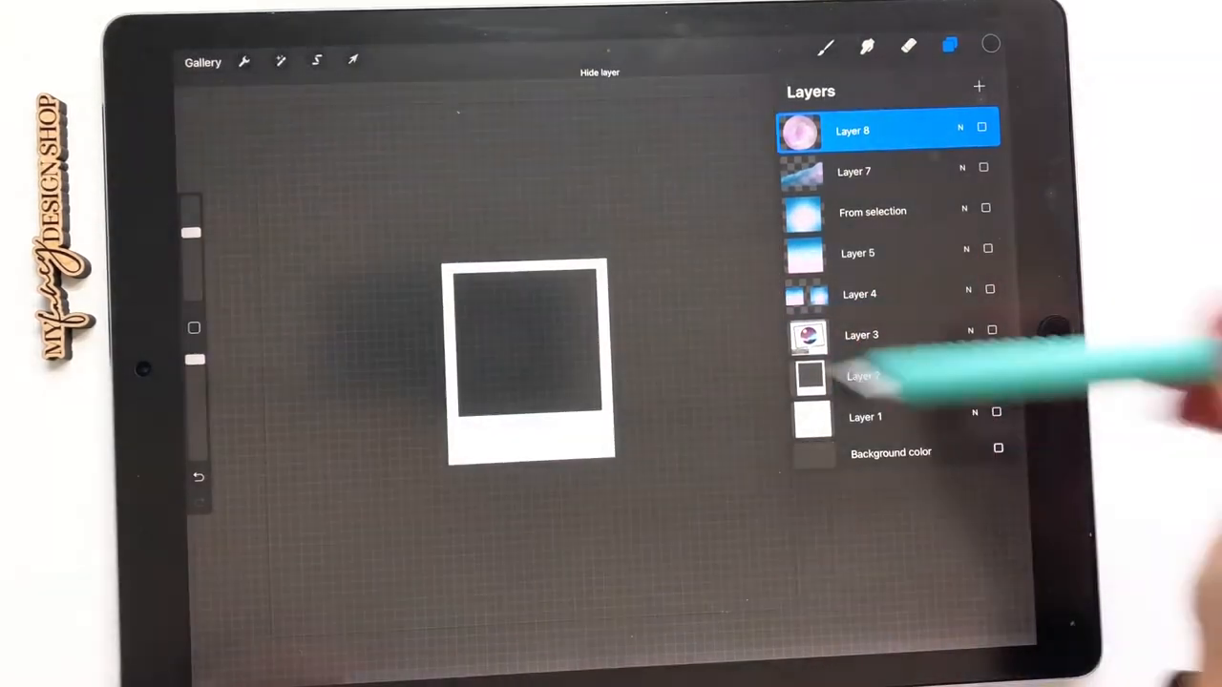
pyautogui.click(997, 370)
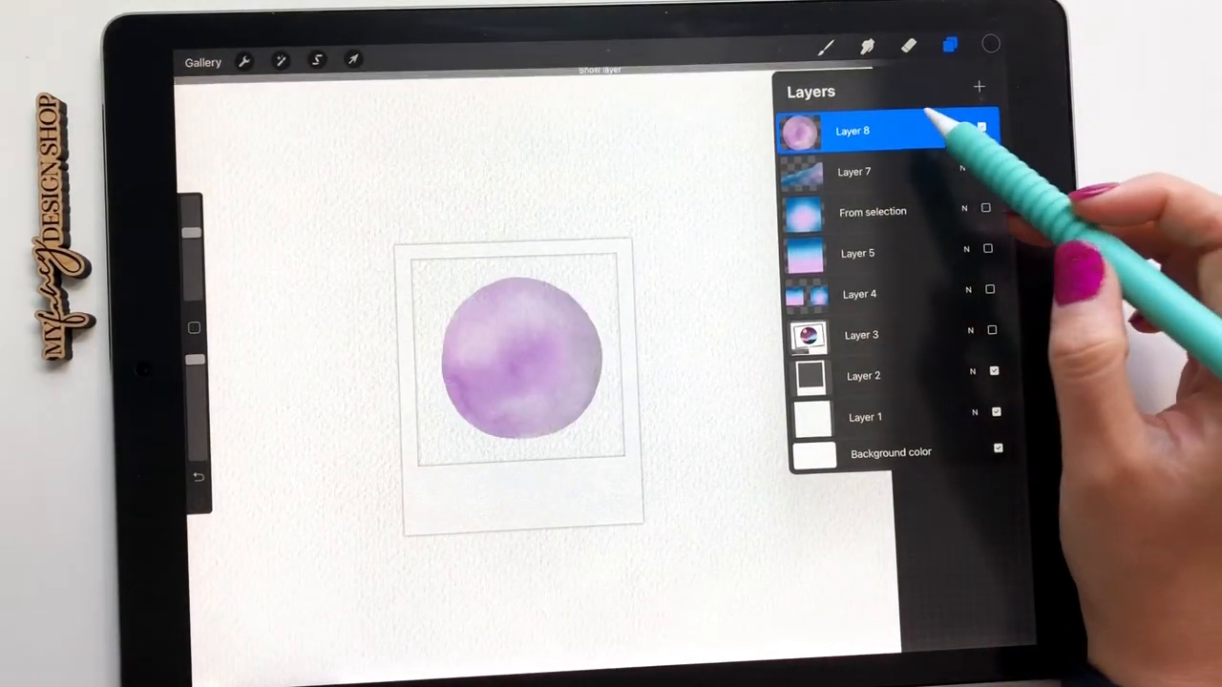
pyautogui.click(853, 131)
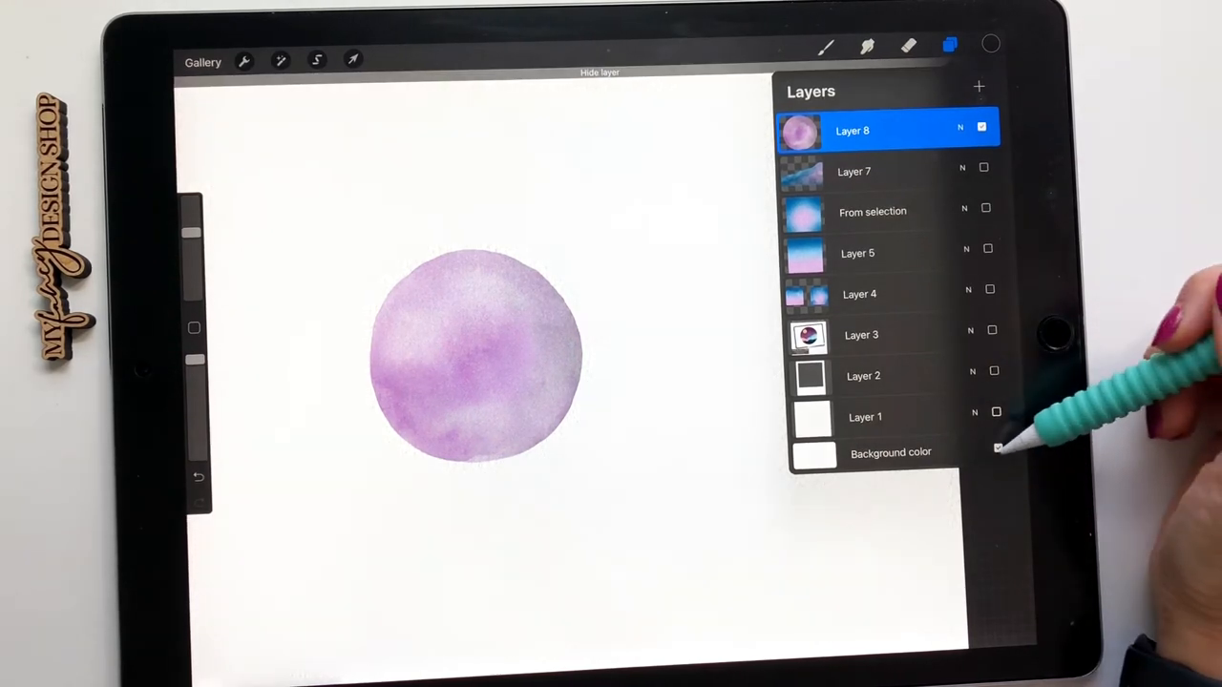
# Stamp the seamless wood brush across a new layer and recolour it gold over brown
pyautogui.click(979, 87)
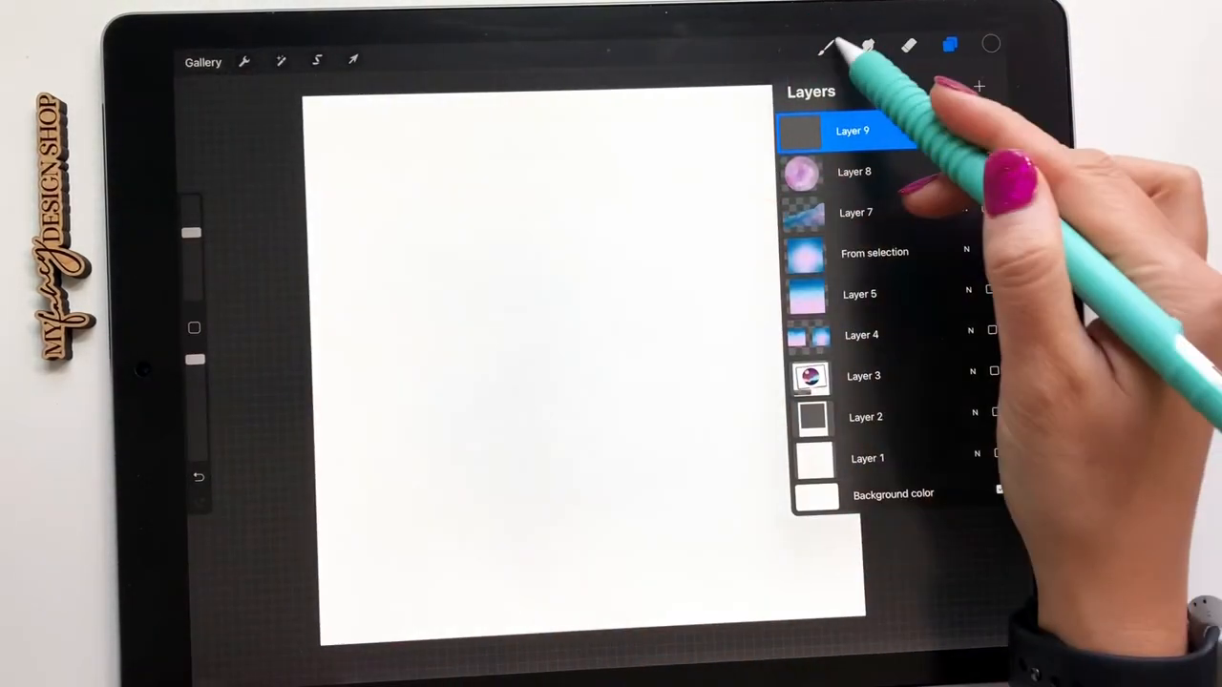
pyautogui.click(827, 45)
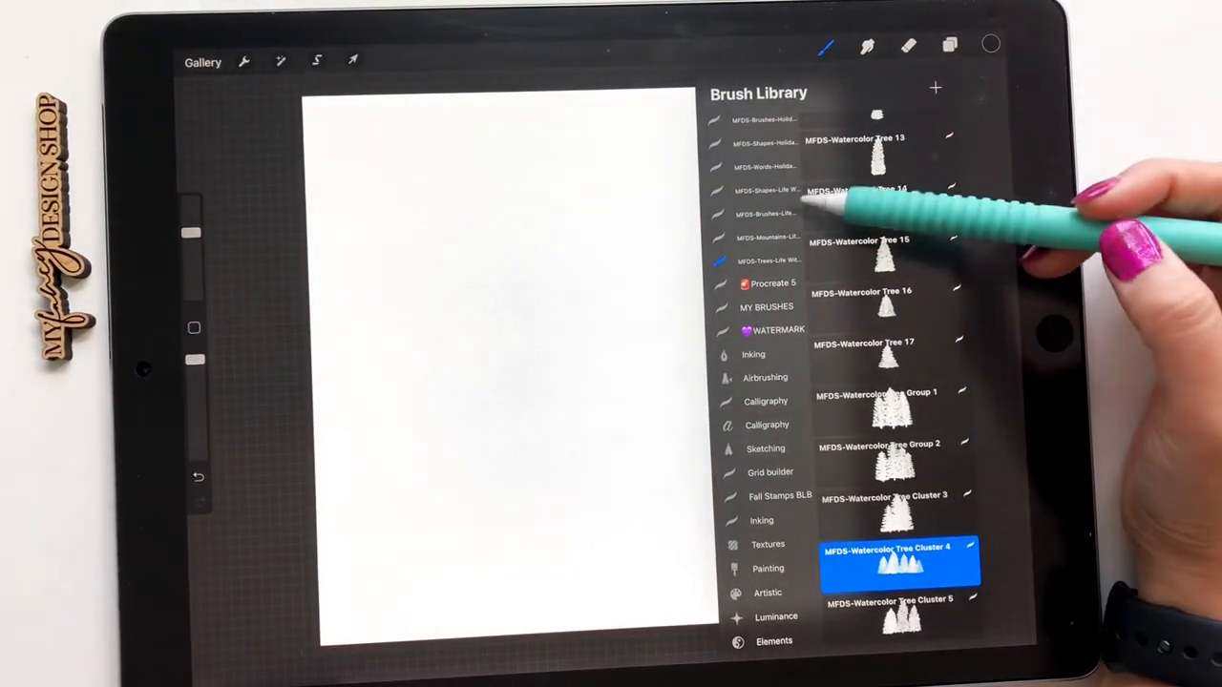
pyautogui.scroll(-3)
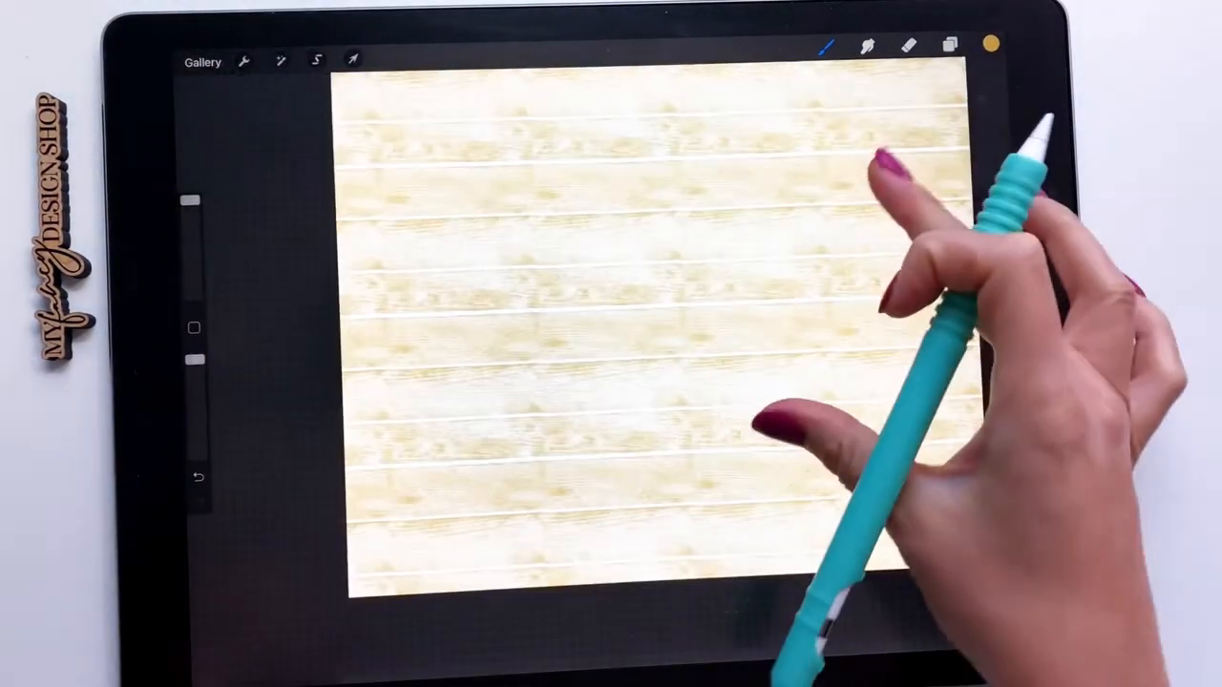
pyautogui.click(950, 45)
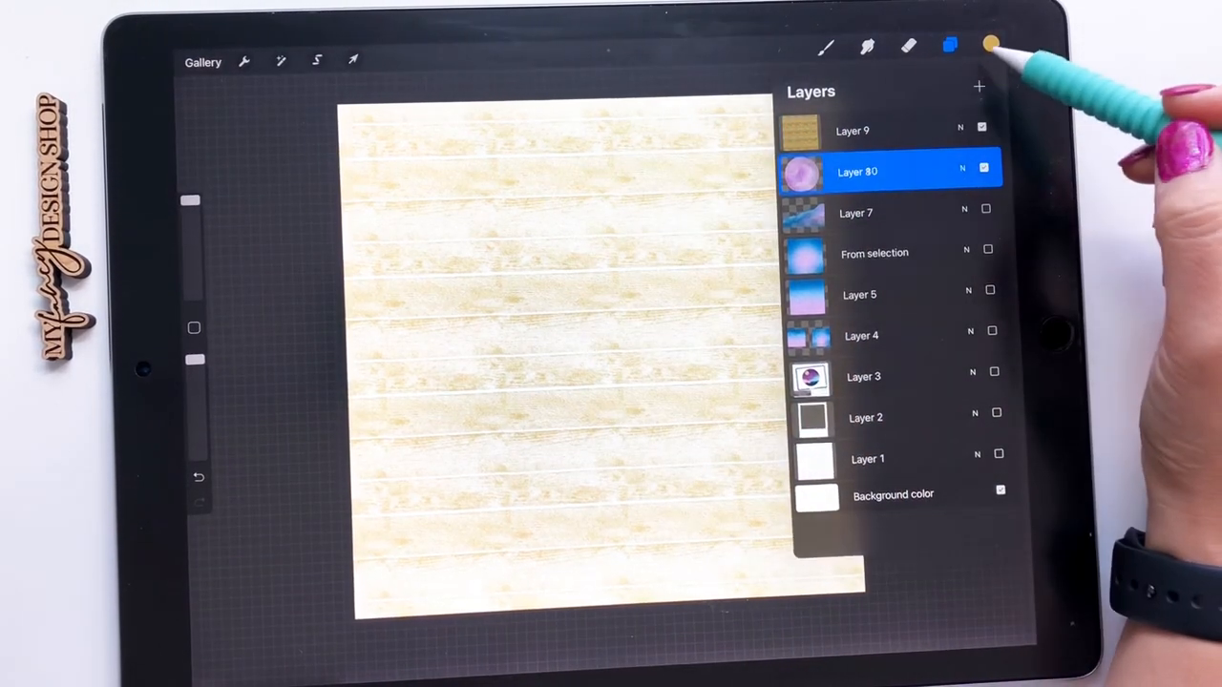
pyautogui.click(991, 45)
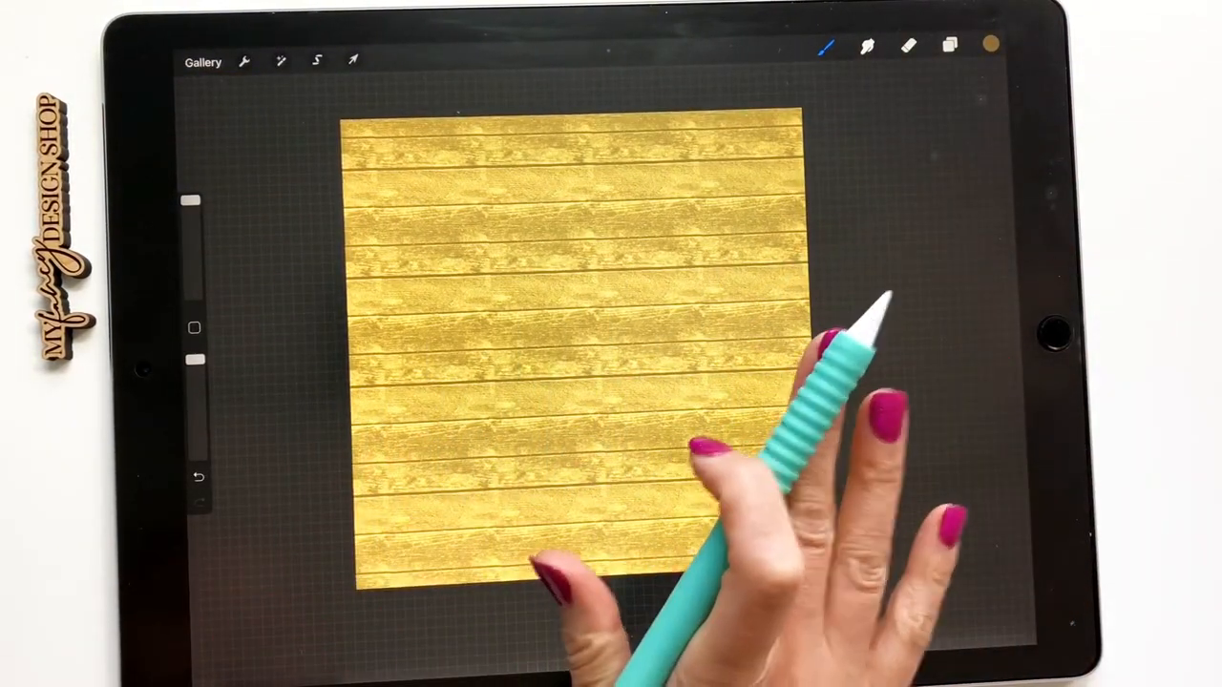
# Lower the wood planks' saturation to 34% and raise brightness to about 60%
pyautogui.click(948, 46)
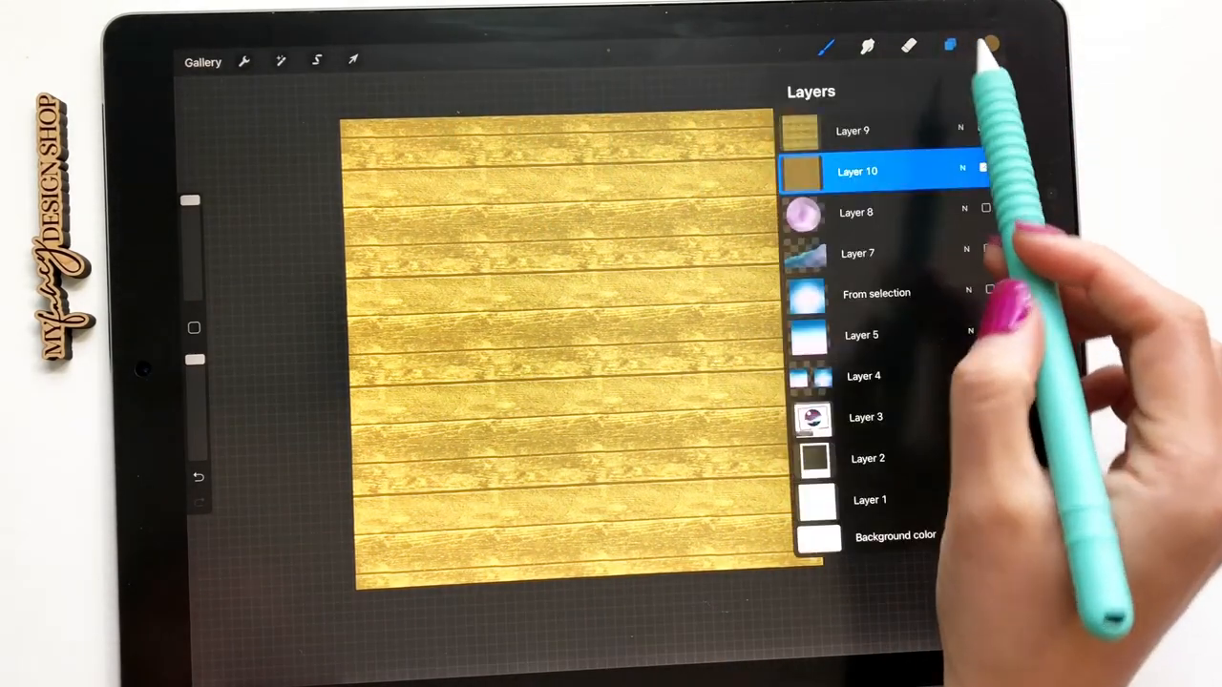
pyautogui.click(853, 131)
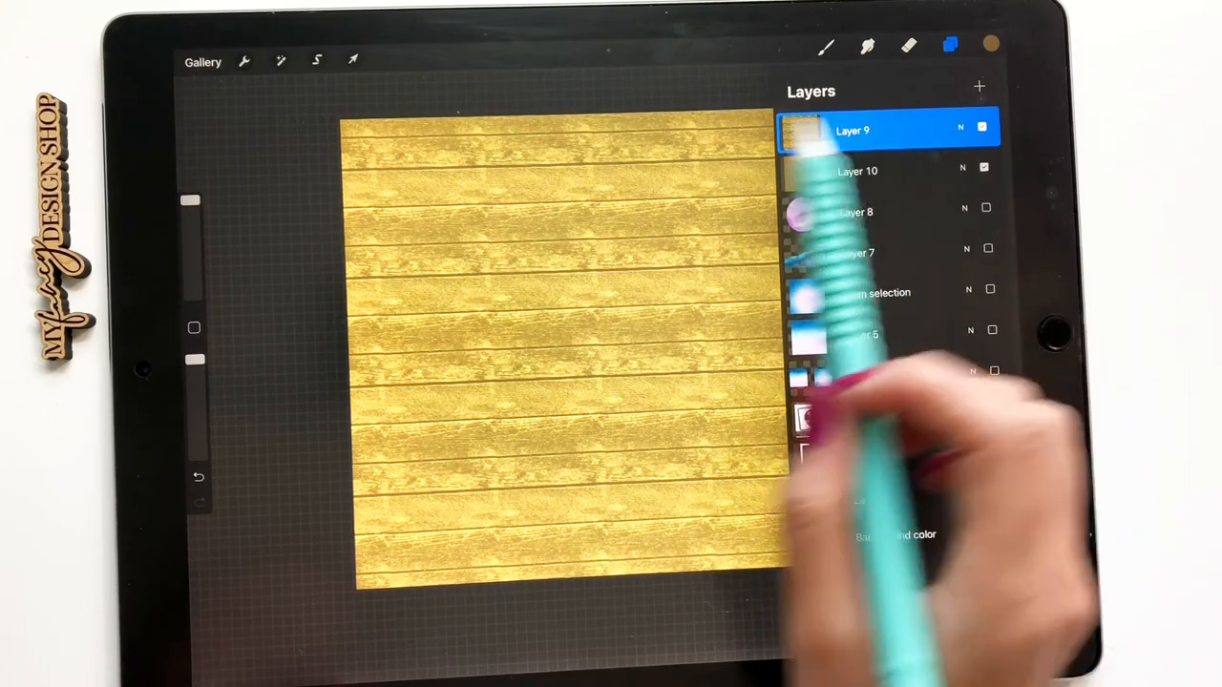
pyautogui.click(280, 60)
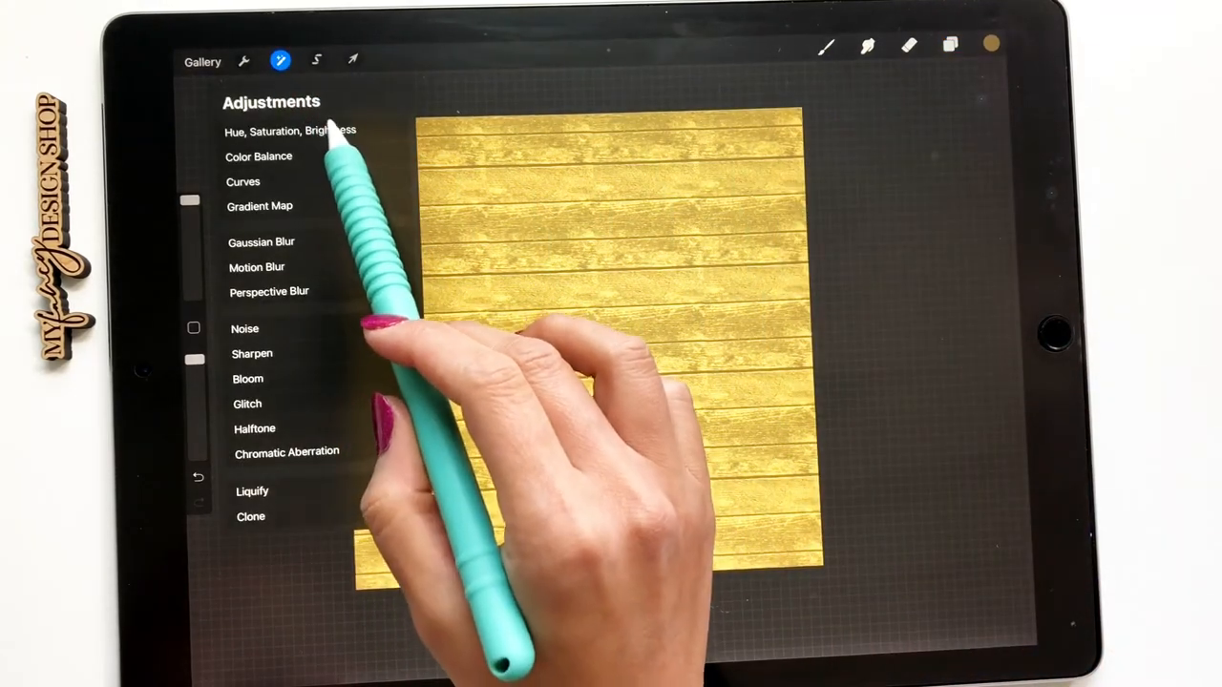
pyautogui.click(290, 131)
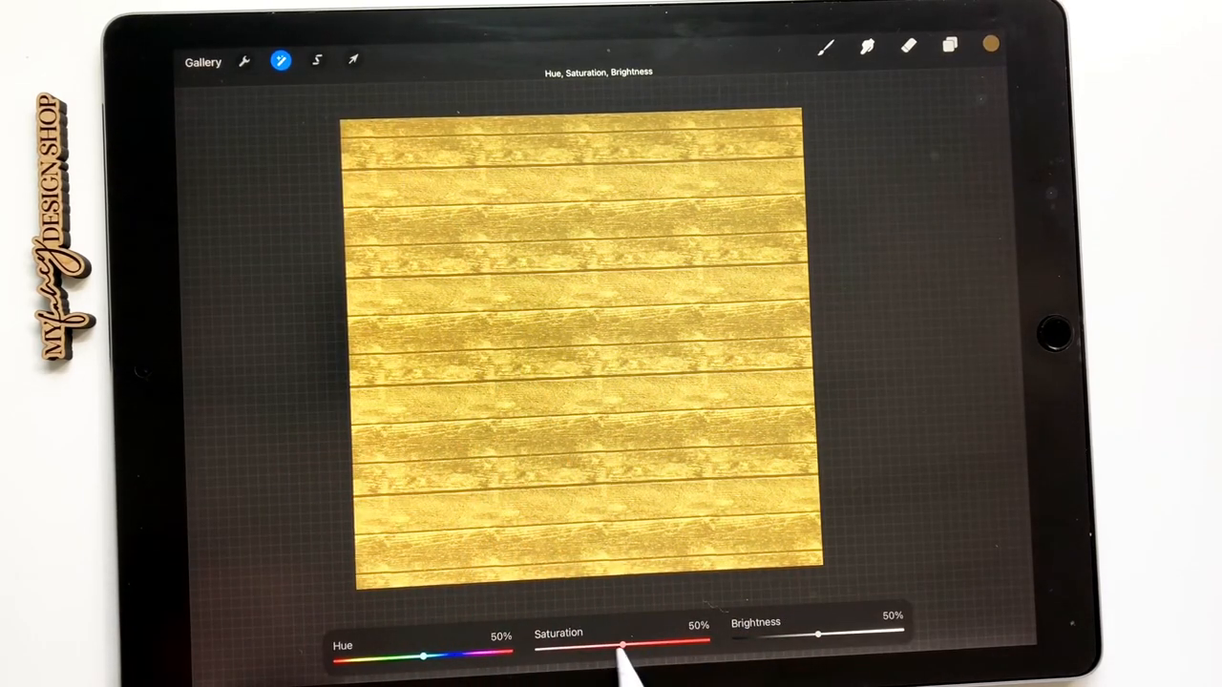
pyautogui.moveTo(624, 649); pyautogui.dragTo(612, 649)
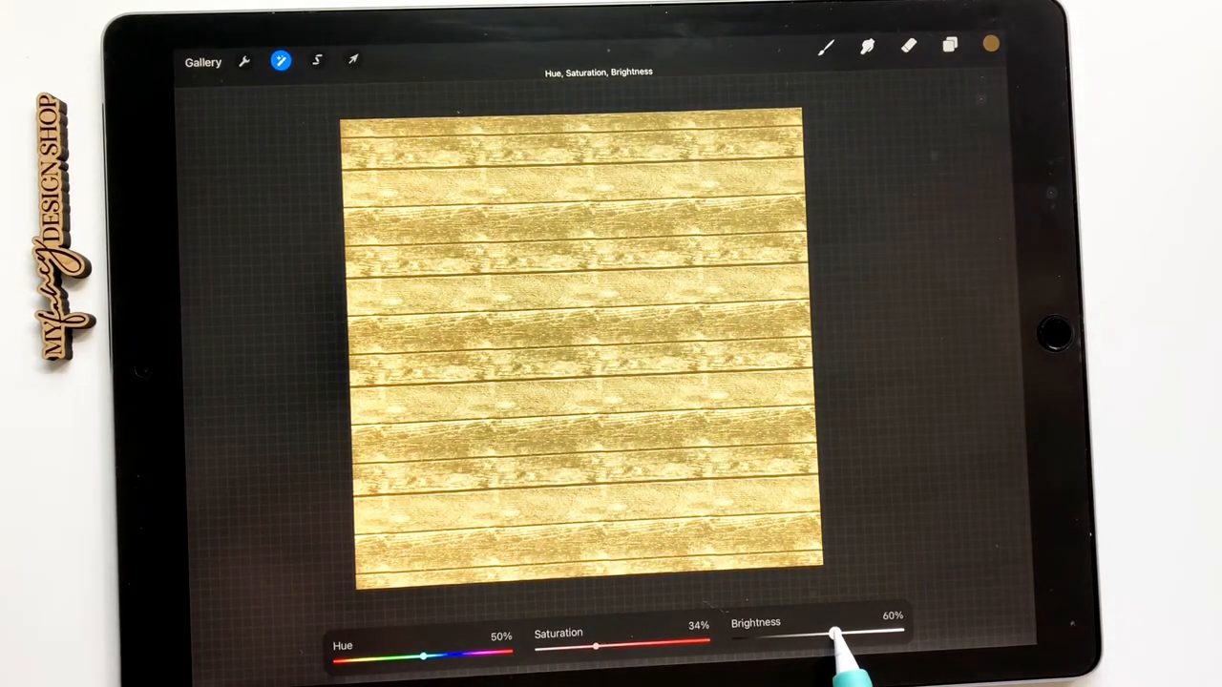
pyautogui.moveTo(832, 632); pyautogui.dragTo(838, 632)
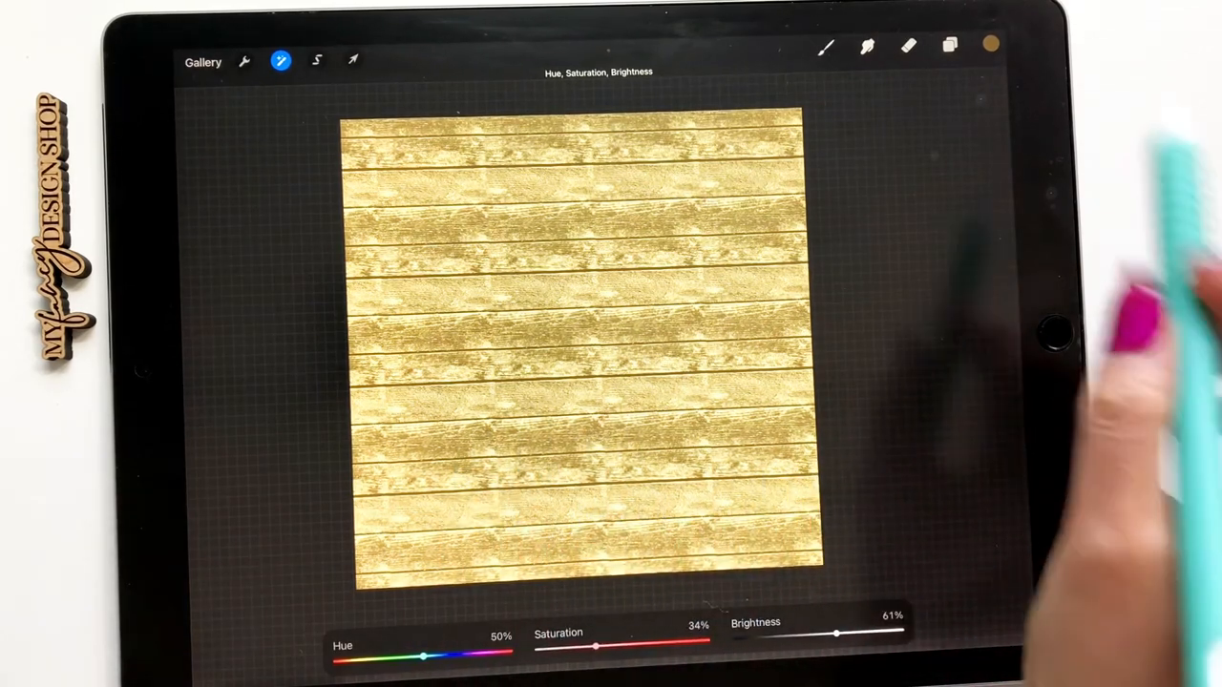
# Lower the brown layer's saturation to 43% and fine-tune its brightness
pyautogui.click(949, 46)
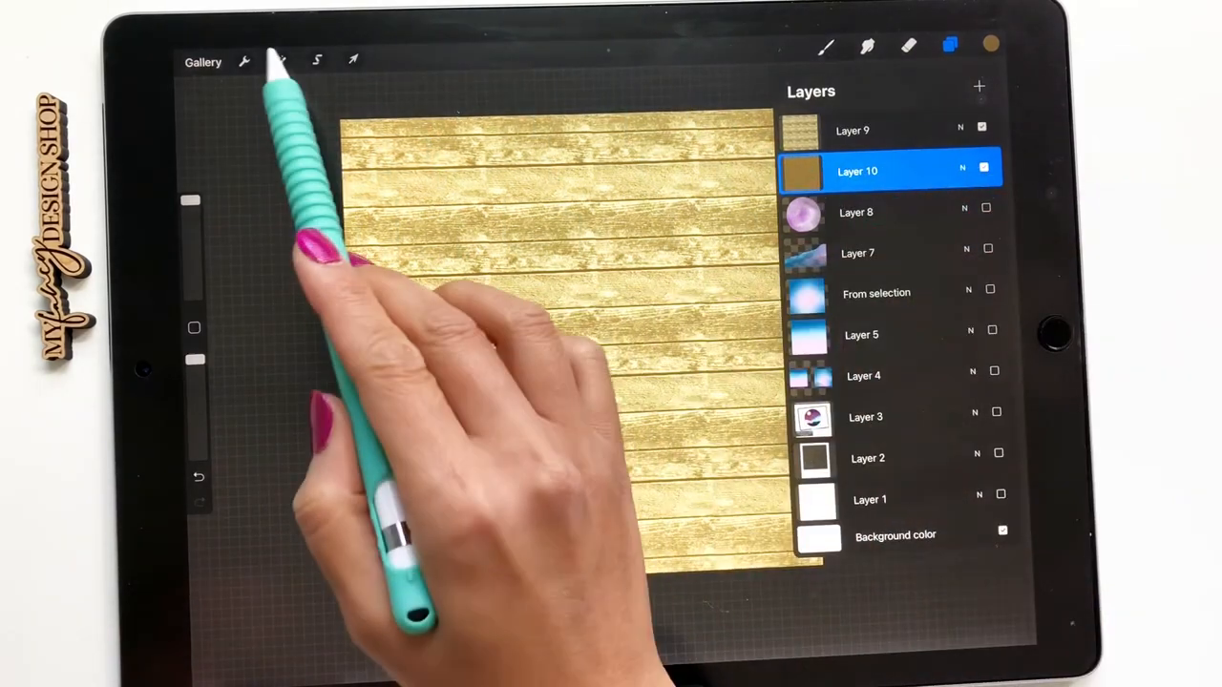
pyautogui.click(280, 60)
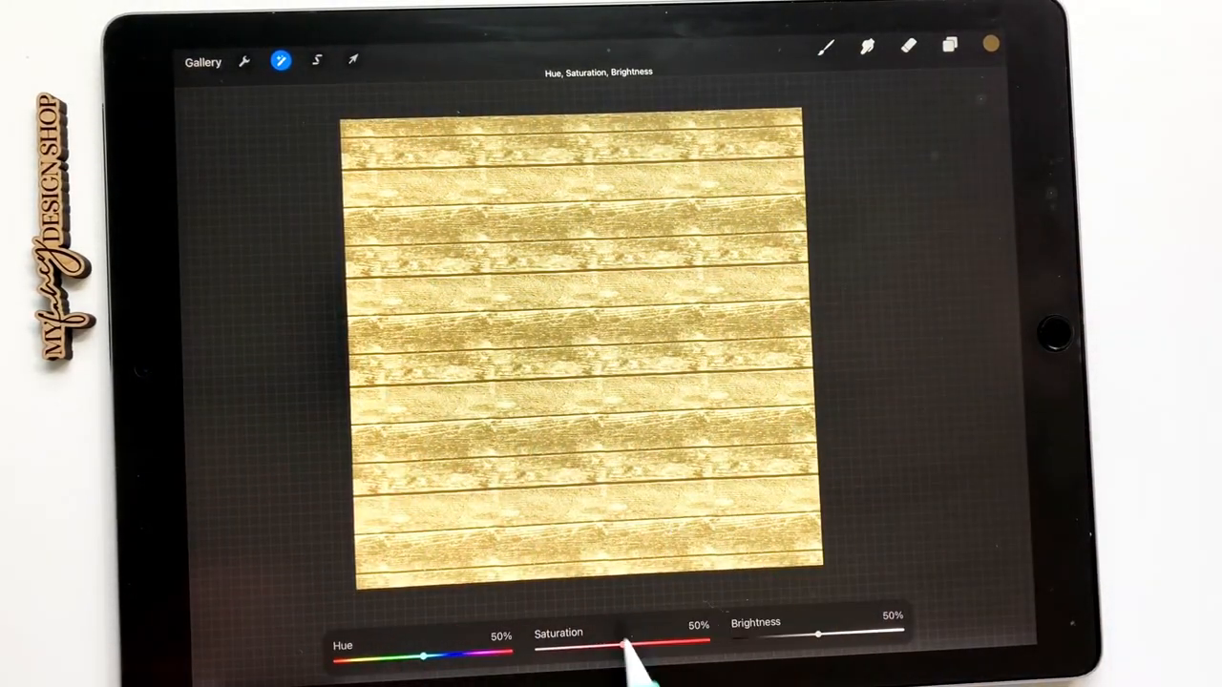
pyautogui.moveTo(628, 648); pyautogui.dragTo(611, 648)
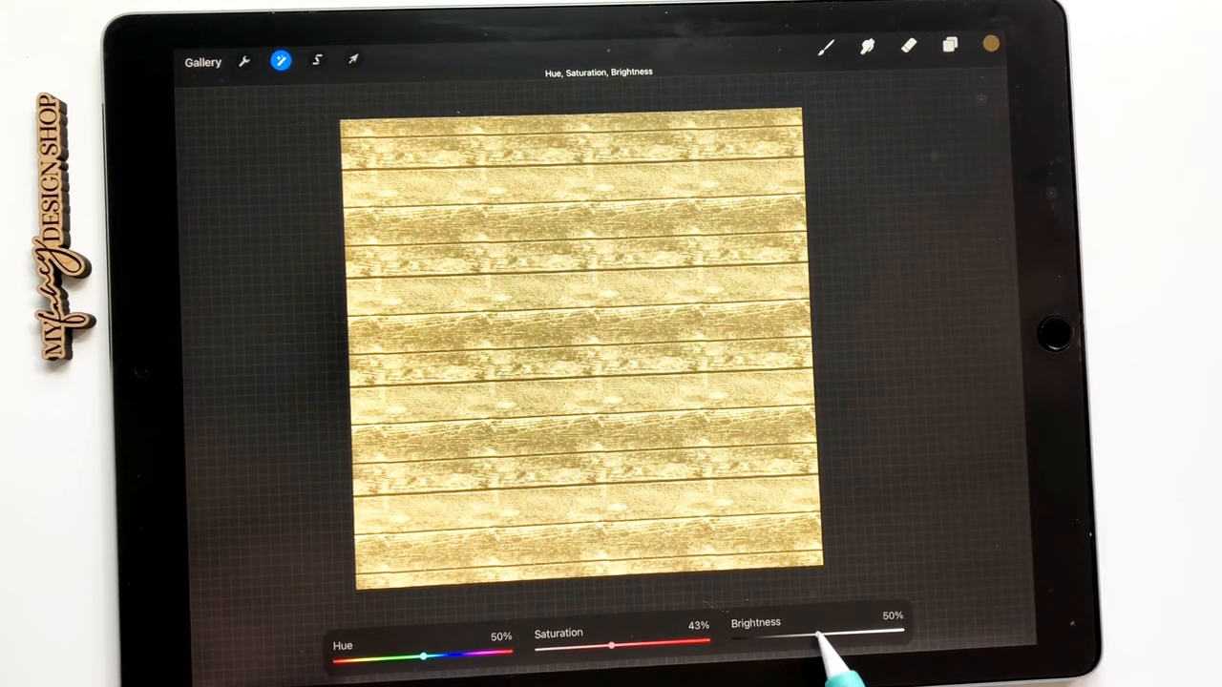
pyautogui.moveTo(854, 630); pyautogui.dragTo(797, 630)
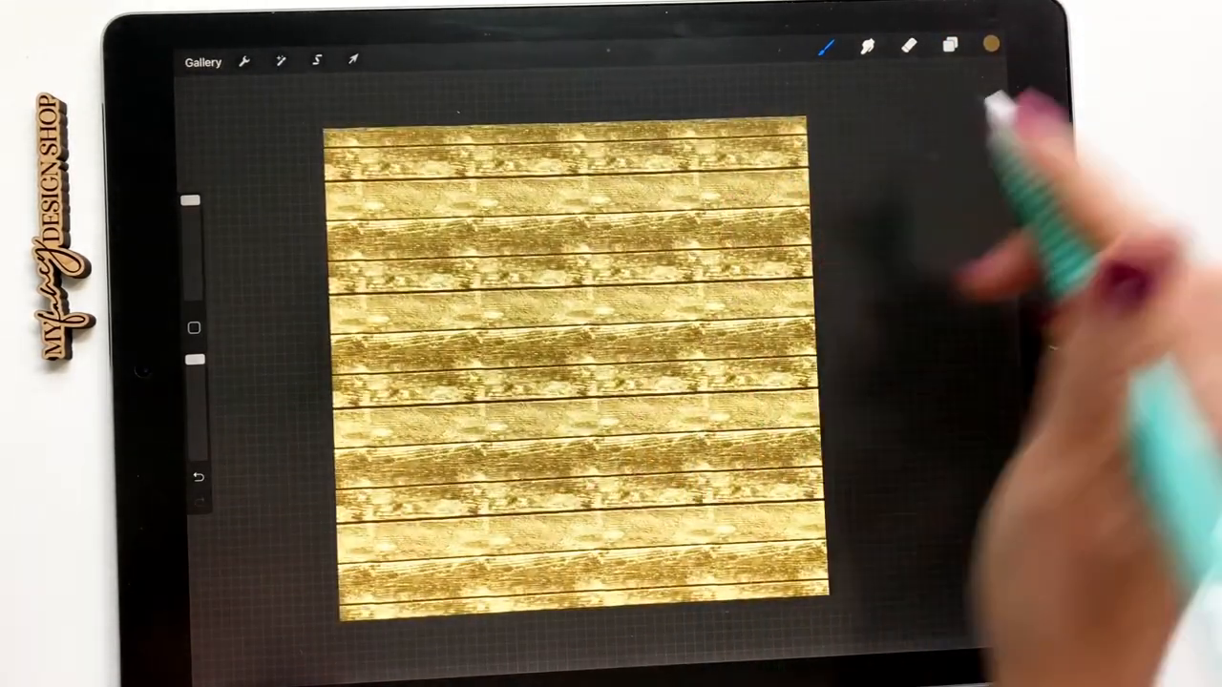
# Group Layers 9 and 10, scale the planks up uniformly, then hide the group
pyautogui.click(950, 45)
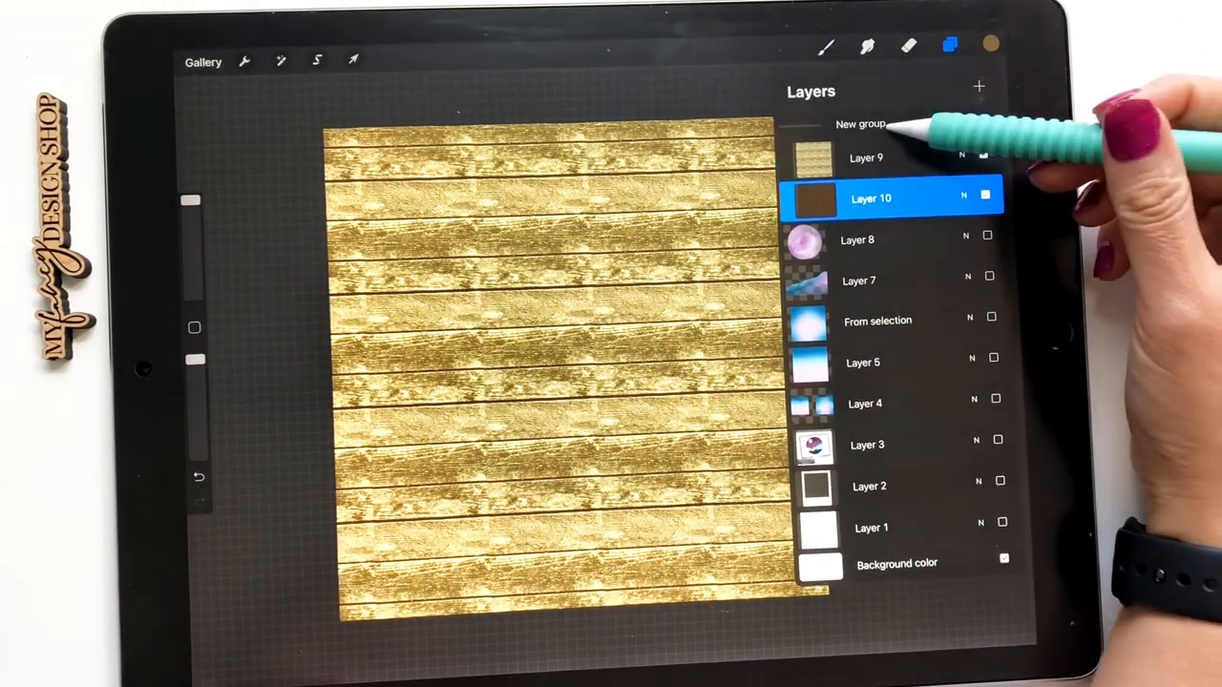
pyautogui.click(354, 60)
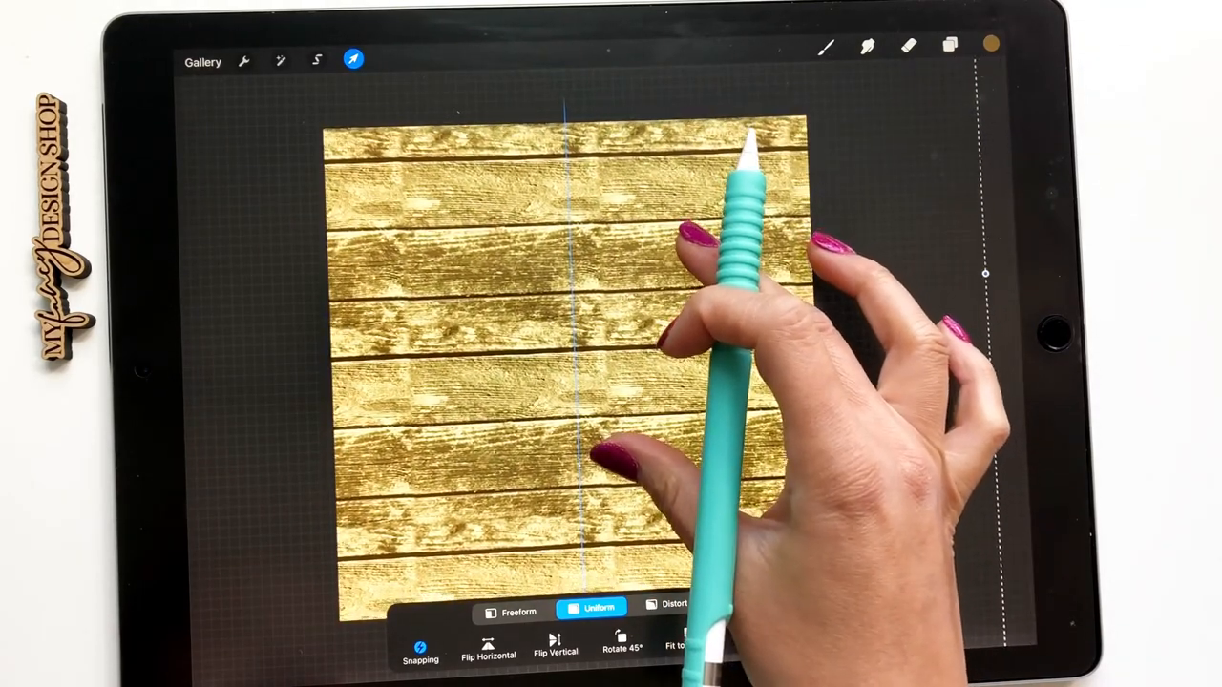
pyautogui.click(949, 46)
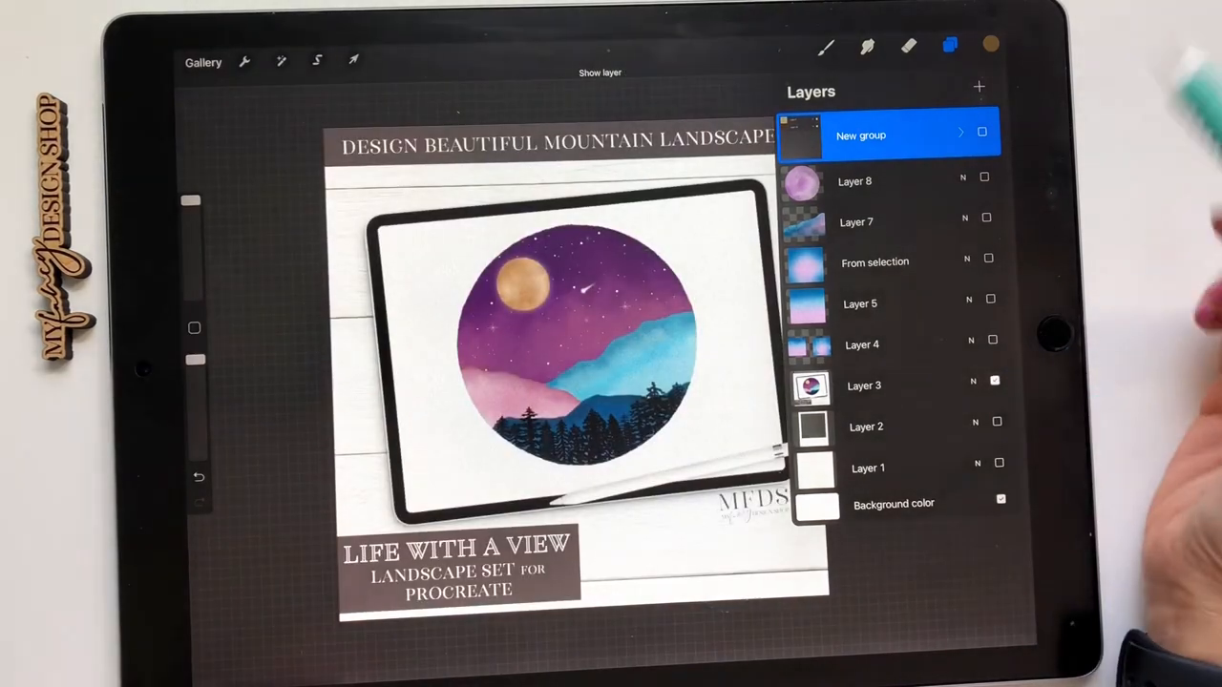
# Select MFDS-Watercolor Moon 1-Hand Painted from the Life With A View shapes set
pyautogui.click(949, 46)
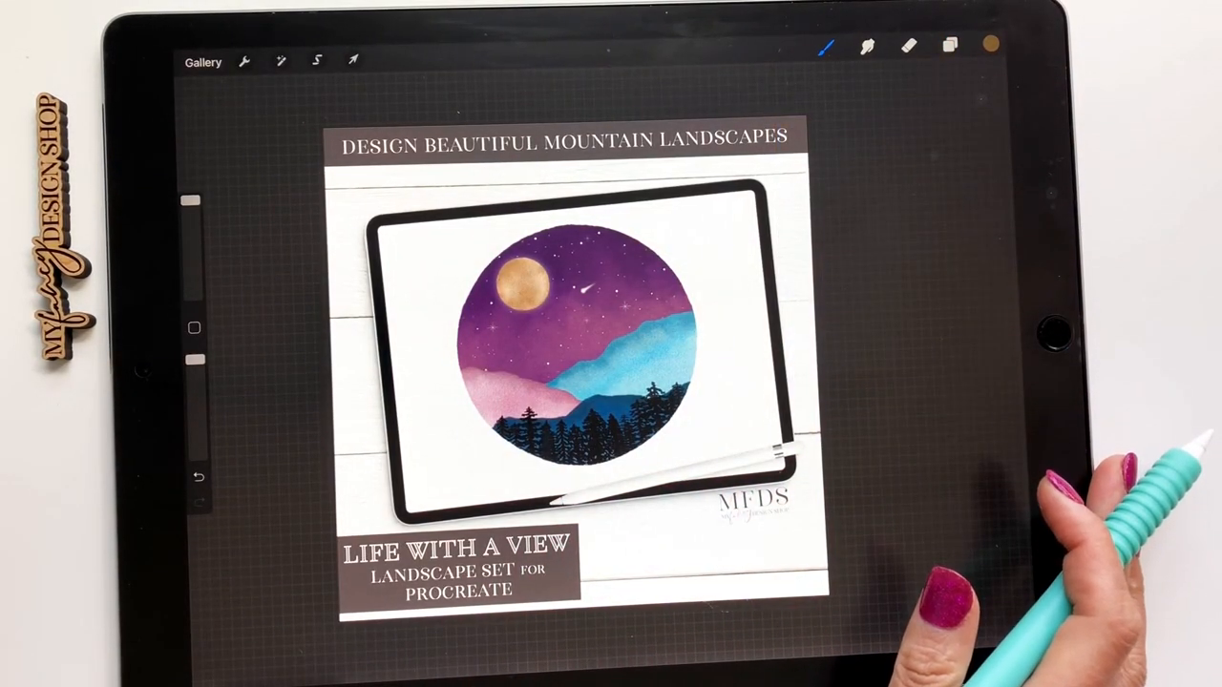
pyautogui.click(827, 45)
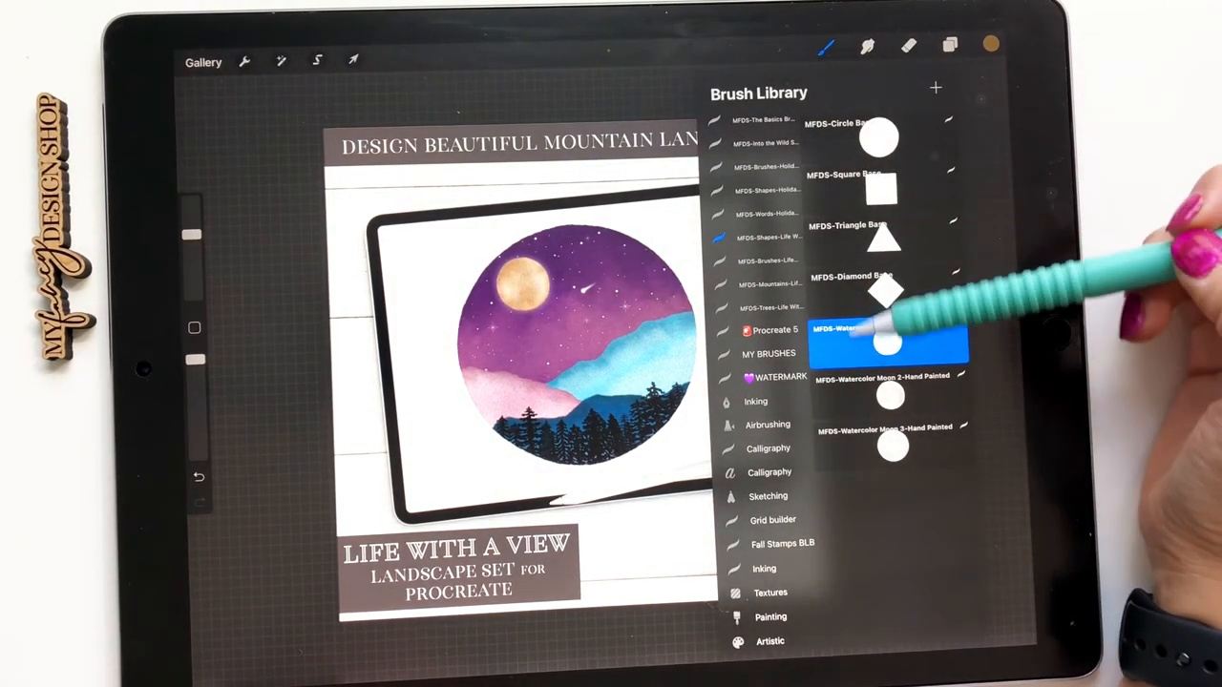
pyautogui.click(888, 339)
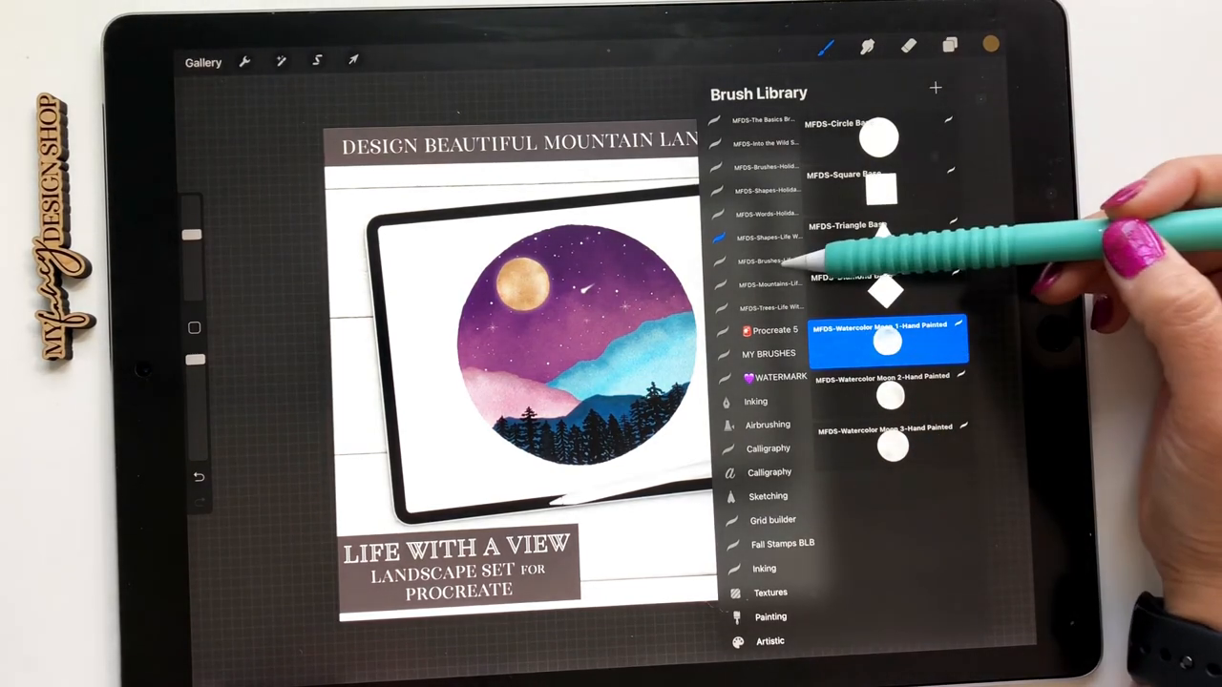